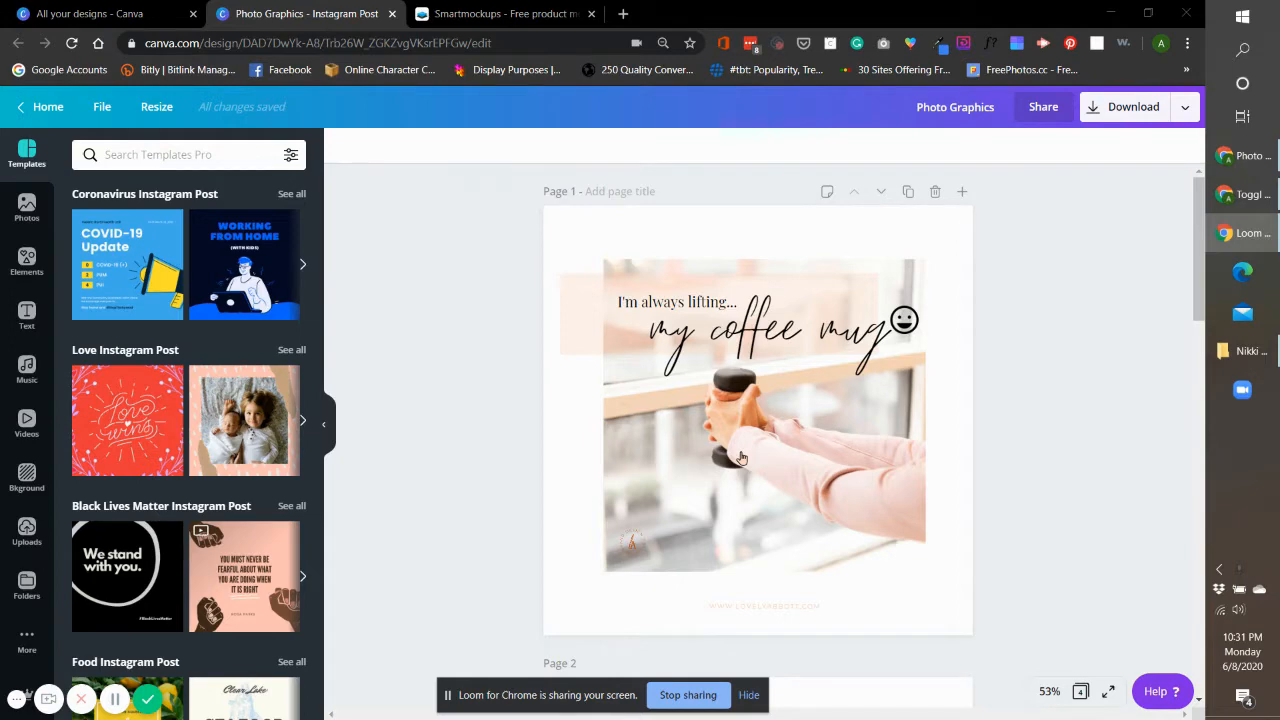
mouse_move(504, 12)
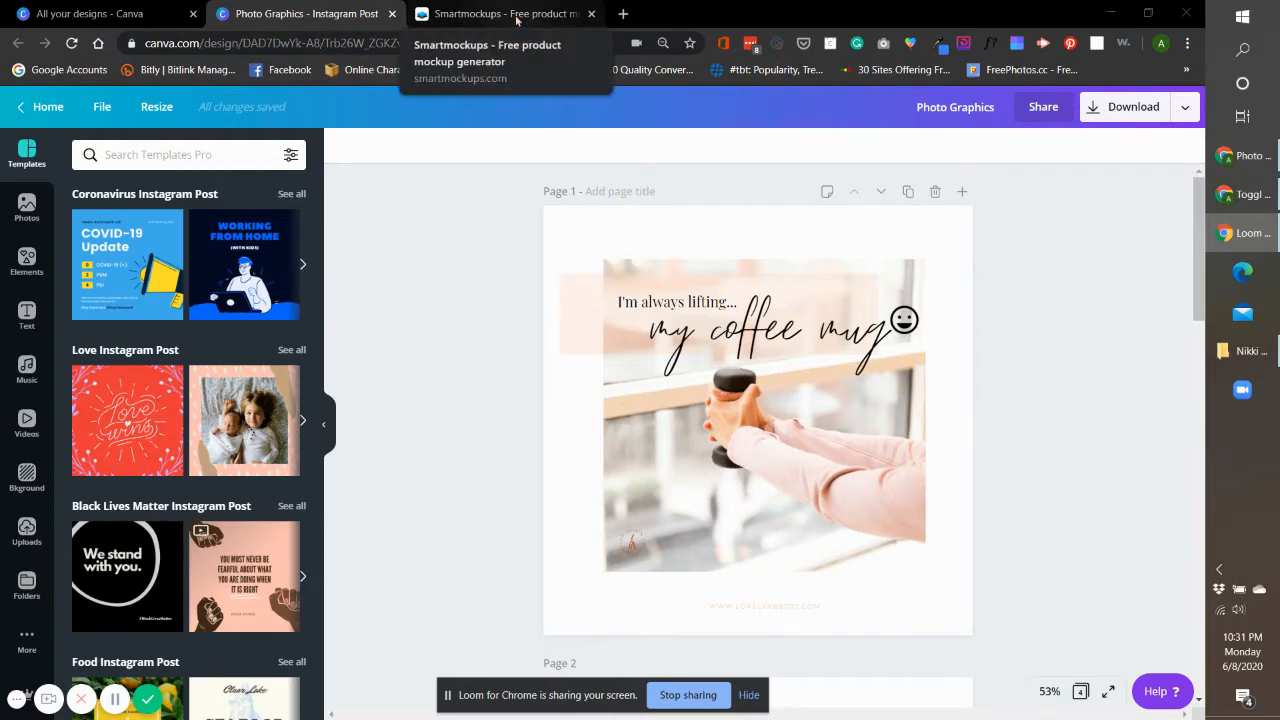
Switch from the Canva design to the smartmockups.com home page.
click(504, 12)
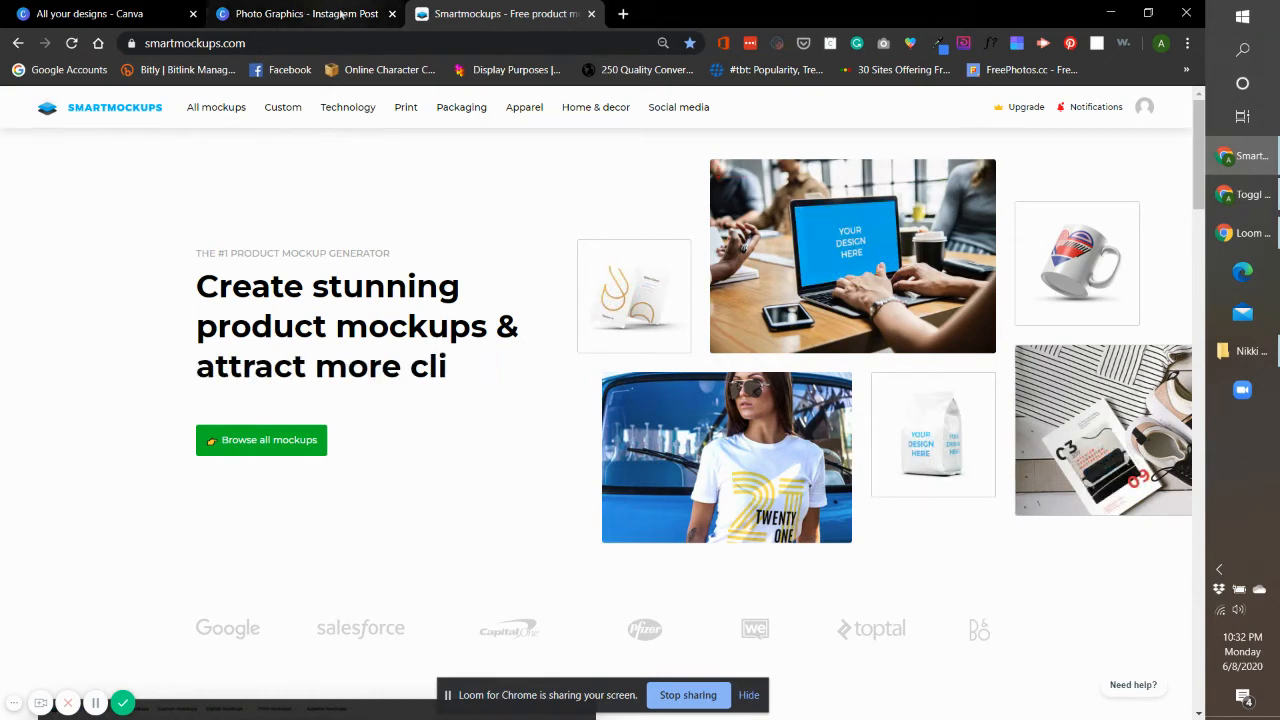
Return to the Instagram post design and scroll to page 3, the device mockup graphic.
click(304, 12)
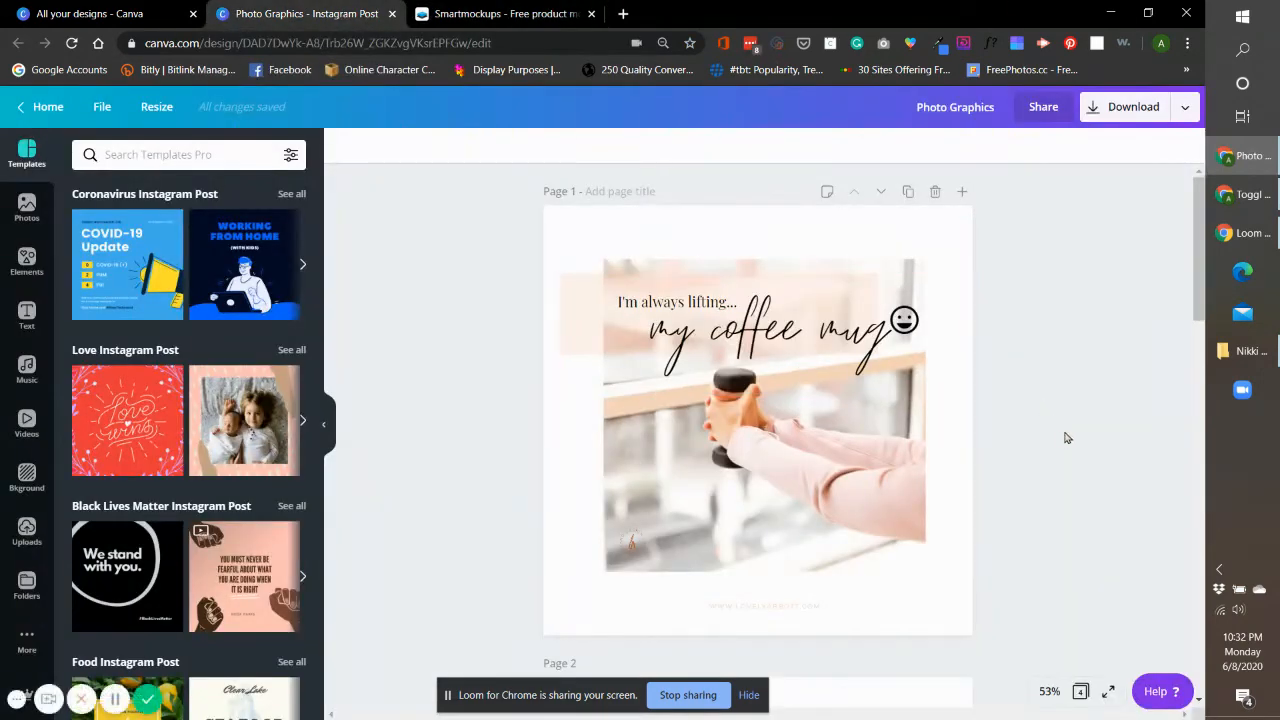
scroll(down, 3)
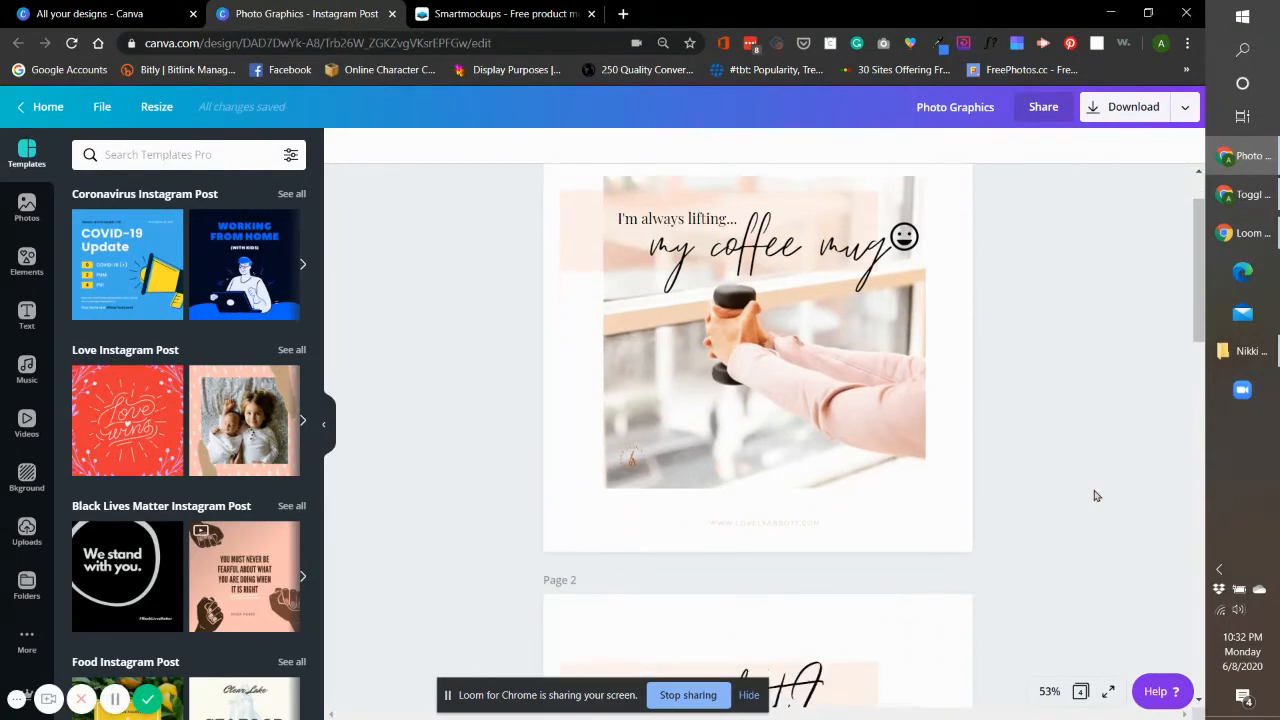
scroll(down, 3)
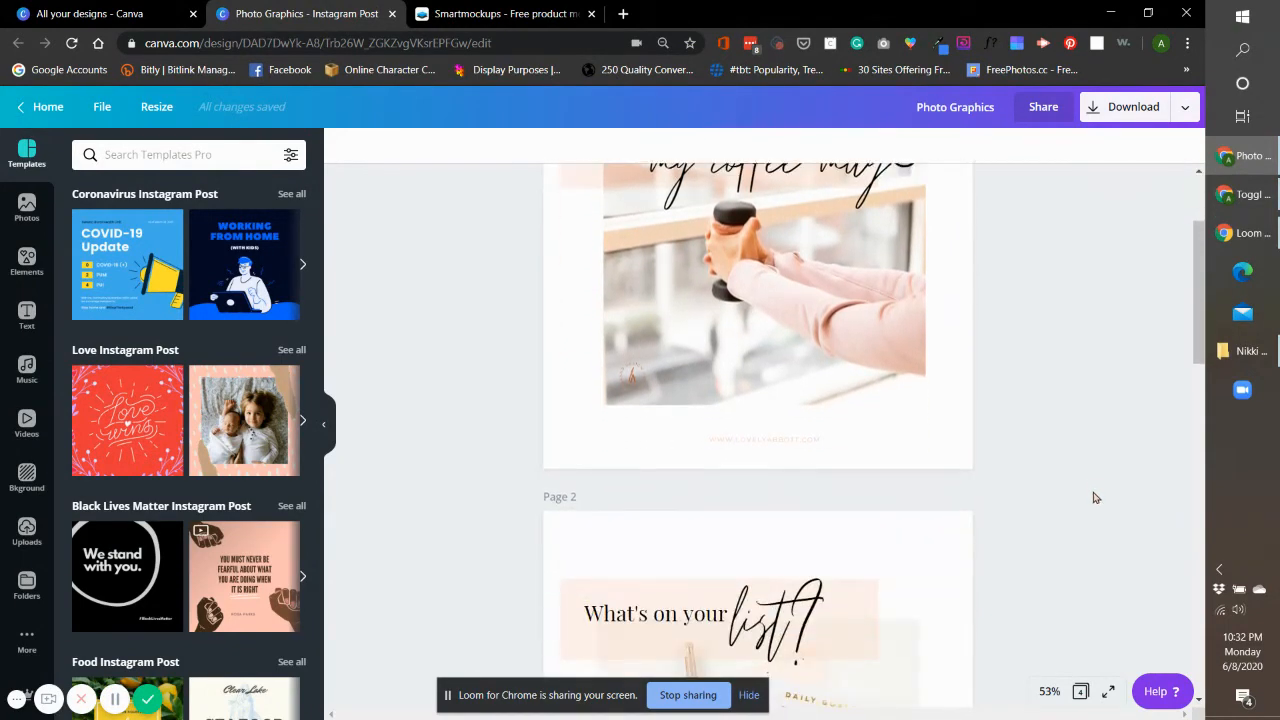
scroll(down, 3)
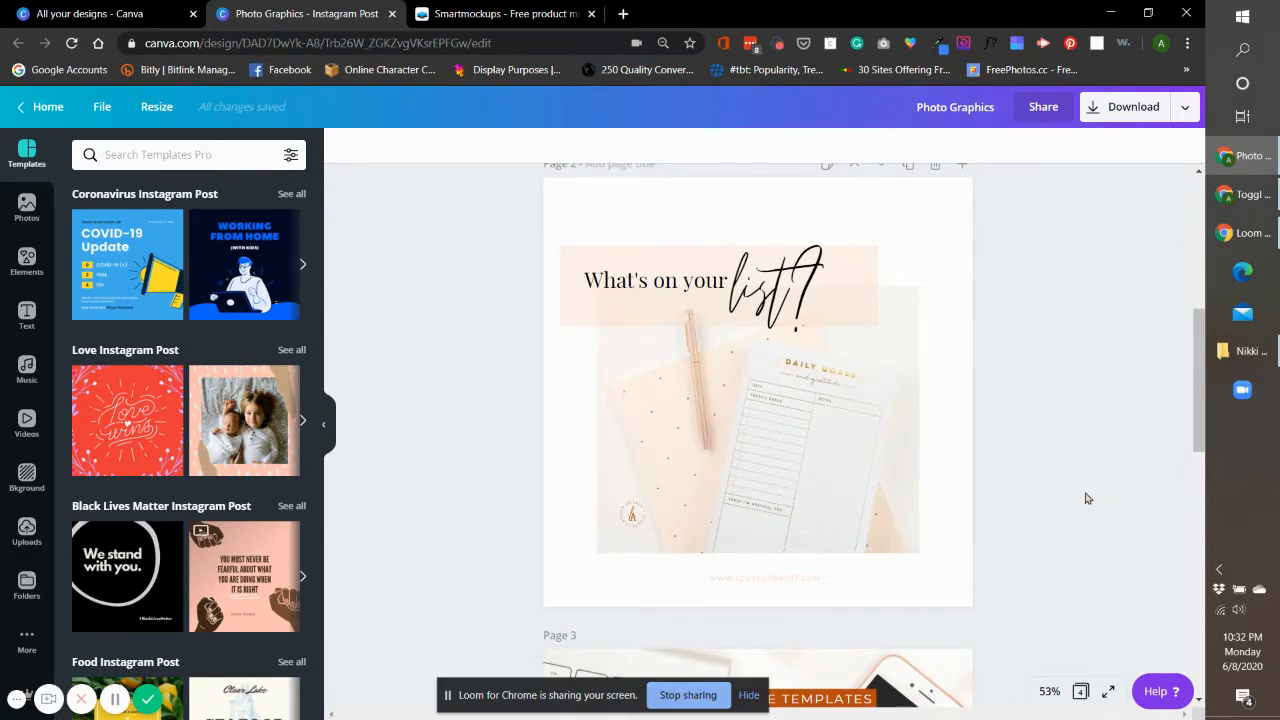
mouse_move(1100, 504)
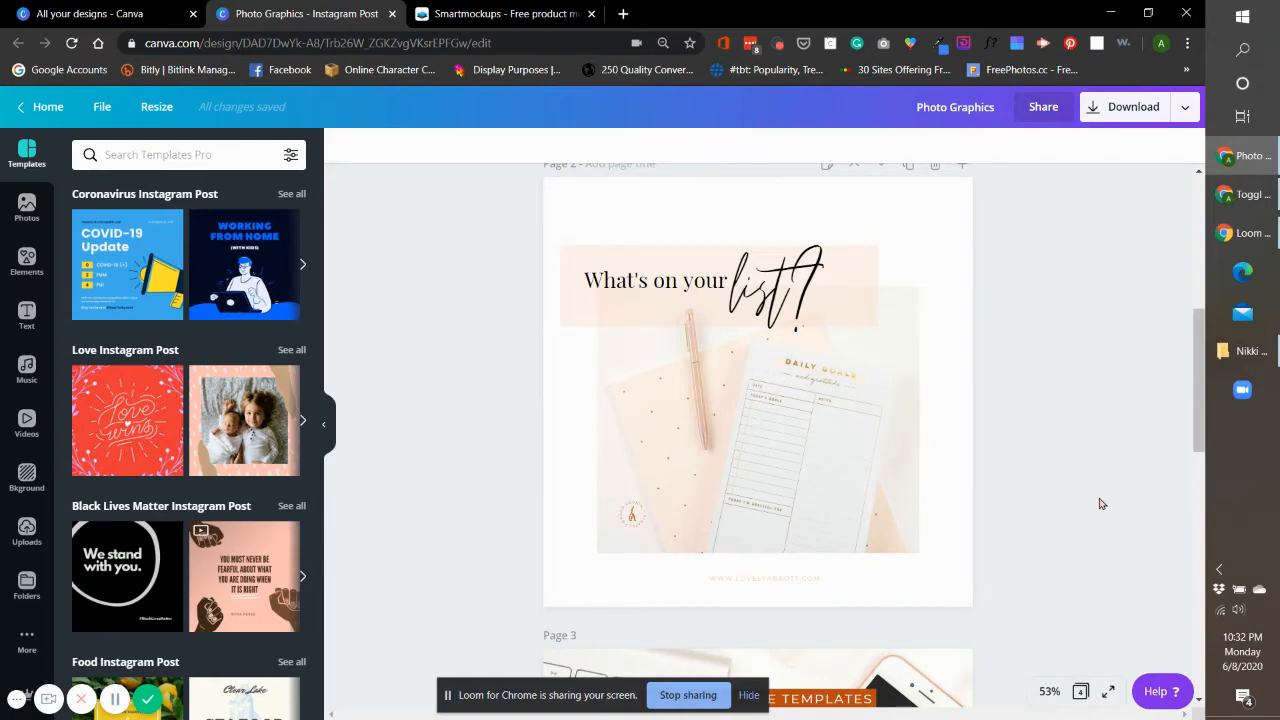
mouse_move(1036, 430)
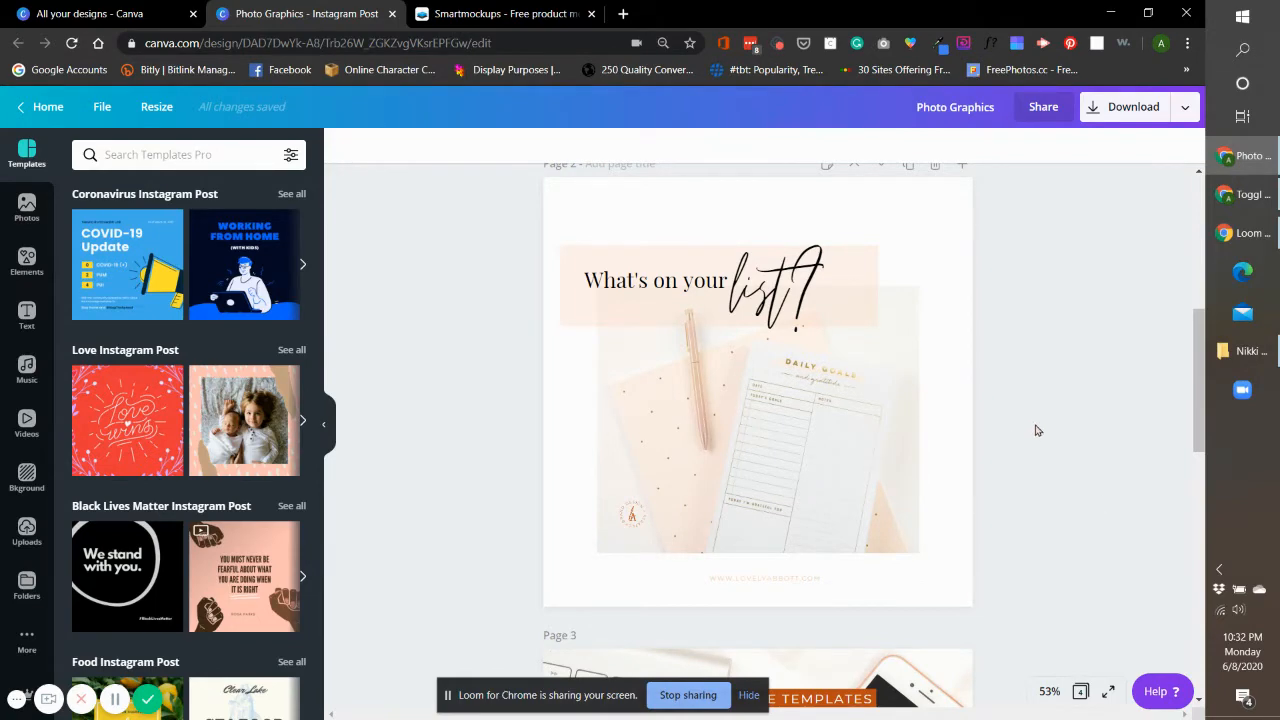
scroll(down, 3)
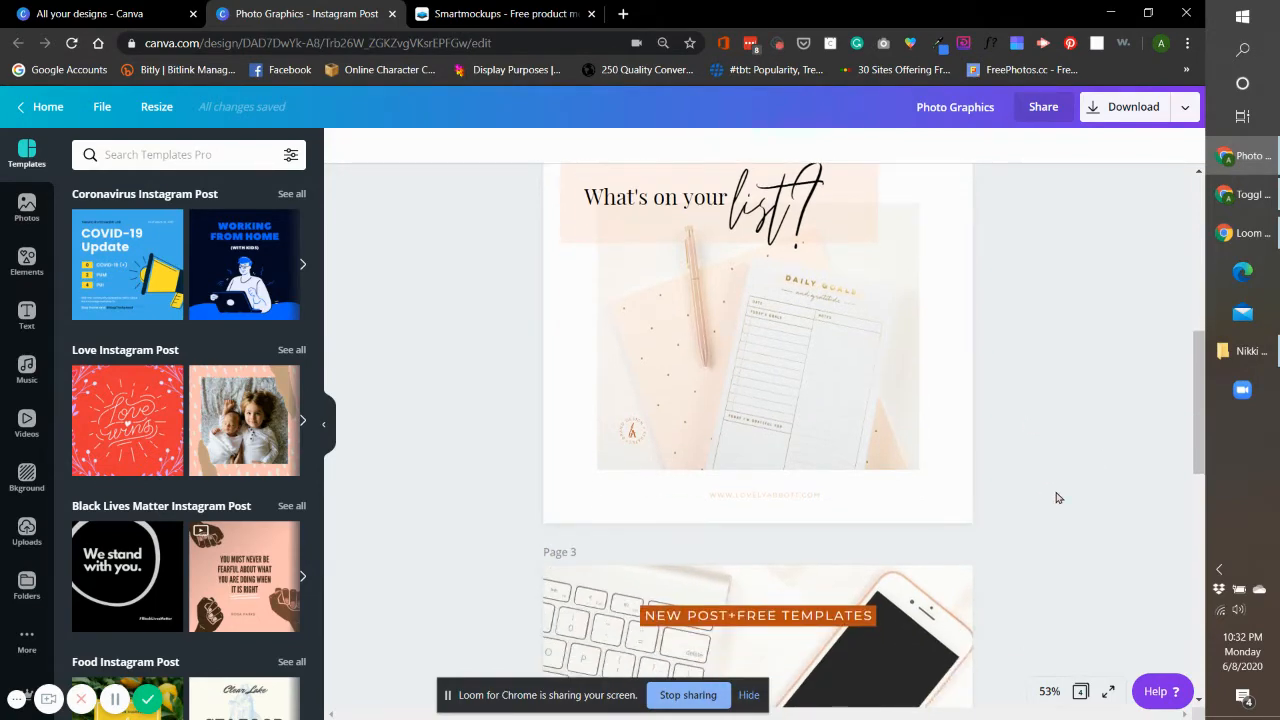
scroll(down, 3)
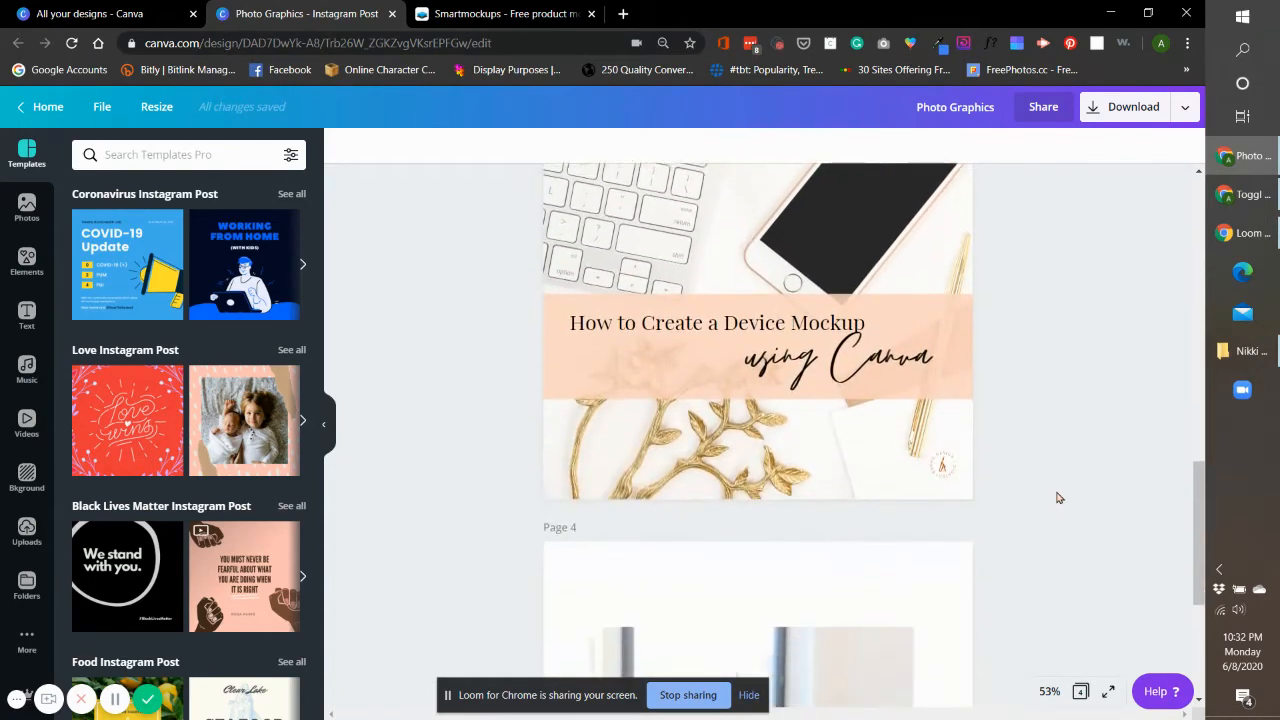
scroll(up, 3)
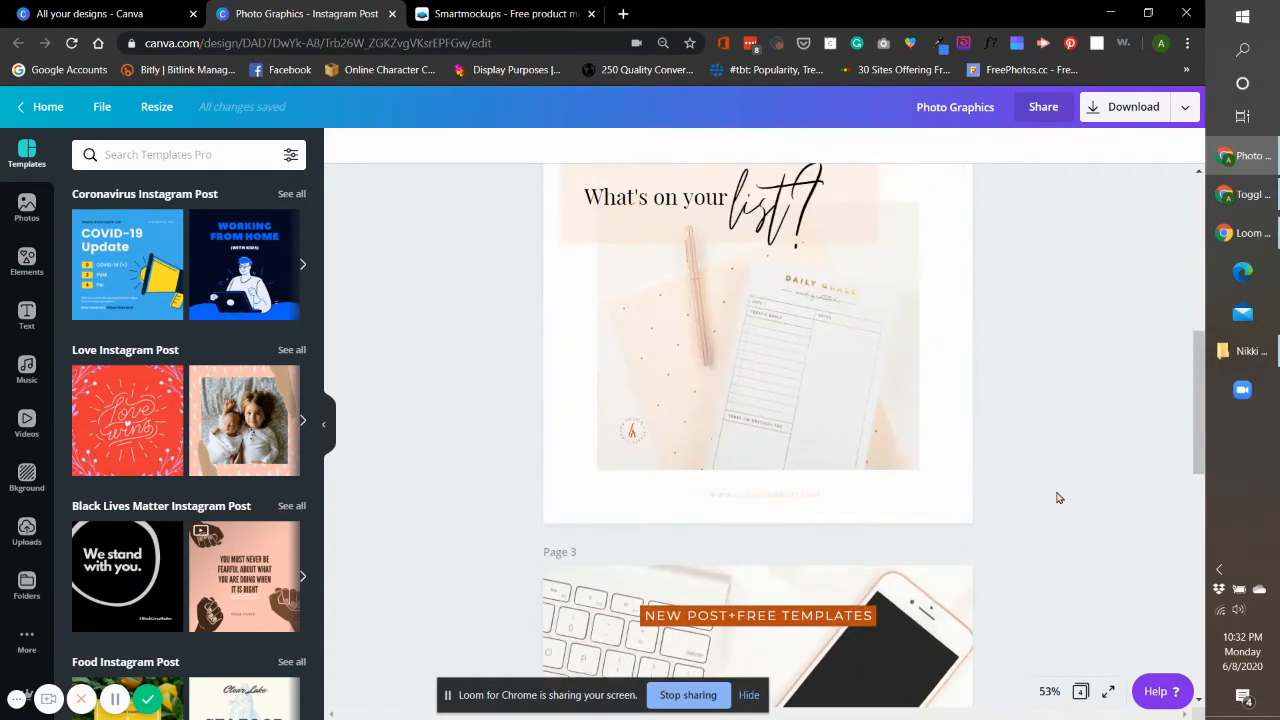
scroll(down, 3)
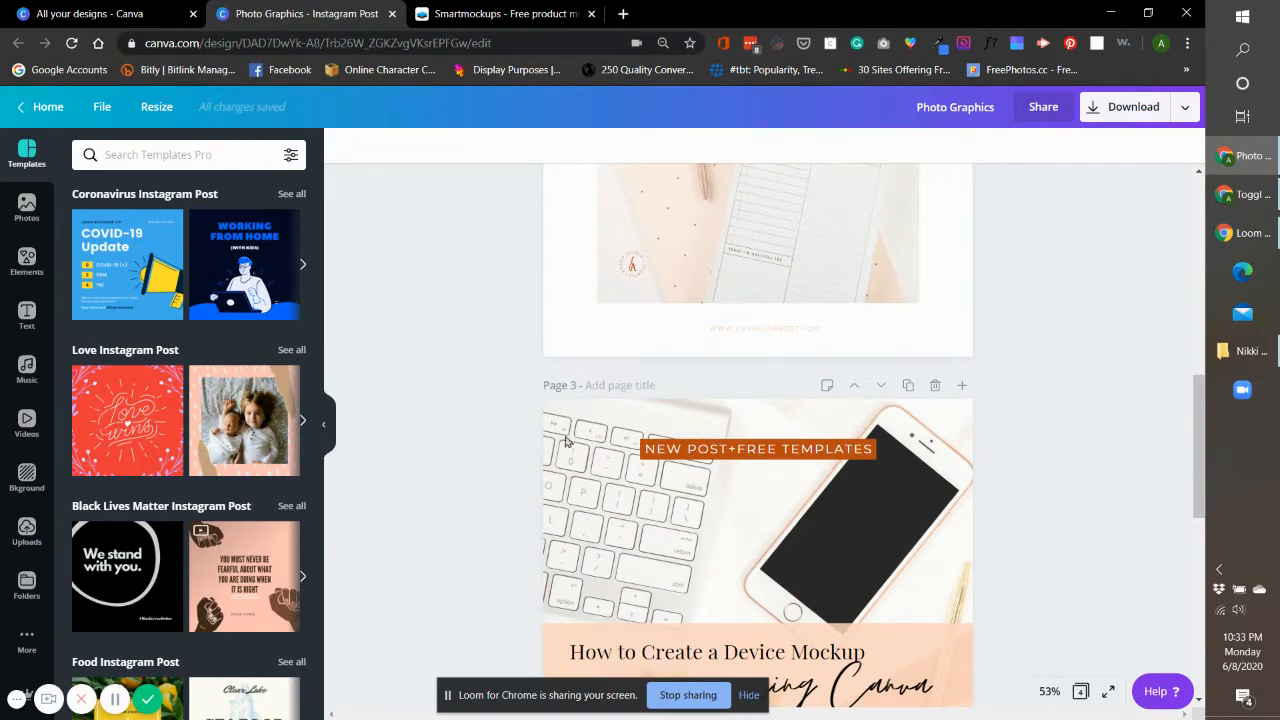
scroll(down, 3)
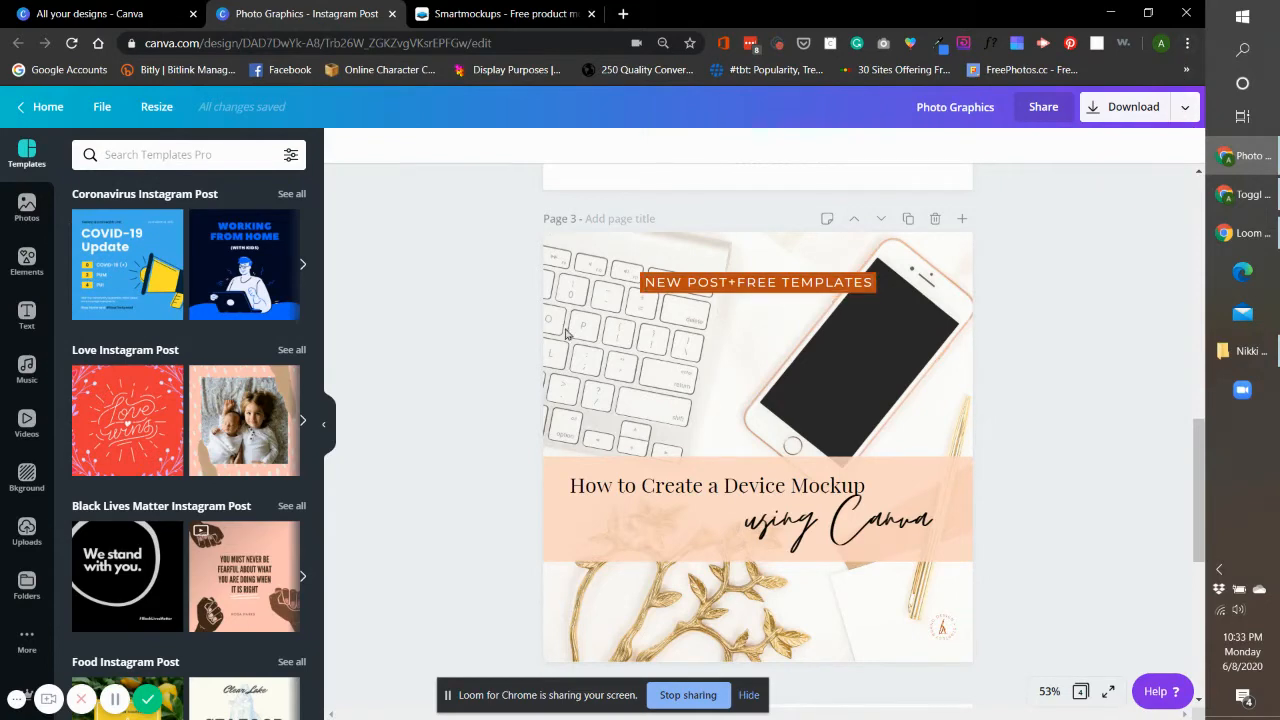
Show the publish destinations list for the design, including Smartmockups, Dropbox and Google Drive.
click(1184, 108)
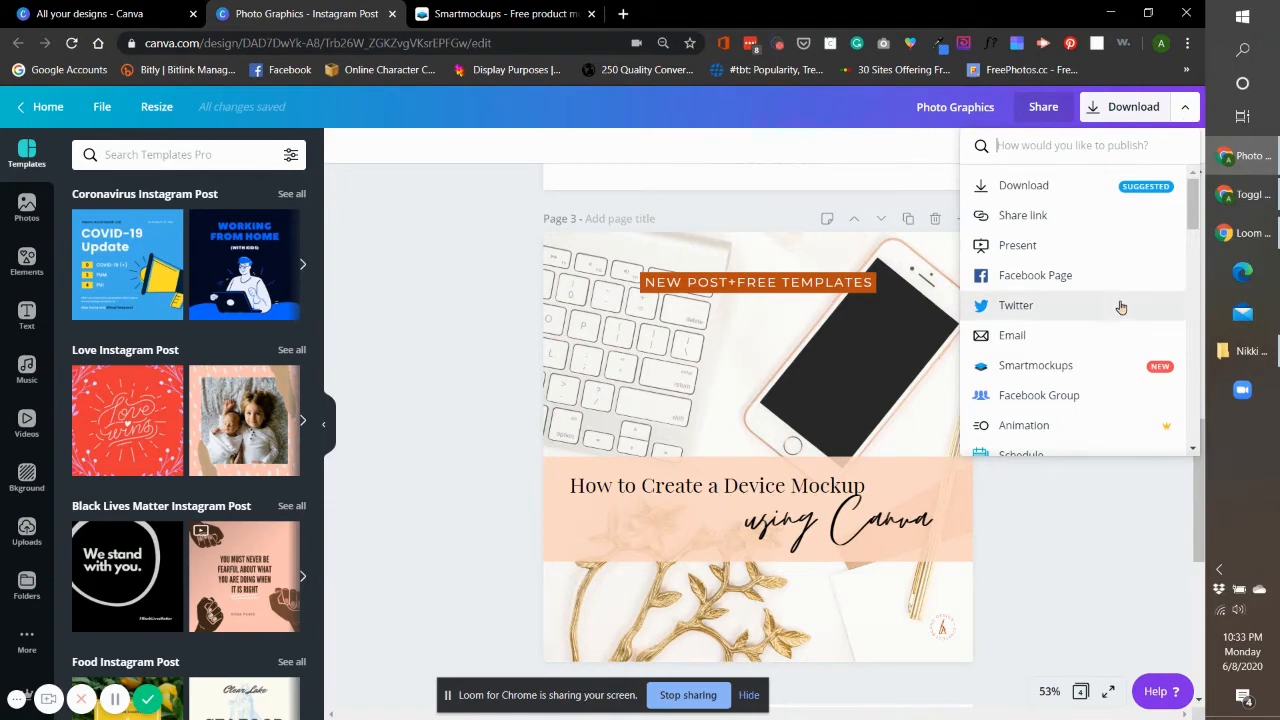
mouse_move(1120, 362)
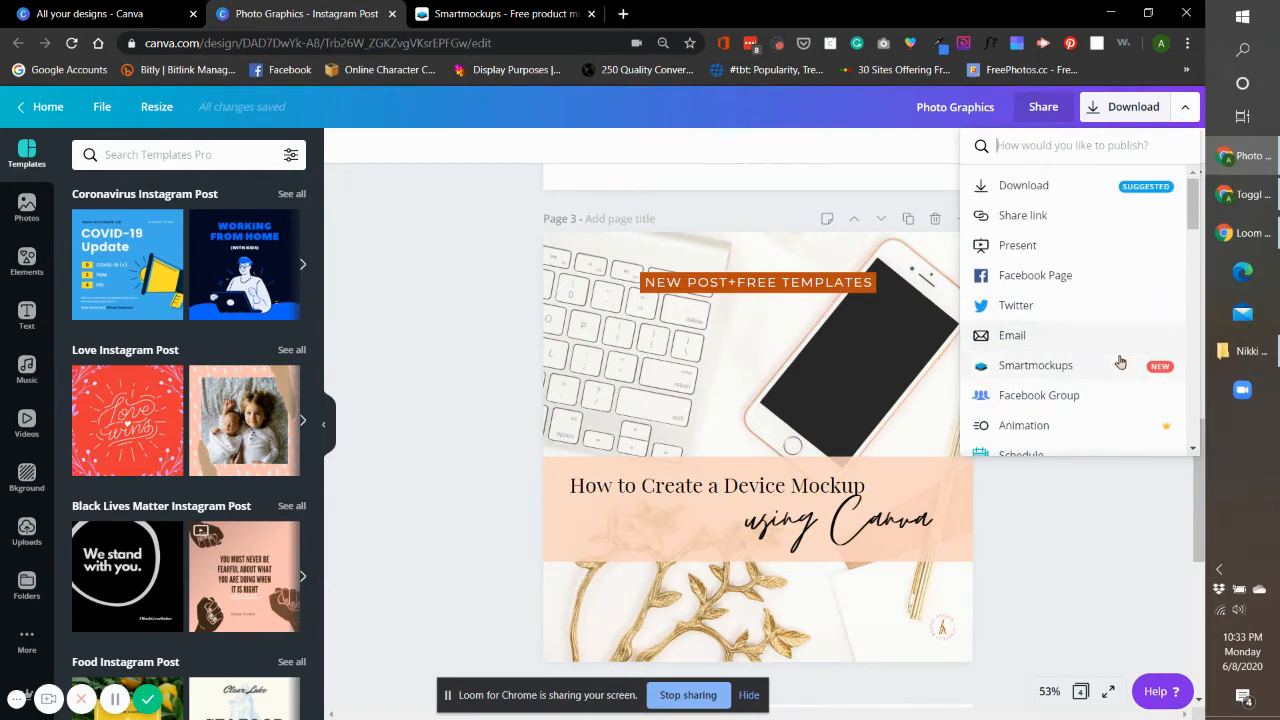
mouse_move(1148, 188)
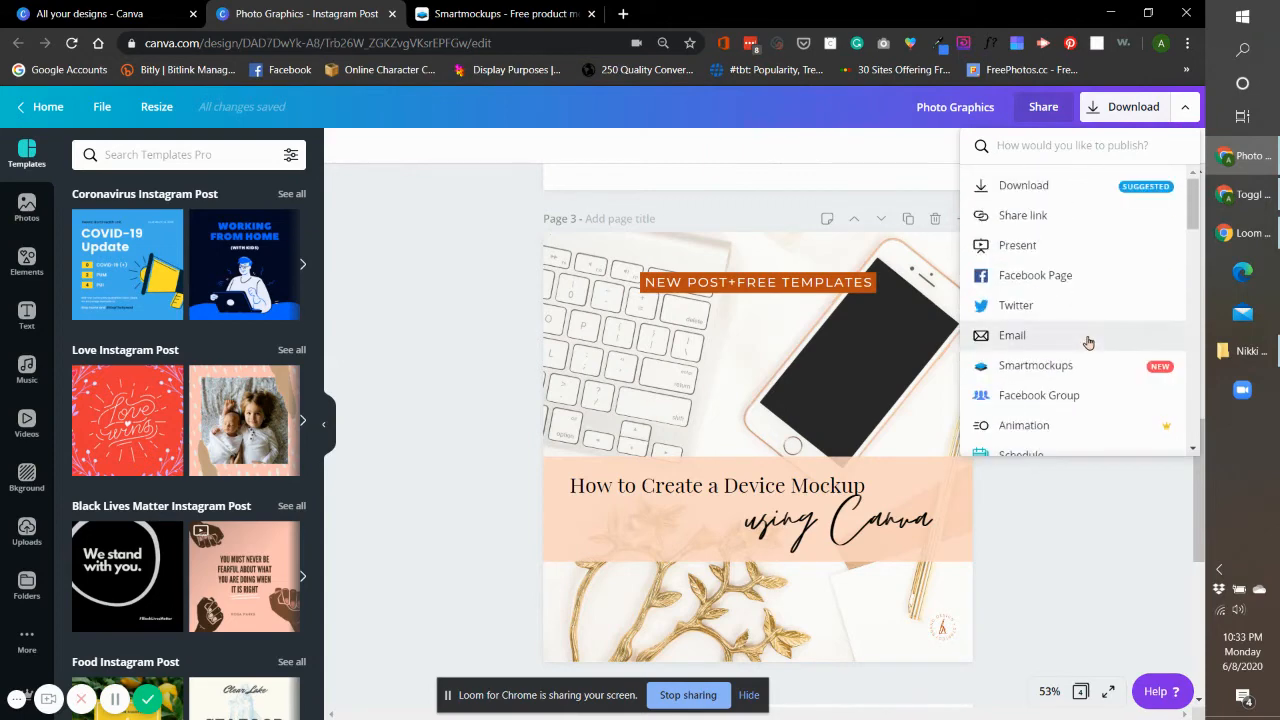
scroll(down, 3)
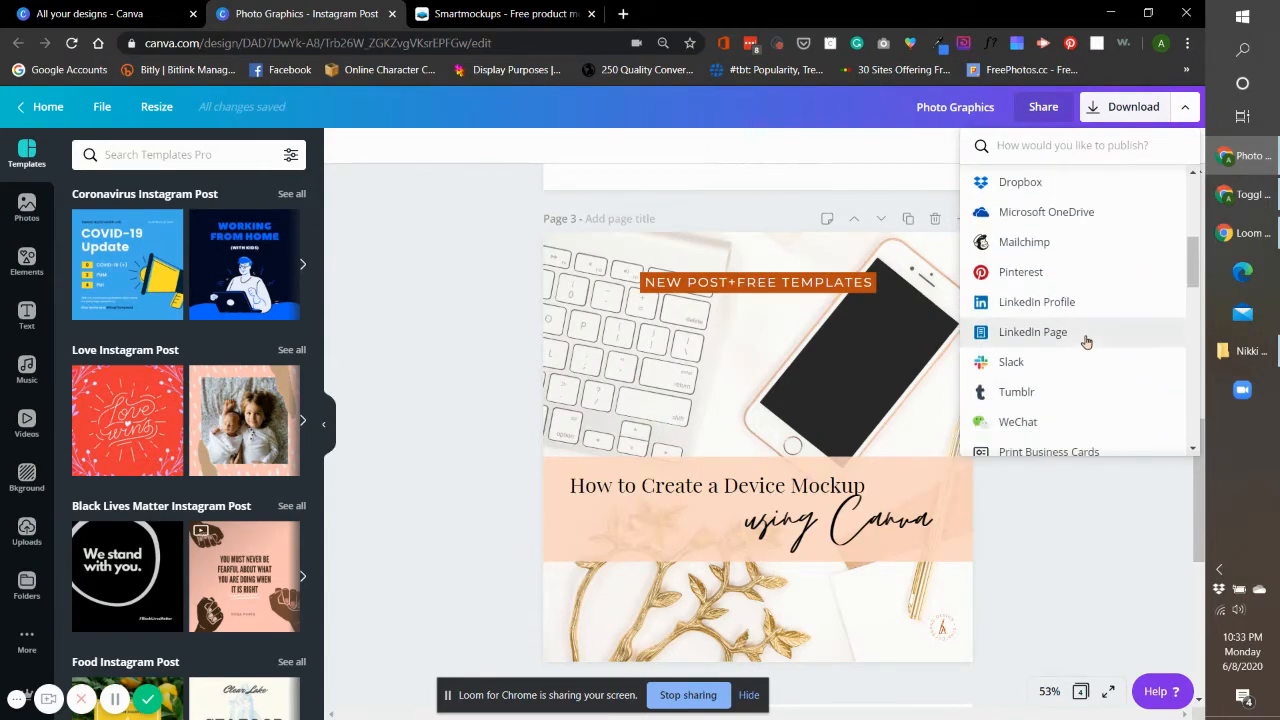
mouse_move(1088, 378)
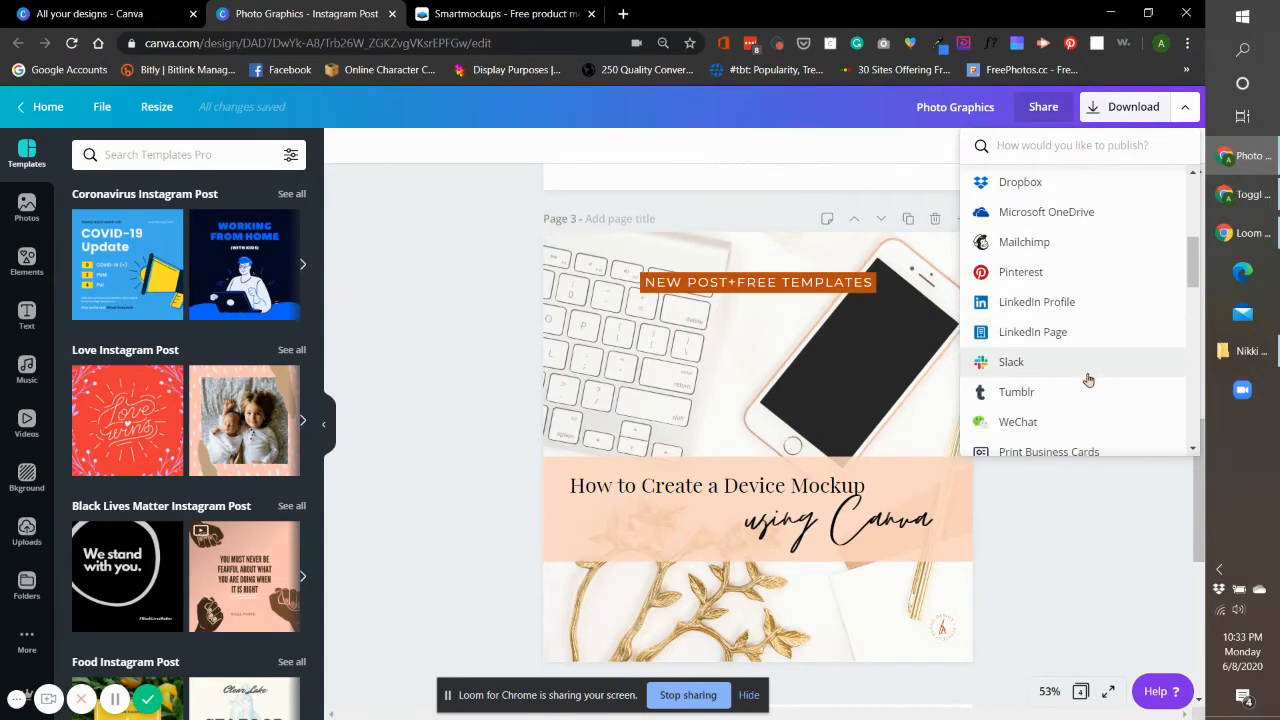
scroll(up, 3)
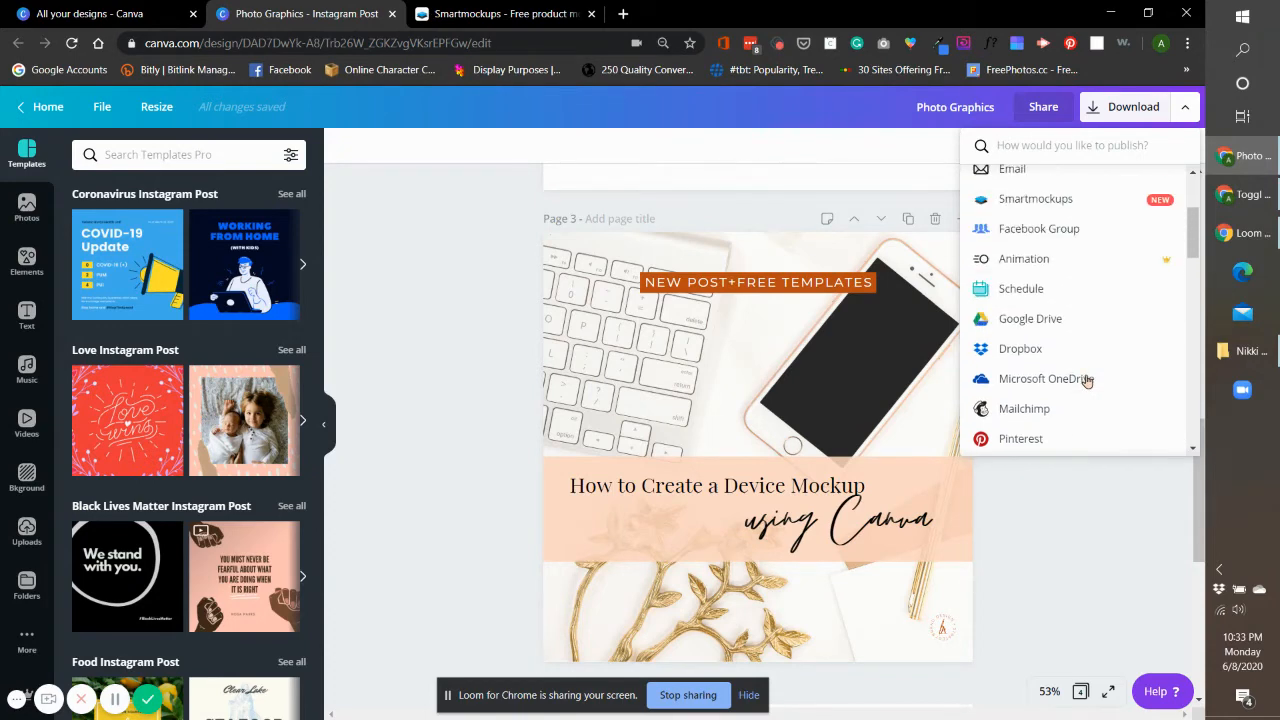
mouse_move(1096, 364)
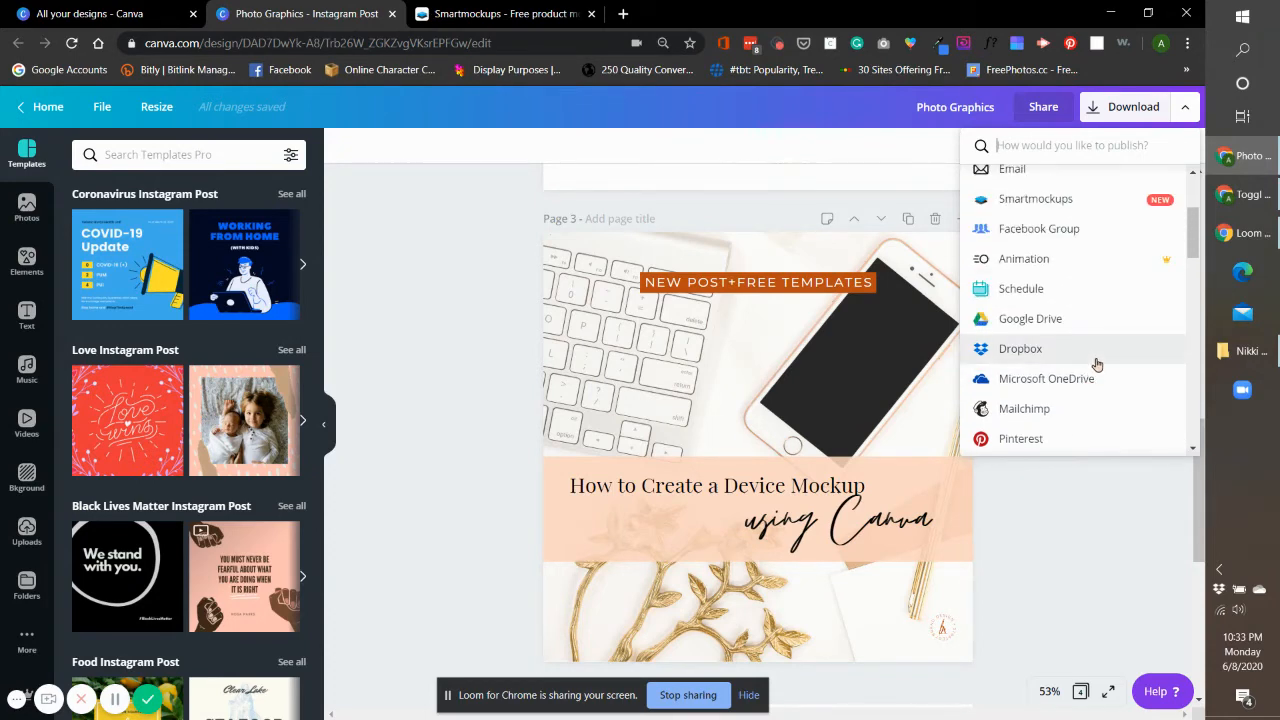
mouse_move(1116, 322)
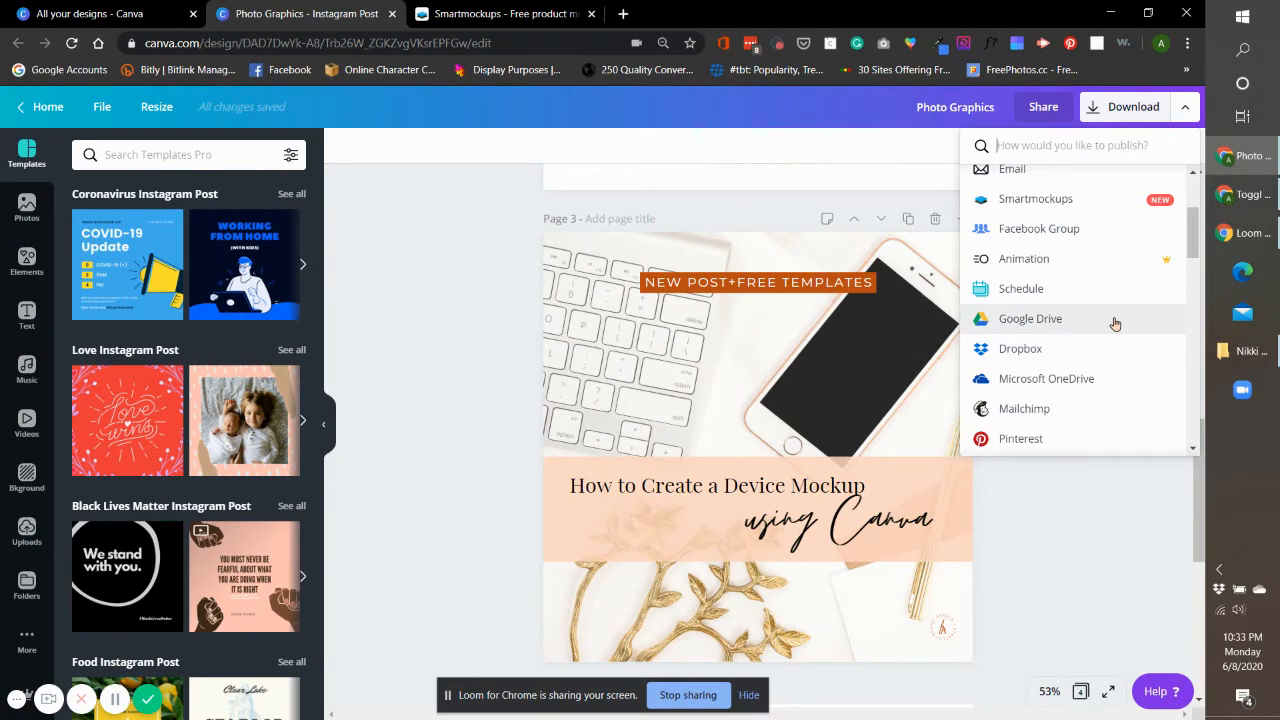
scroll(up, 3)
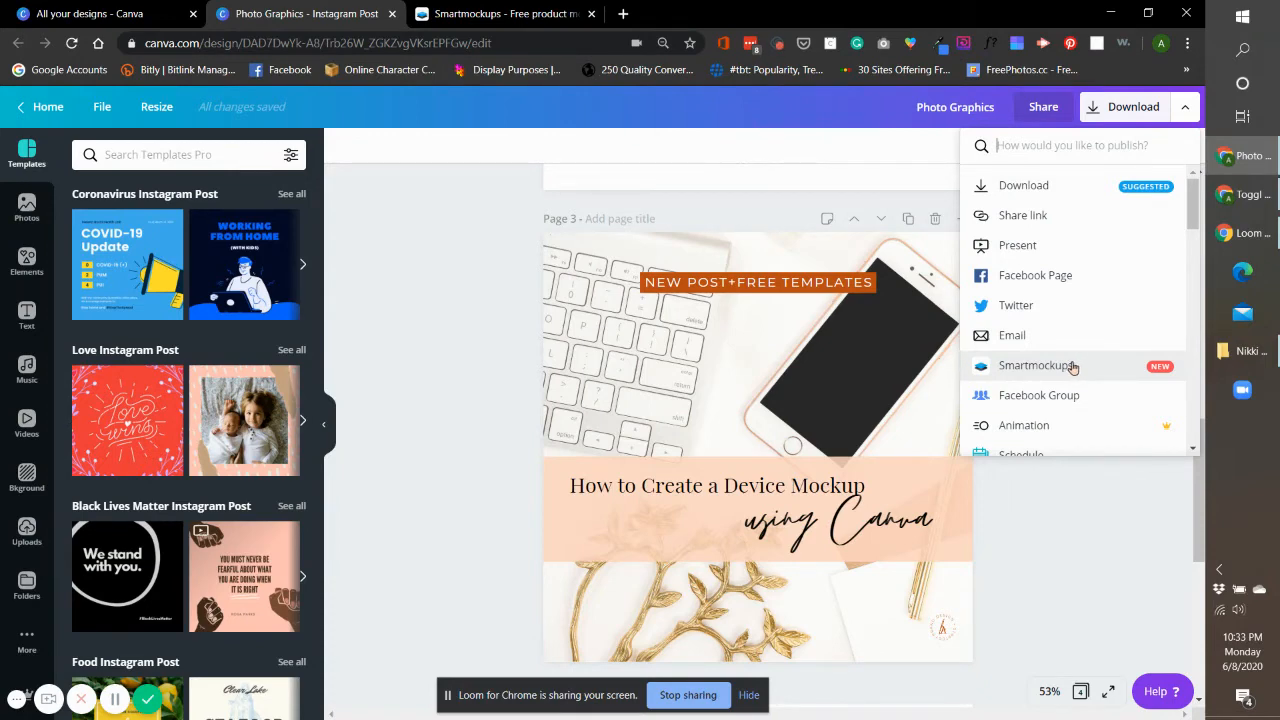
mouse_move(1084, 372)
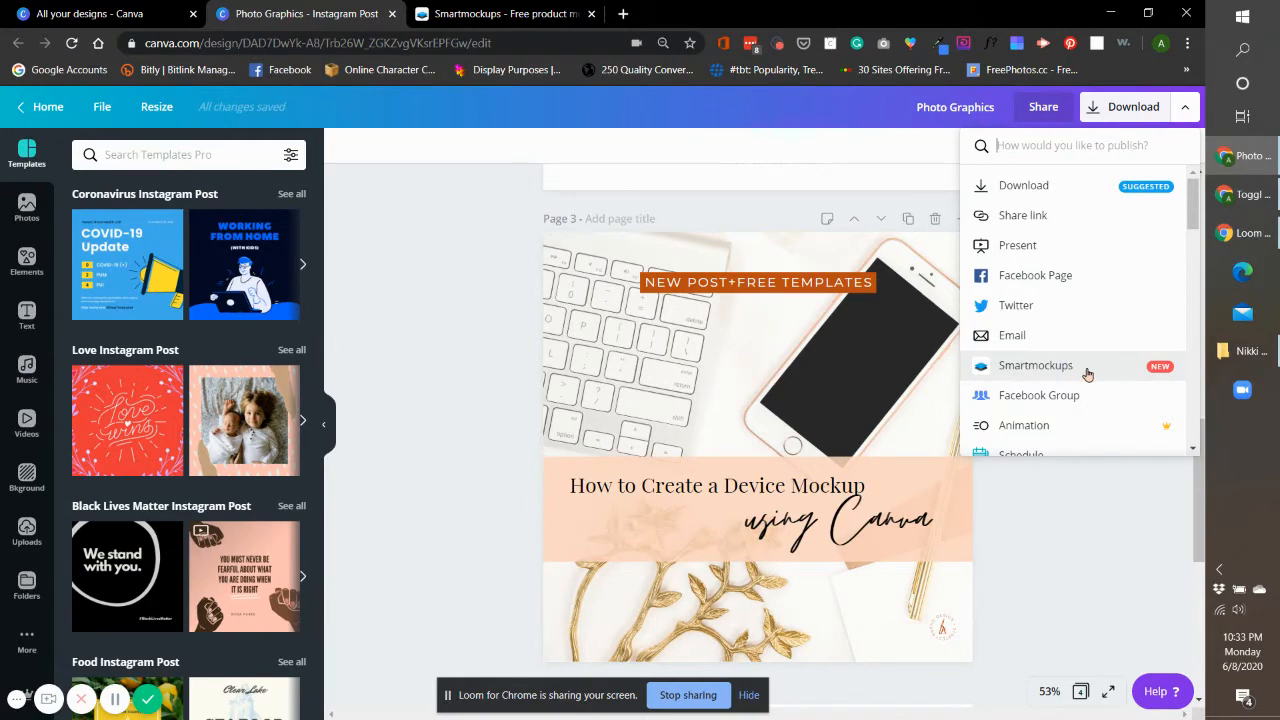
mouse_move(1084, 390)
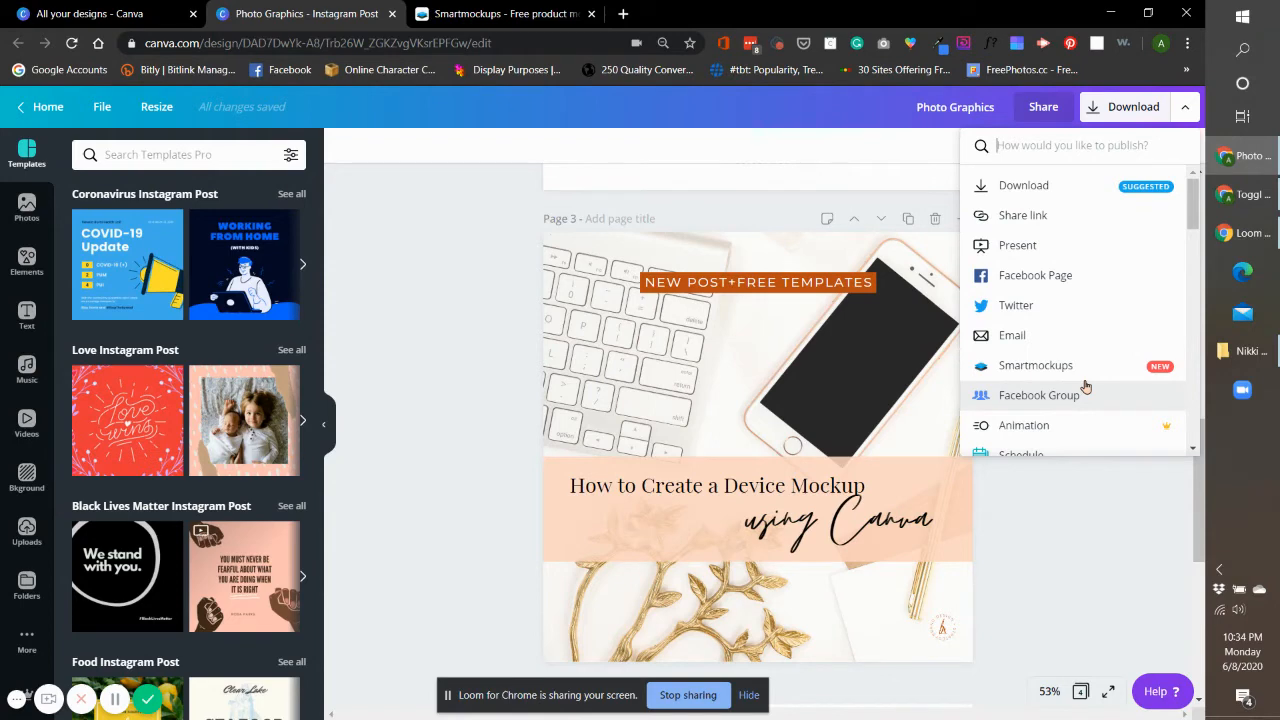
mouse_move(1120, 404)
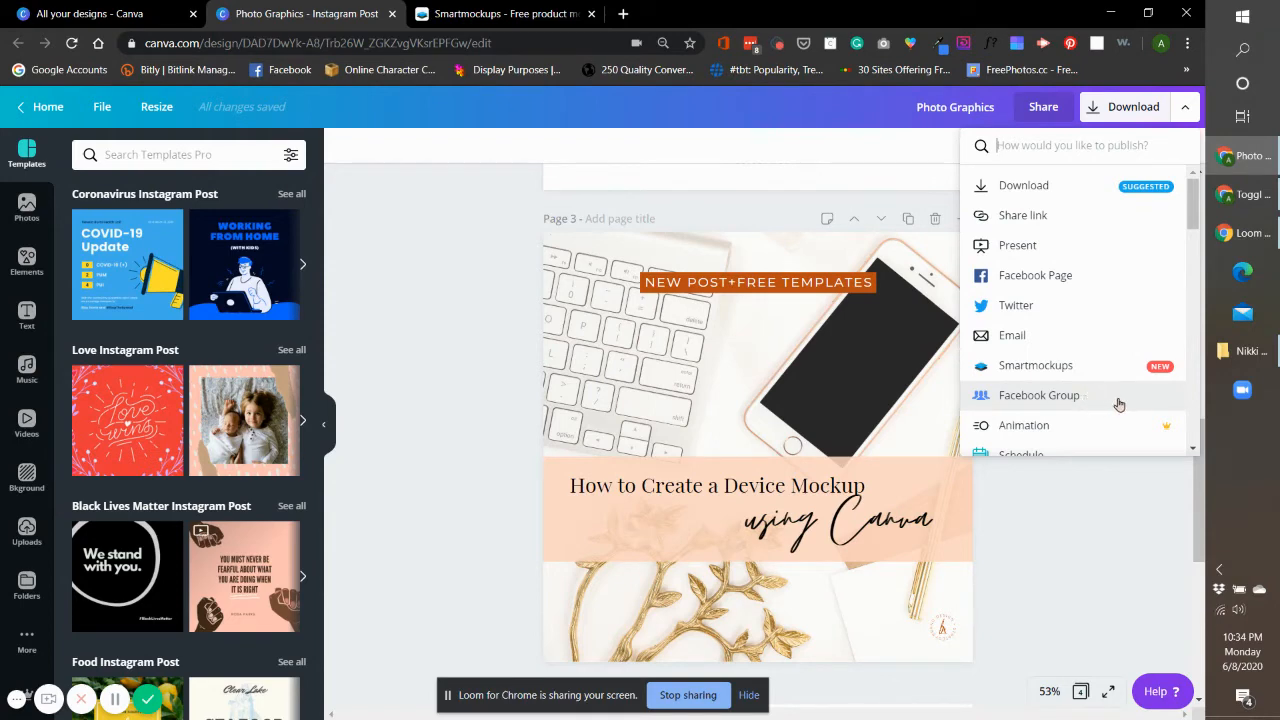
mouse_move(1008, 322)
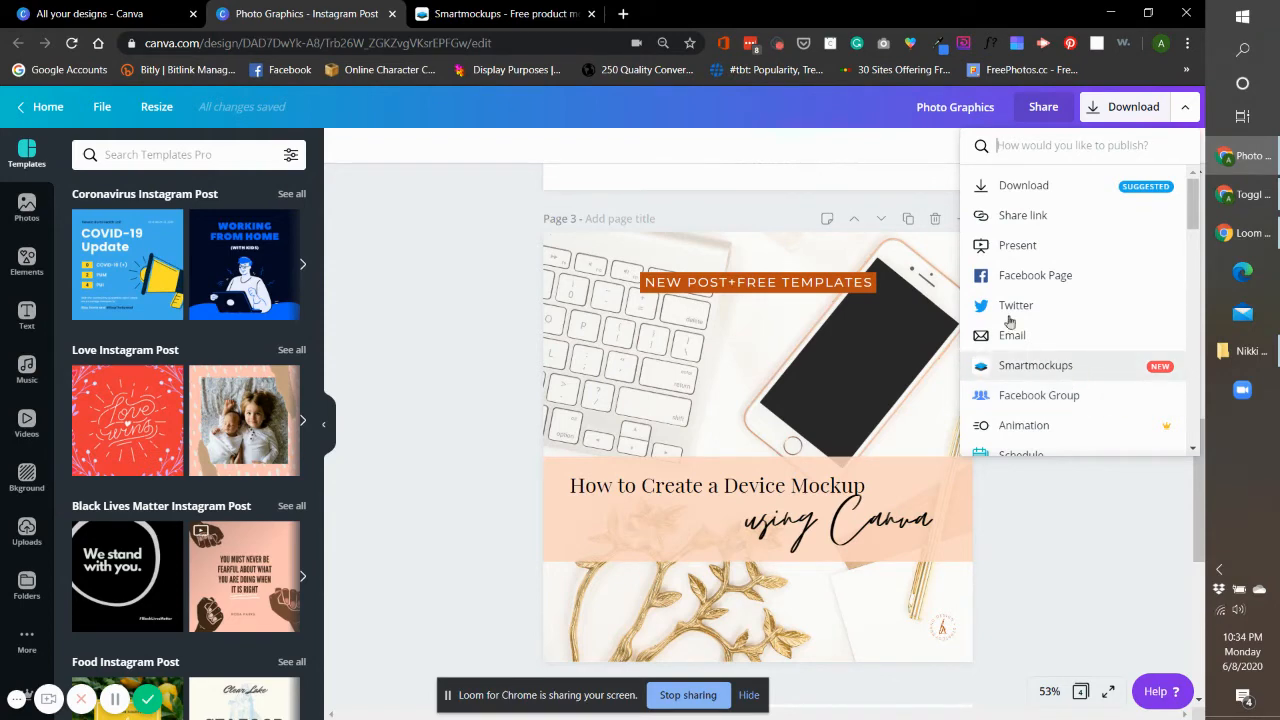
click(504, 12)
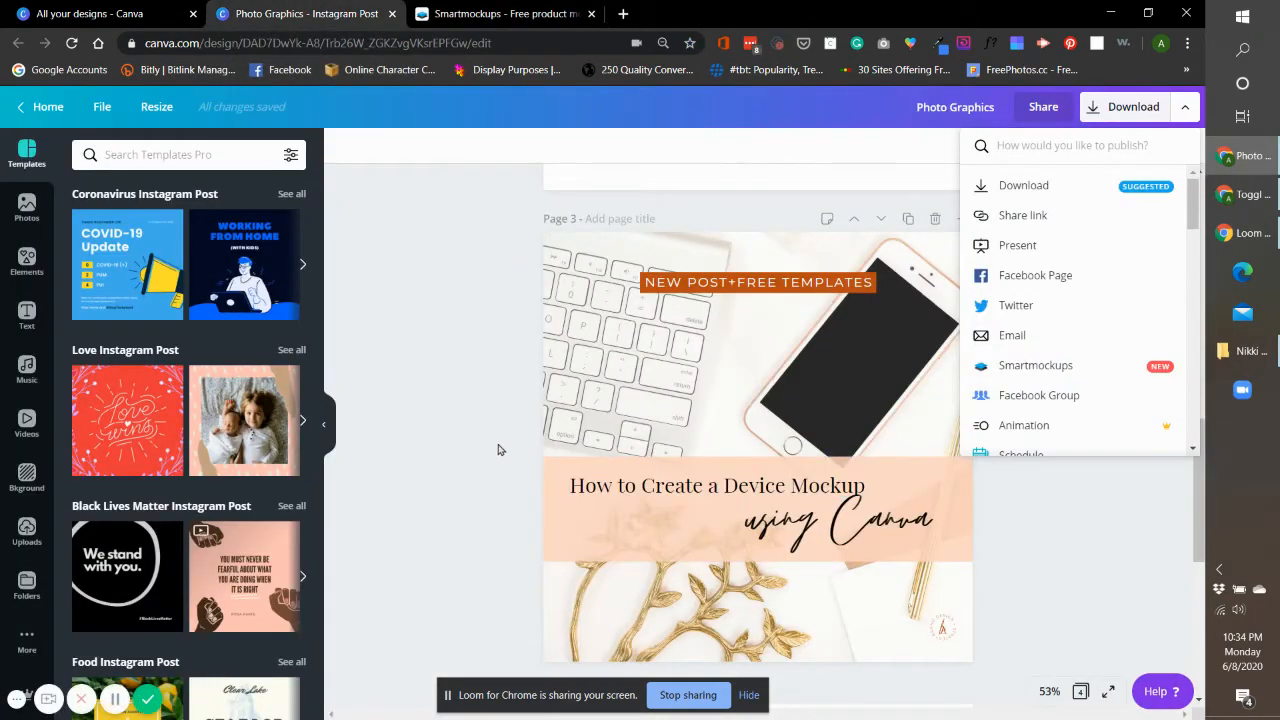
mouse_move(1056, 368)
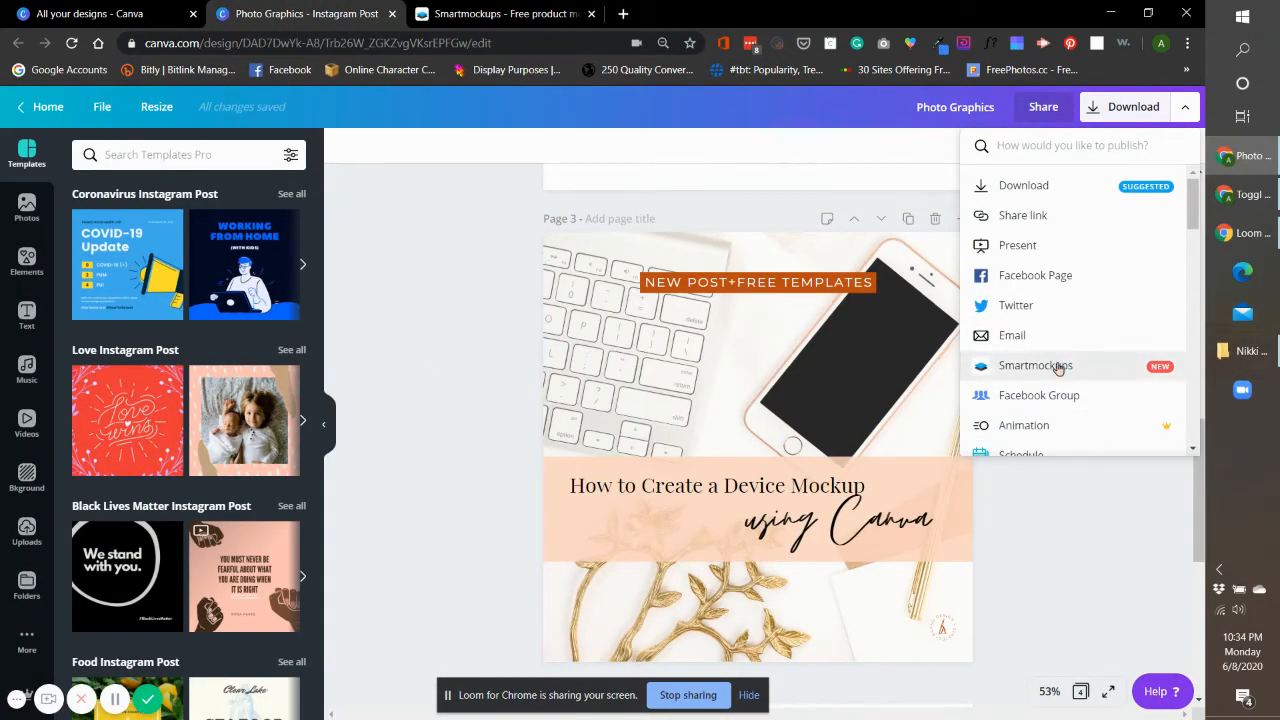
Save page 3 of the design to Smartmockups from the publish list.
click(1036, 364)
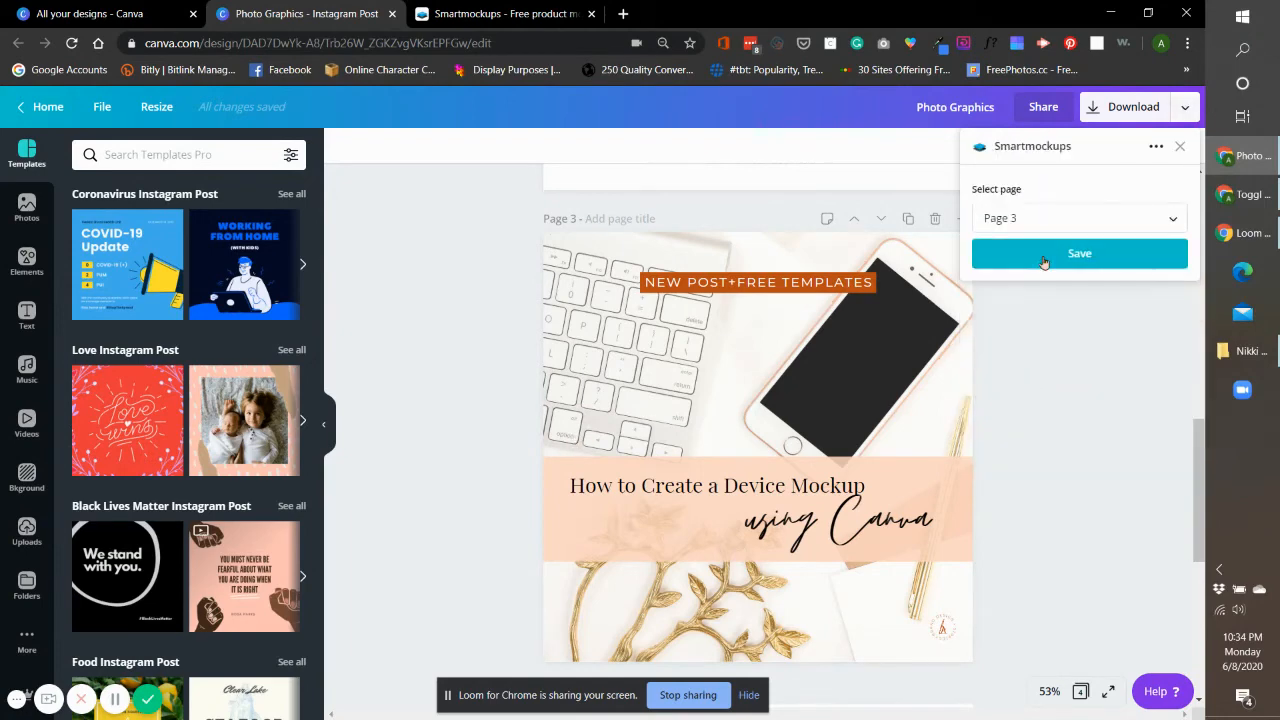
click(1080, 252)
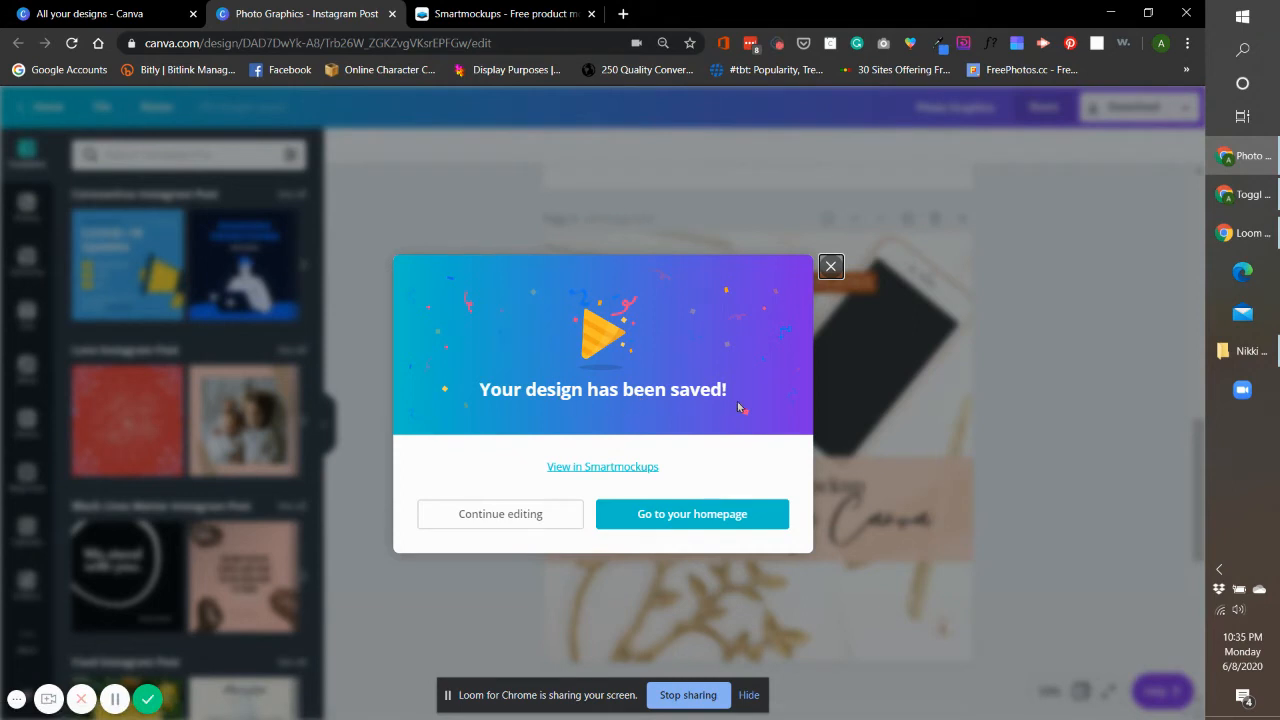
mouse_move(704, 482)
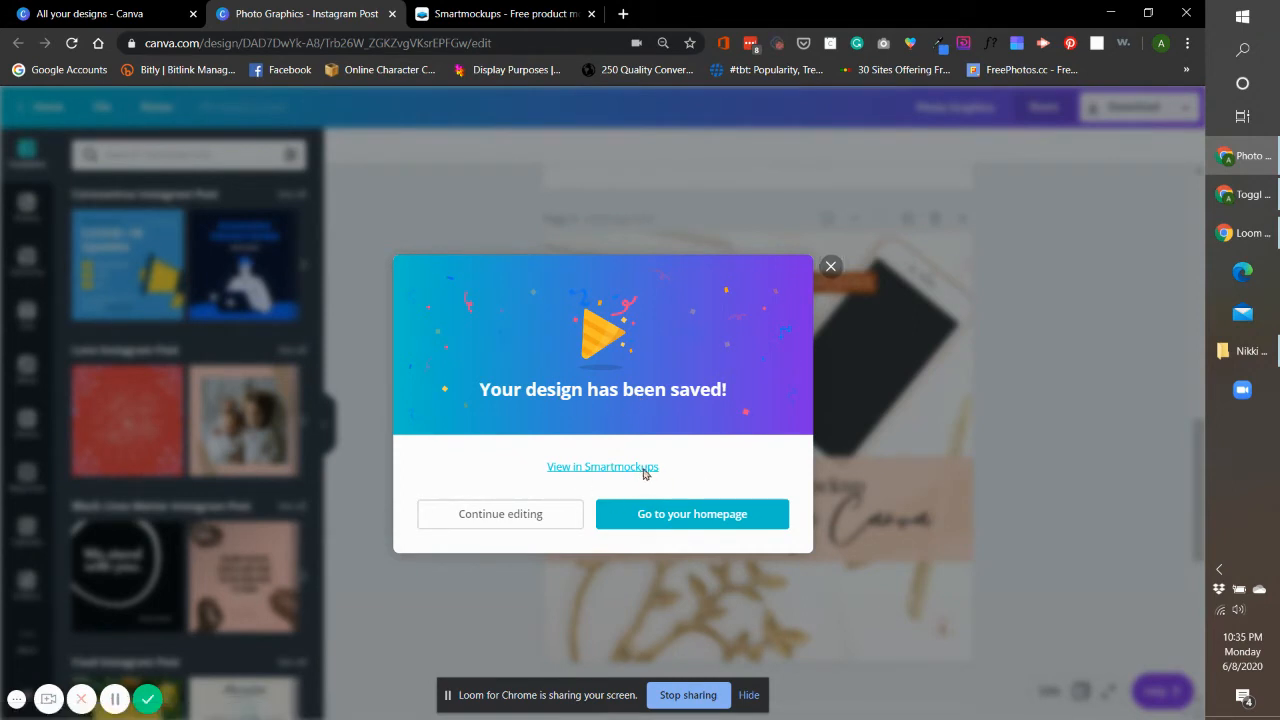
View the saved design in Smartmockups' latest technology mockups, dismissing the desktop-app notice.
click(602, 466)
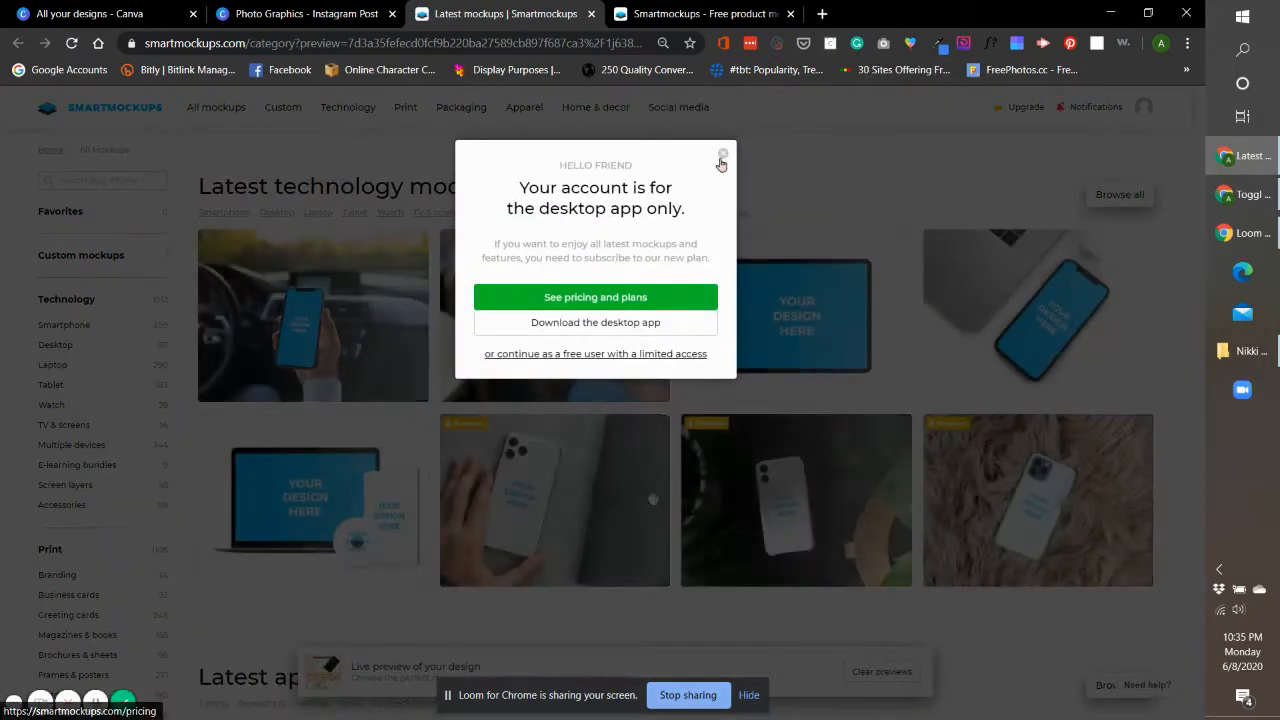
click(722, 156)
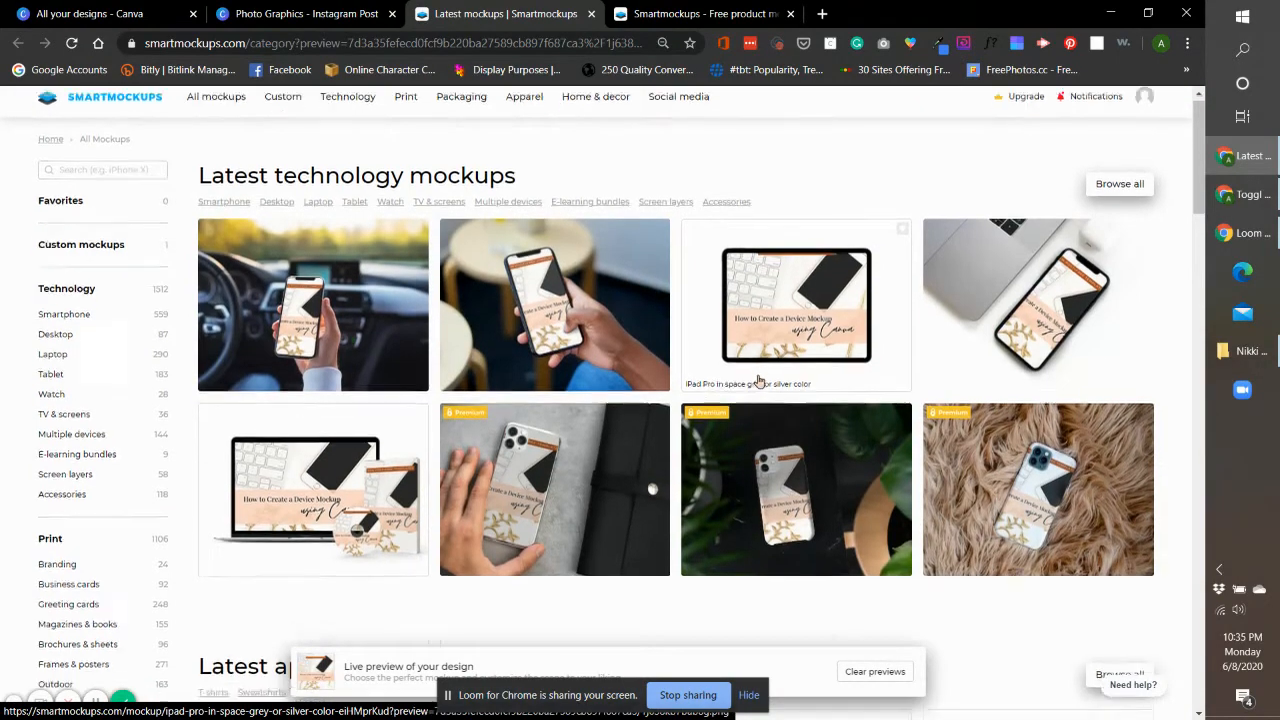
scroll(down, 3)
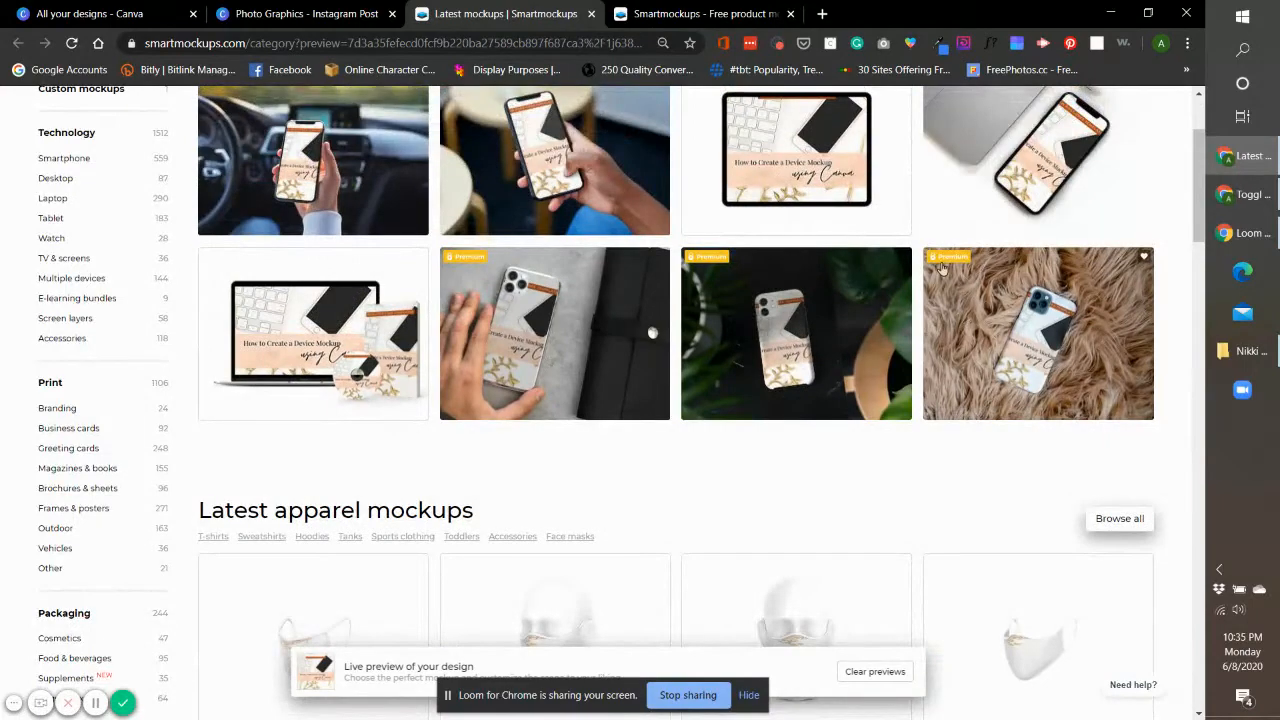
scroll(up, 3)
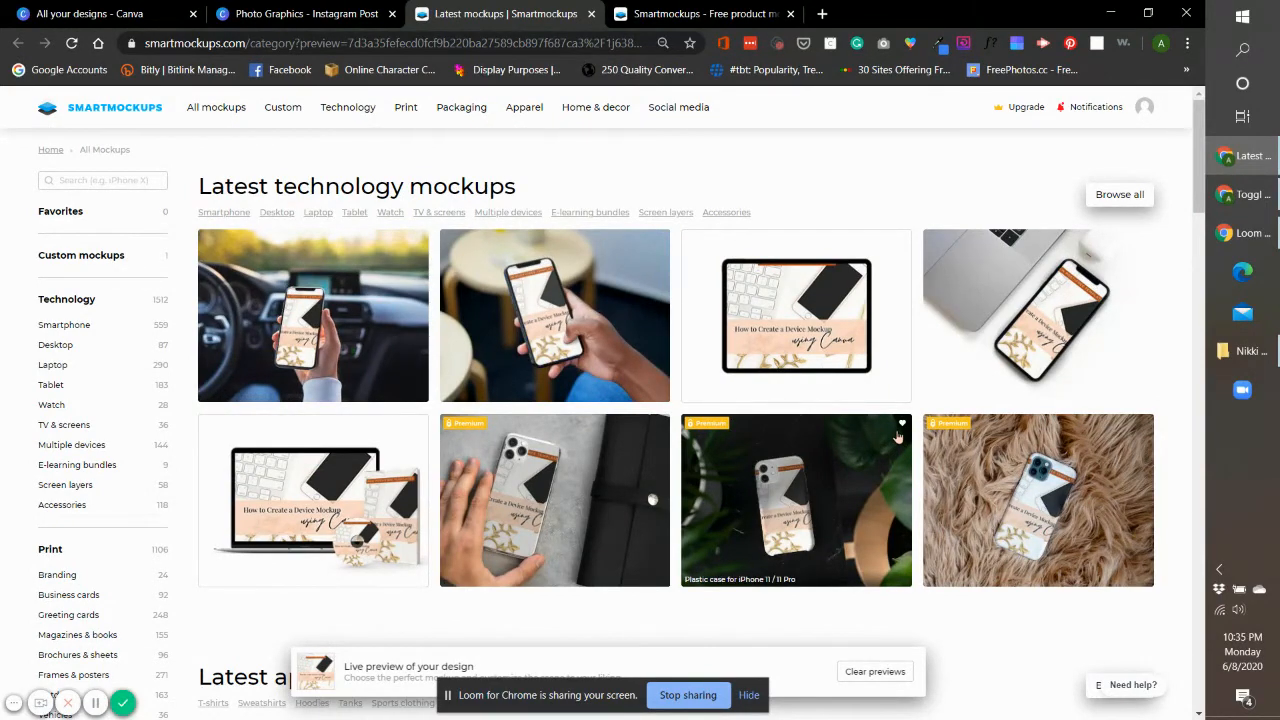
mouse_move(892, 432)
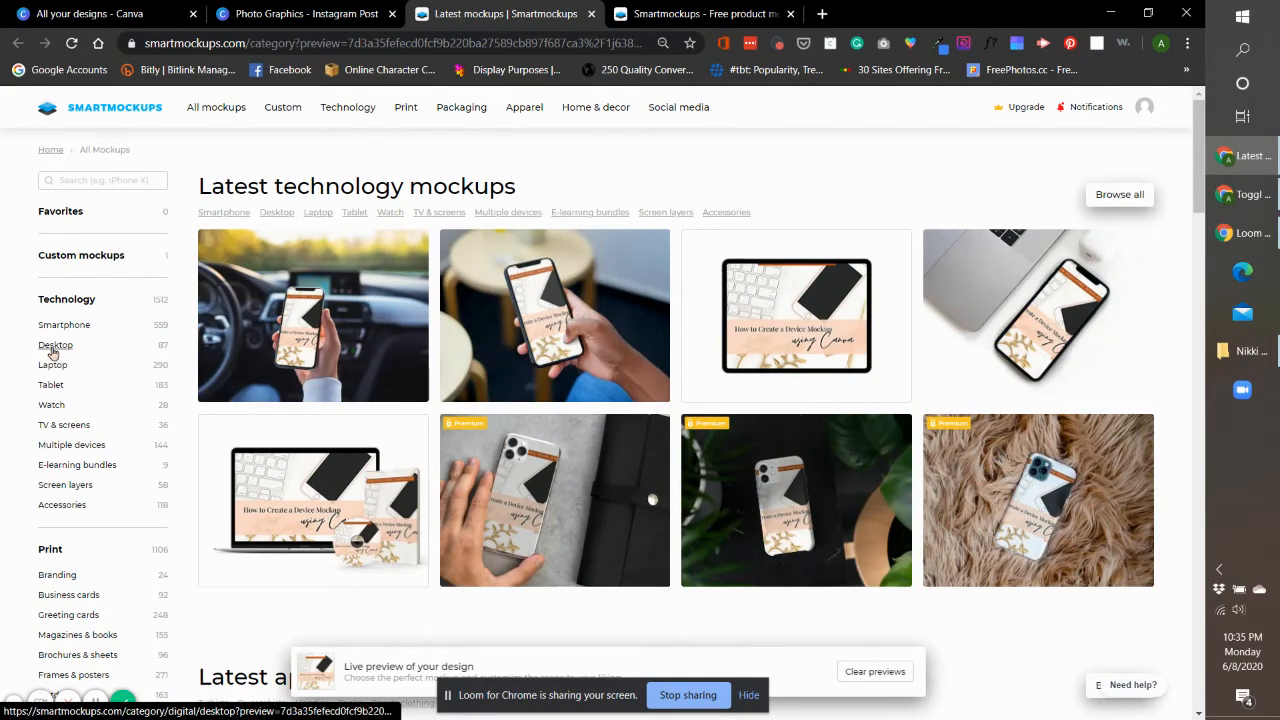
Browse Multiple devices mockups, trying the Windows filter then showing All platforms, Free.
click(72, 444)
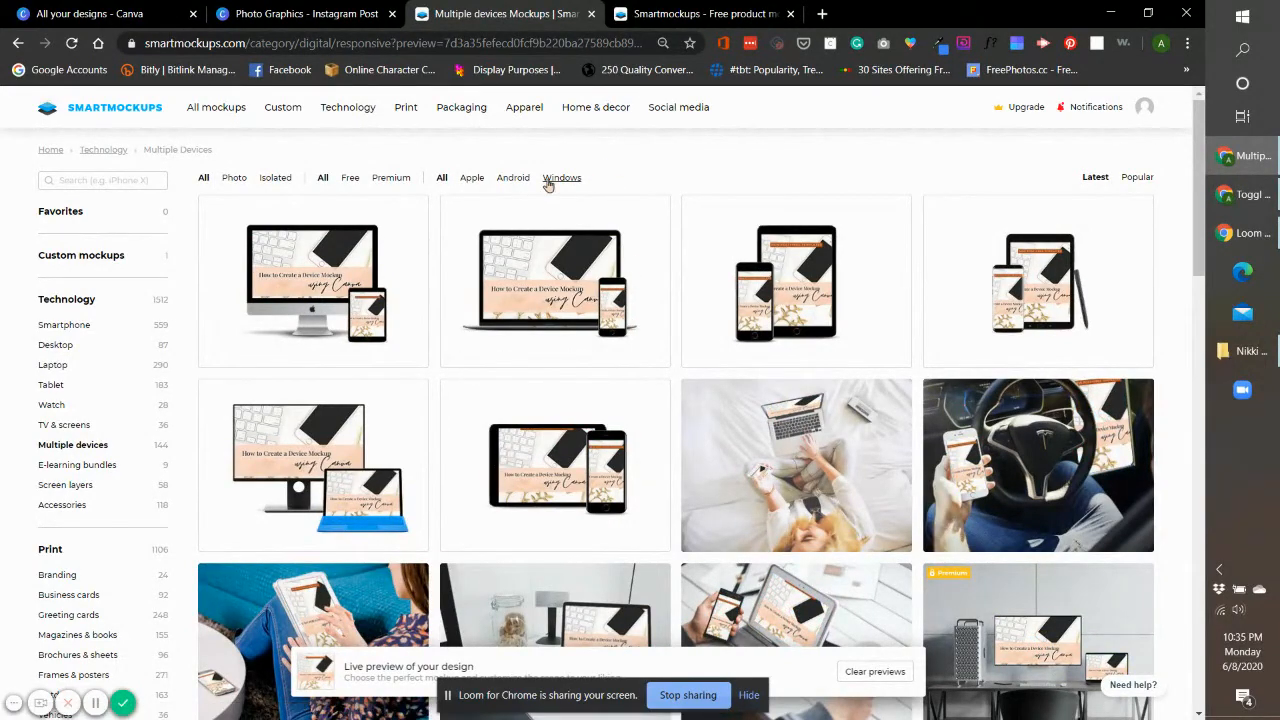
click(560, 176)
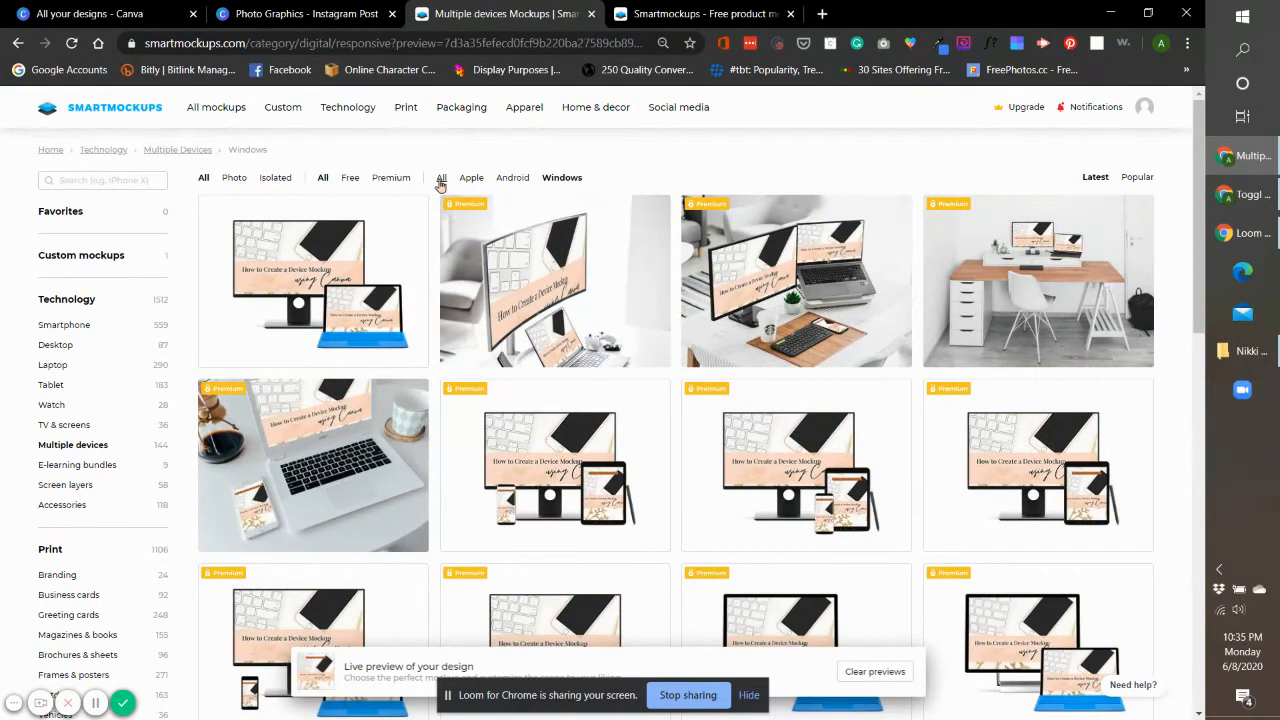
click(440, 176)
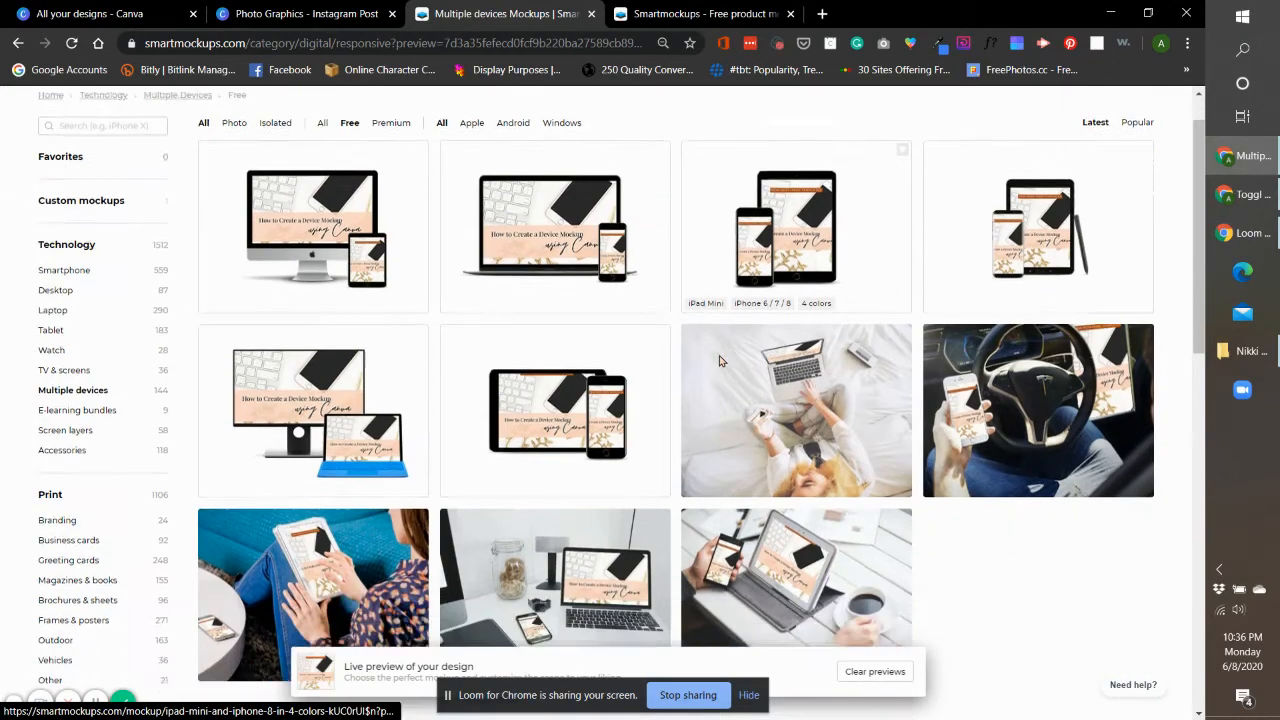
scroll(down, 3)
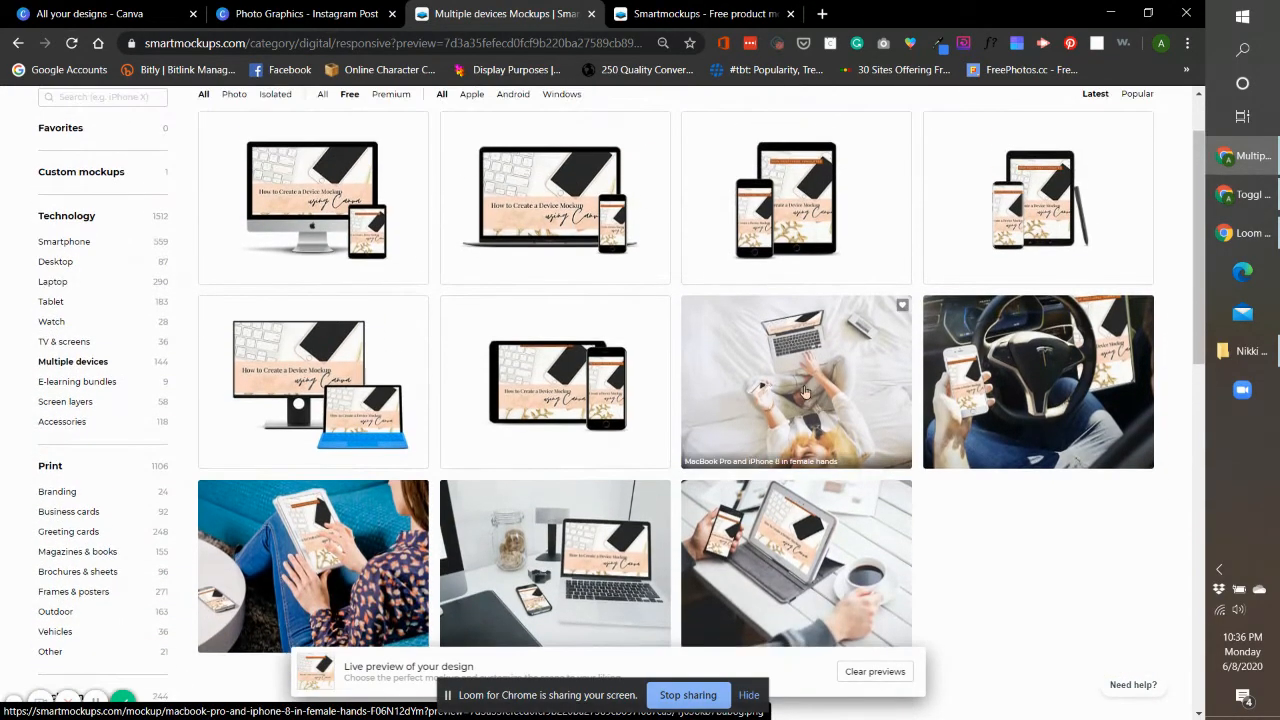
scroll(up, 3)
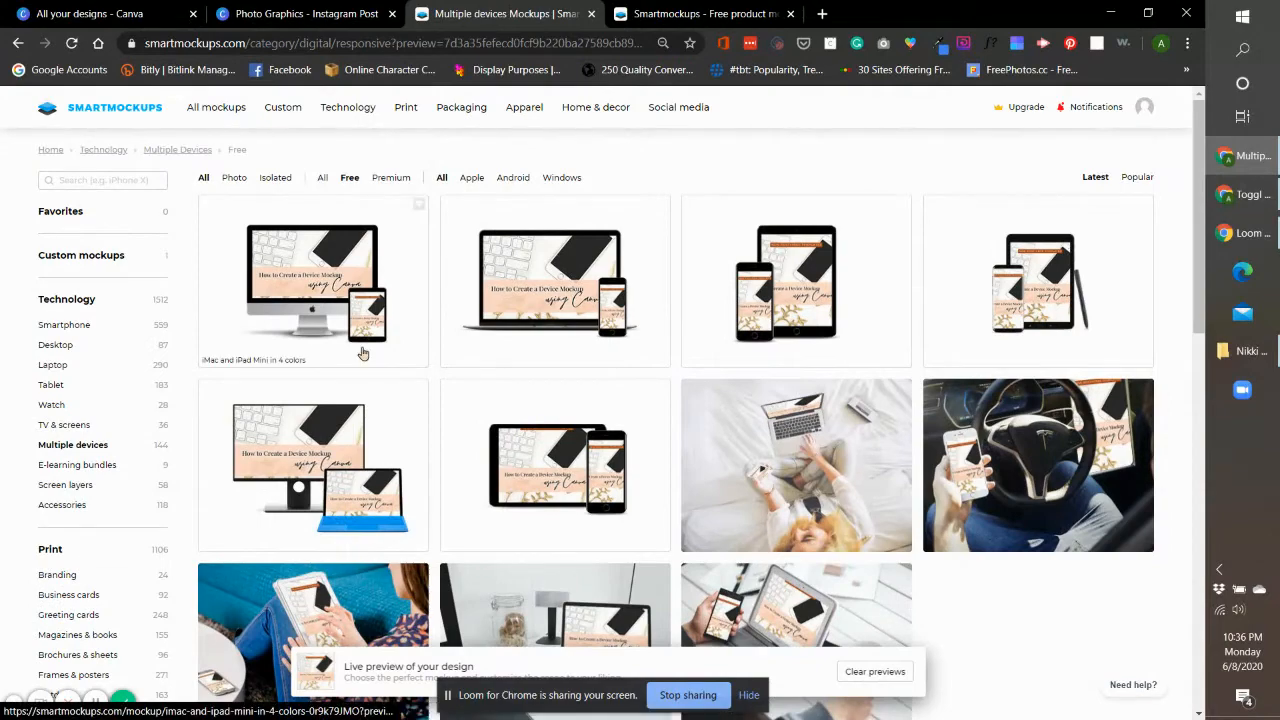
mouse_move(718, 360)
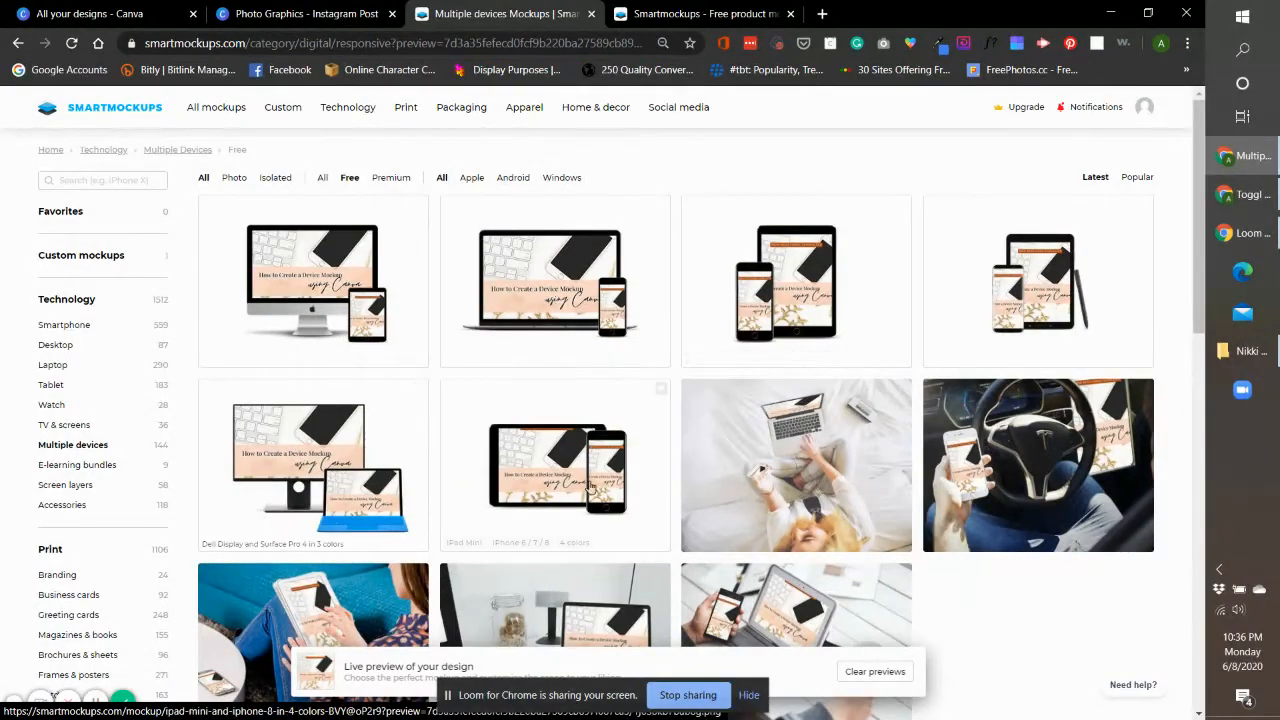
mouse_move(350, 322)
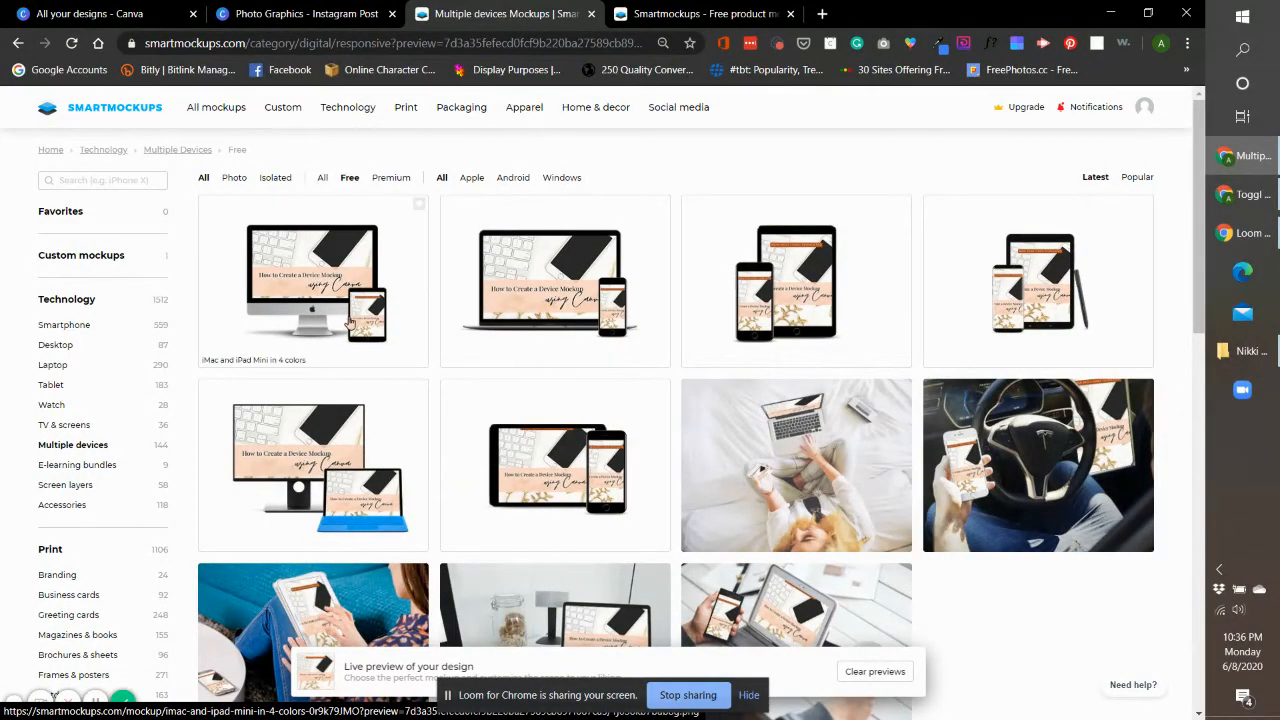
Open the 'iMac and iPad Mini in 4 colors' mockup into its Crop step.
click(312, 284)
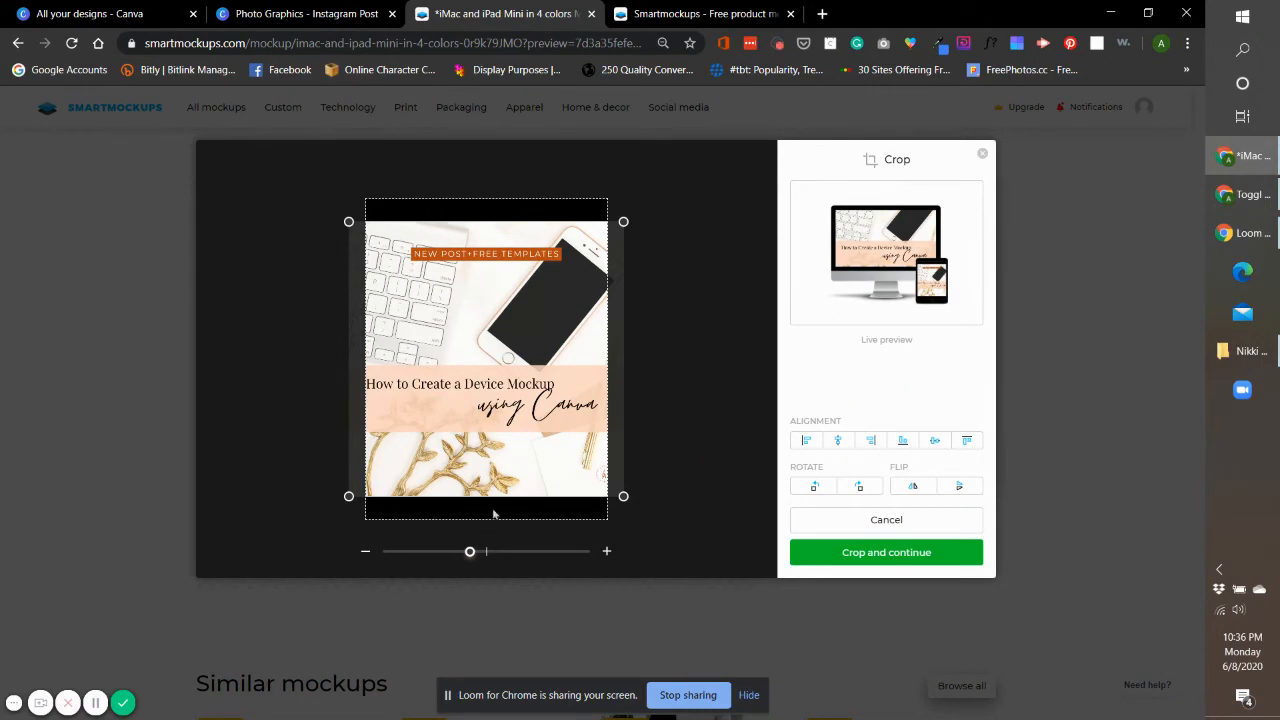
mouse_move(684, 436)
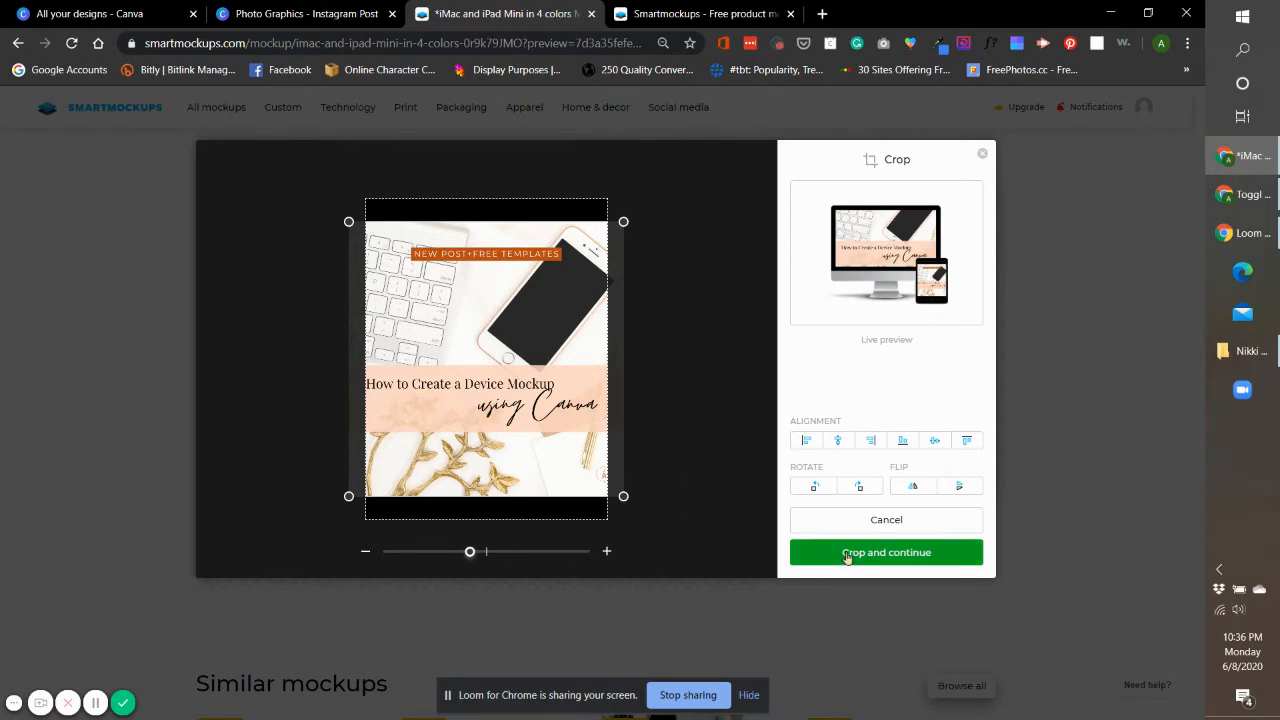
Accept the crop so the graphic fills both screens, save the mockup and start its download.
click(884, 552)
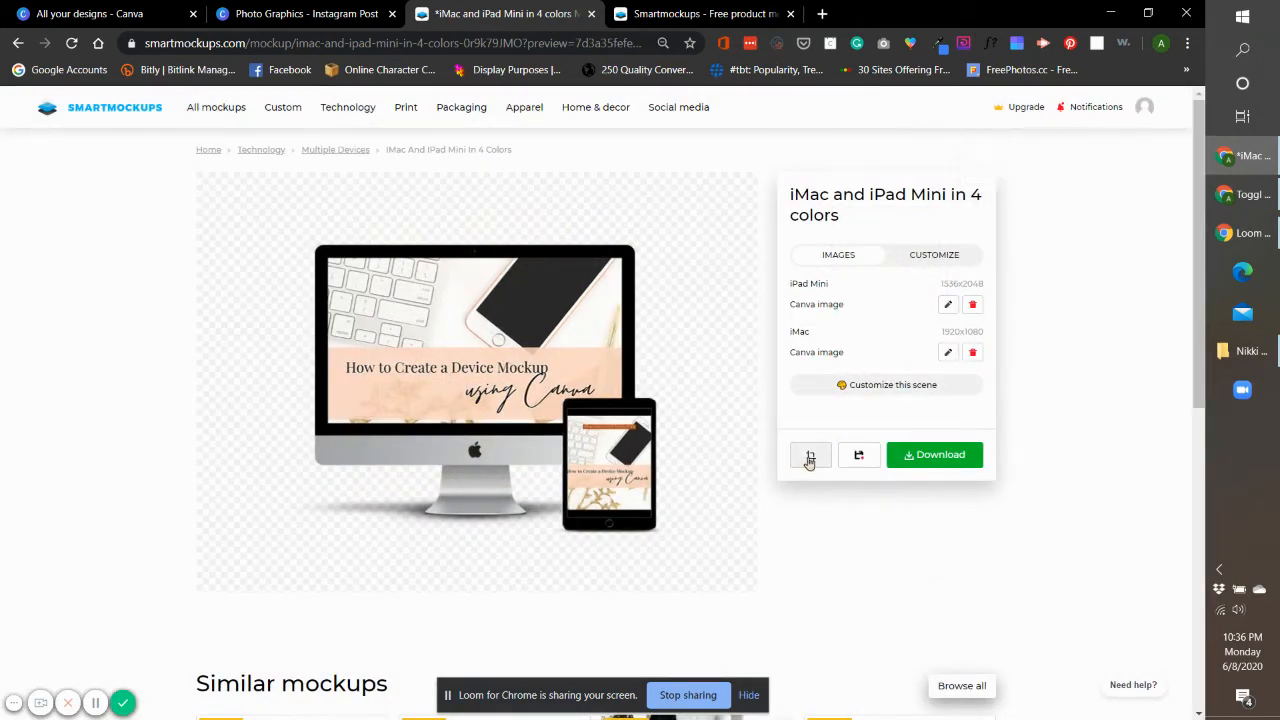
mouse_move(858, 456)
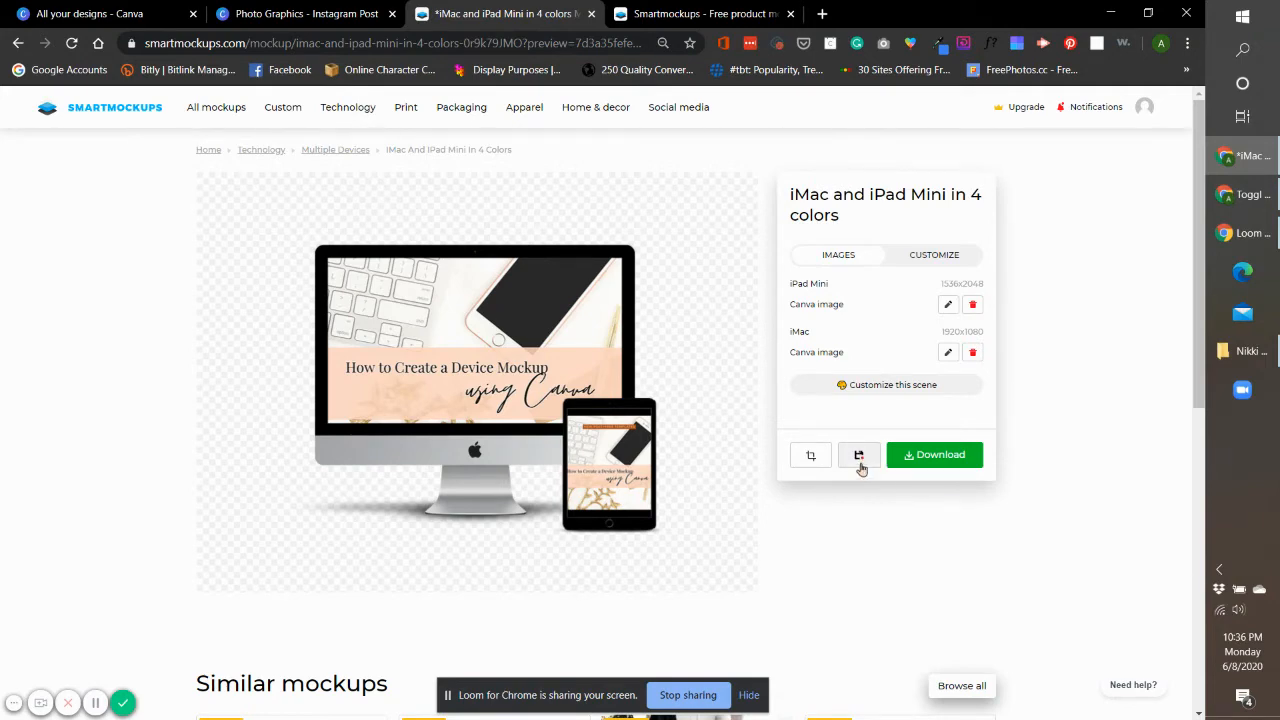
click(858, 456)
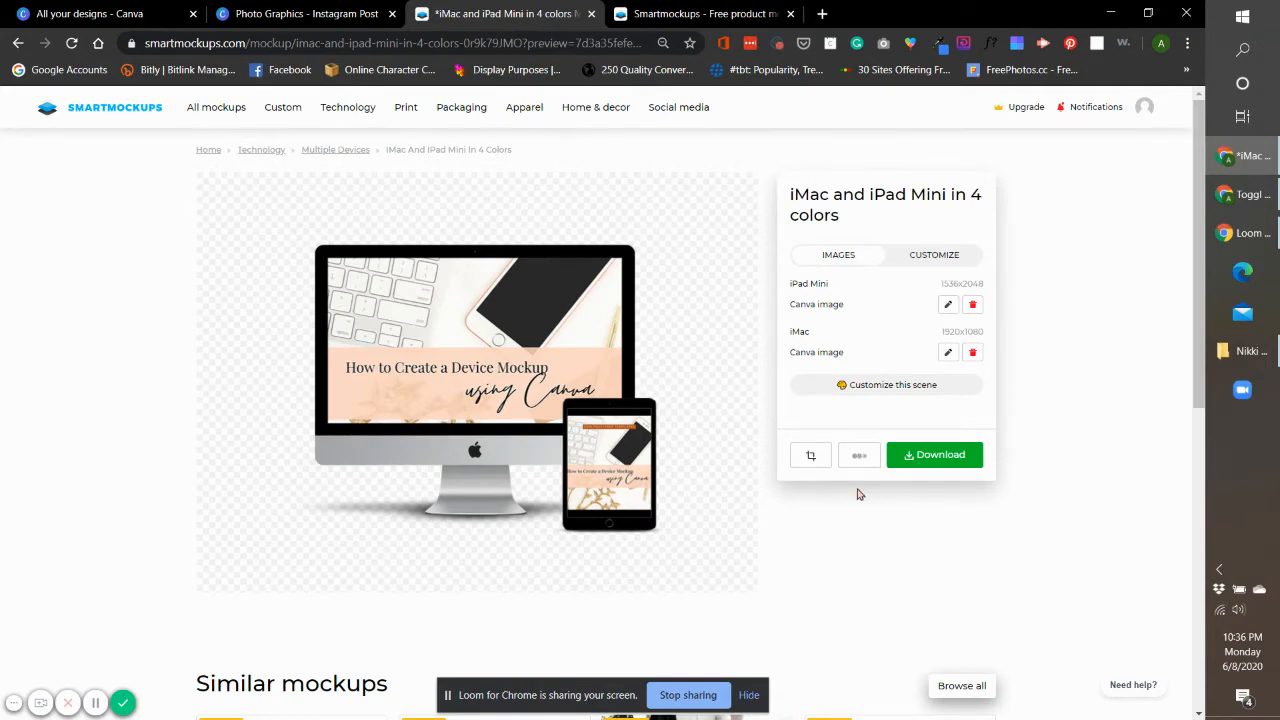
click(858, 456)
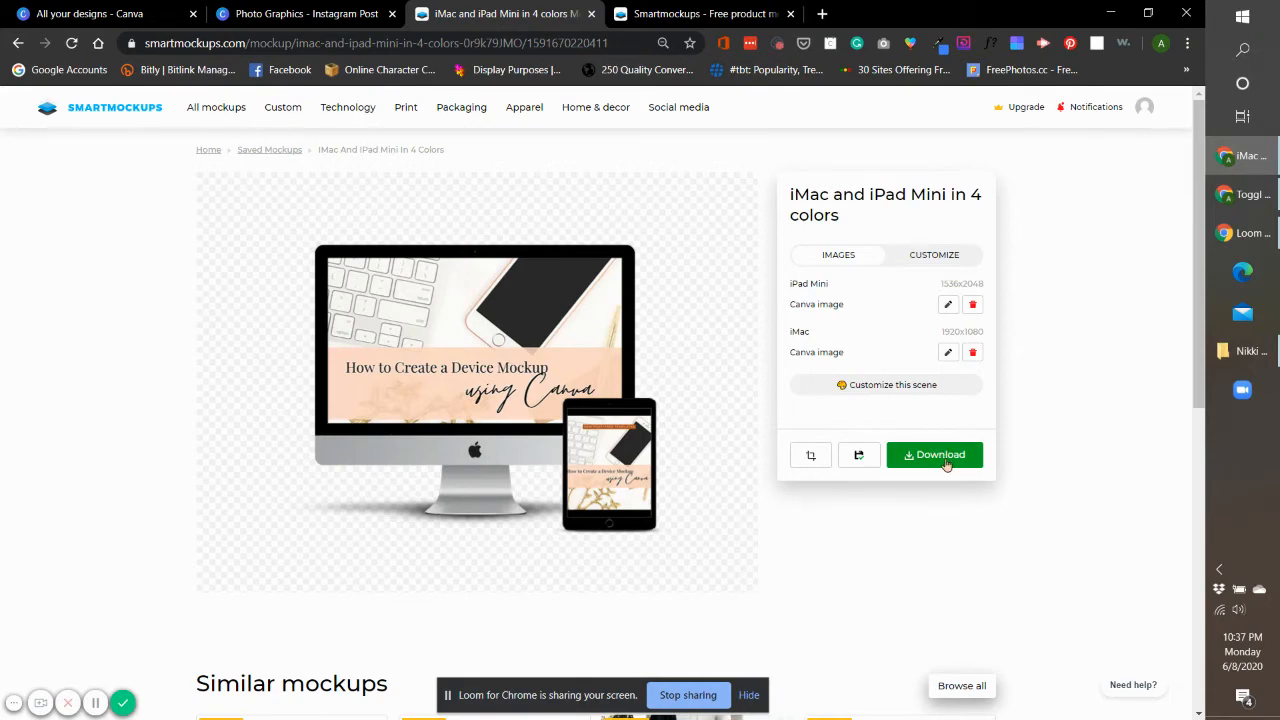
click(934, 456)
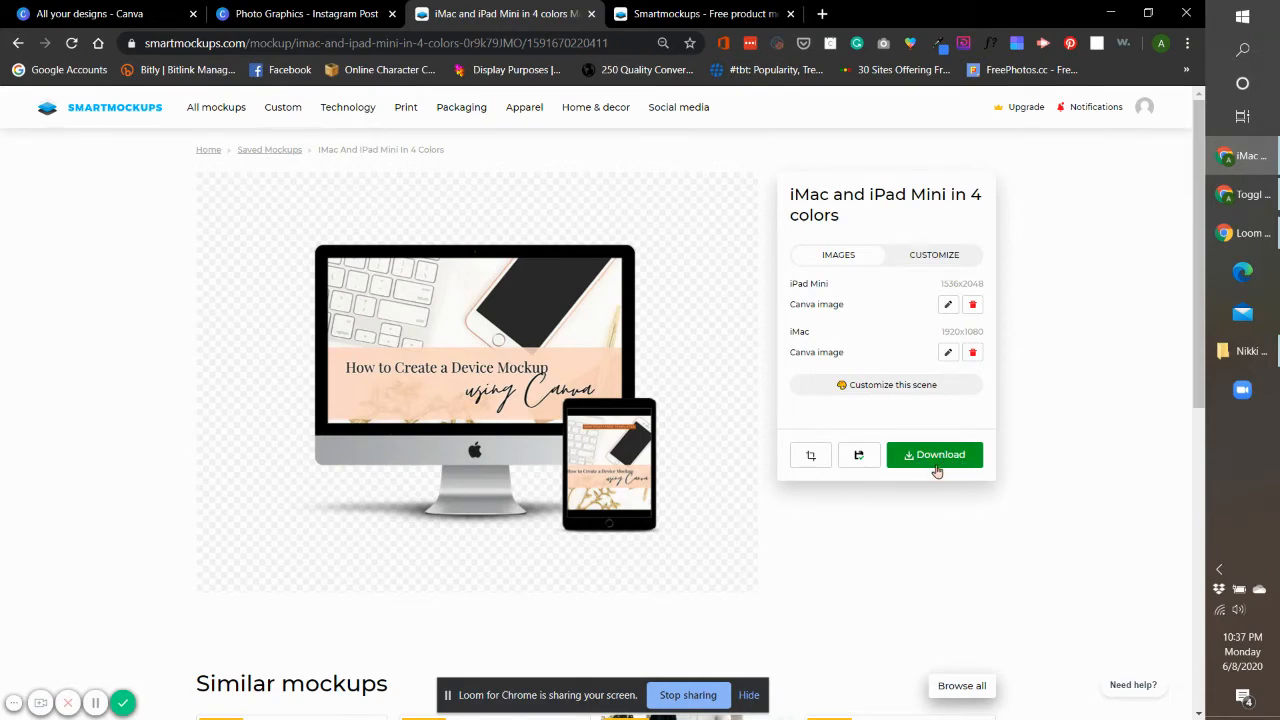
mouse_move(686, 408)
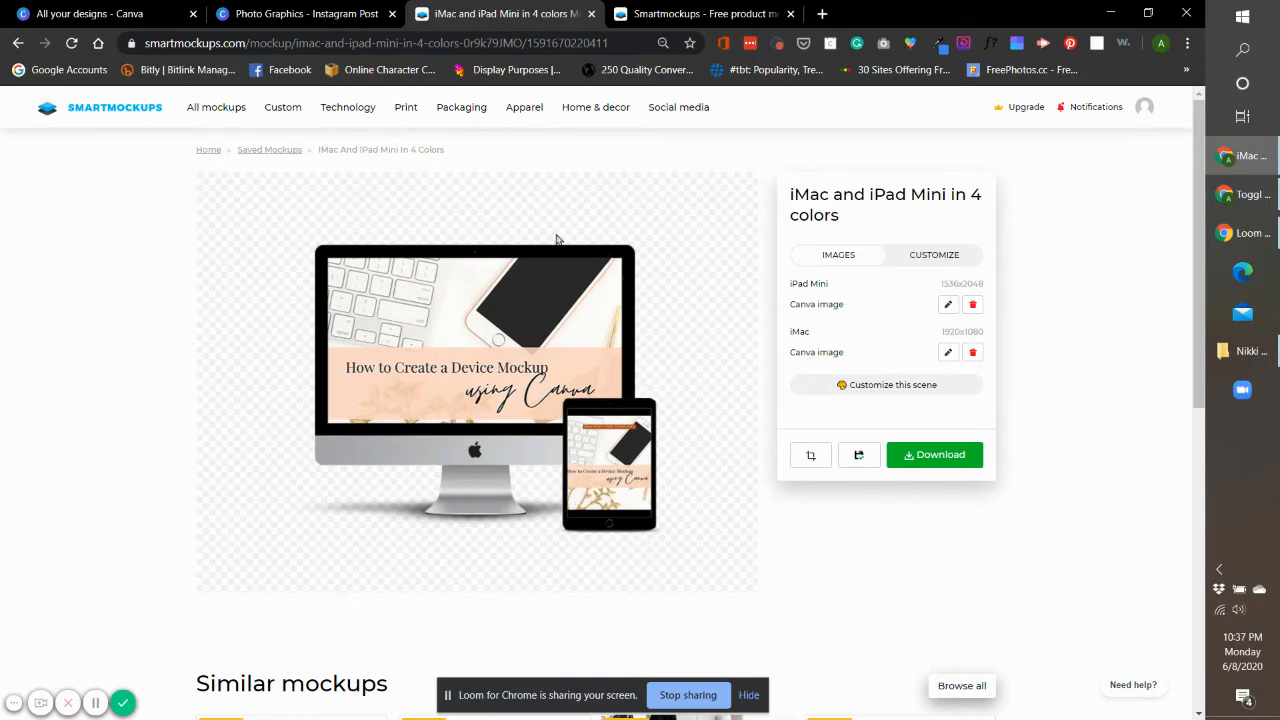
mouse_move(688, 320)
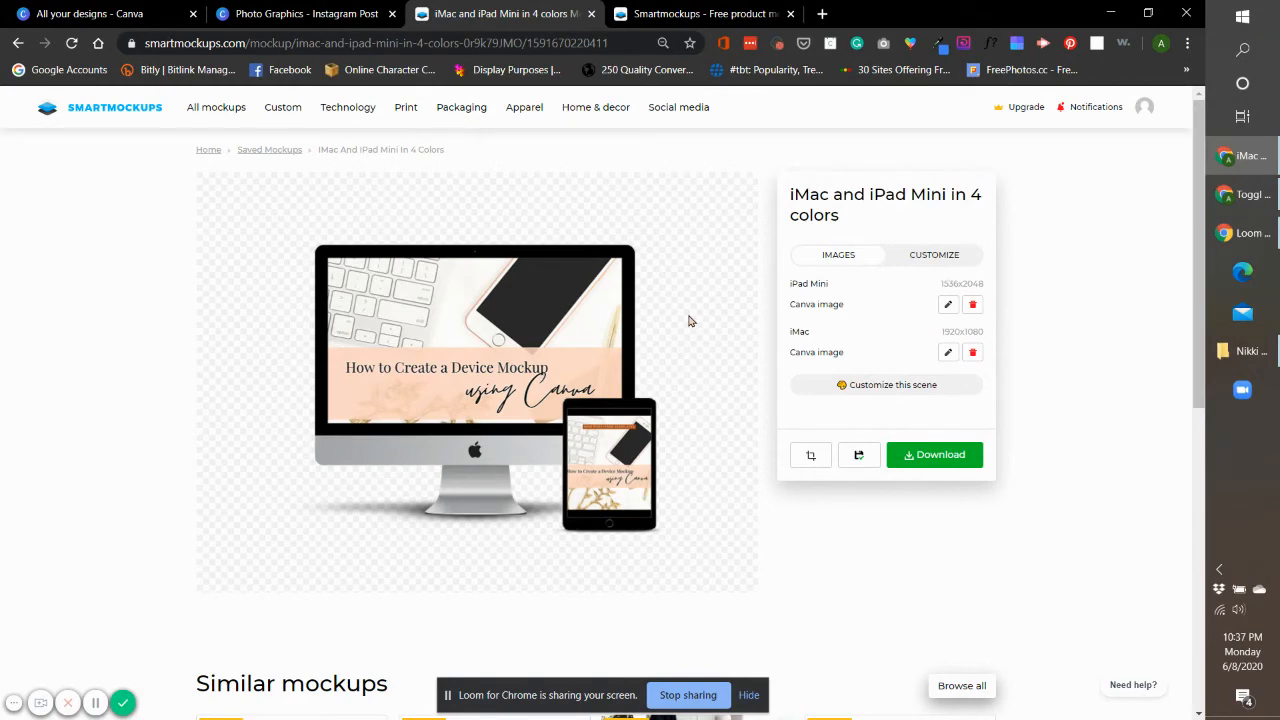
mouse_move(716, 384)
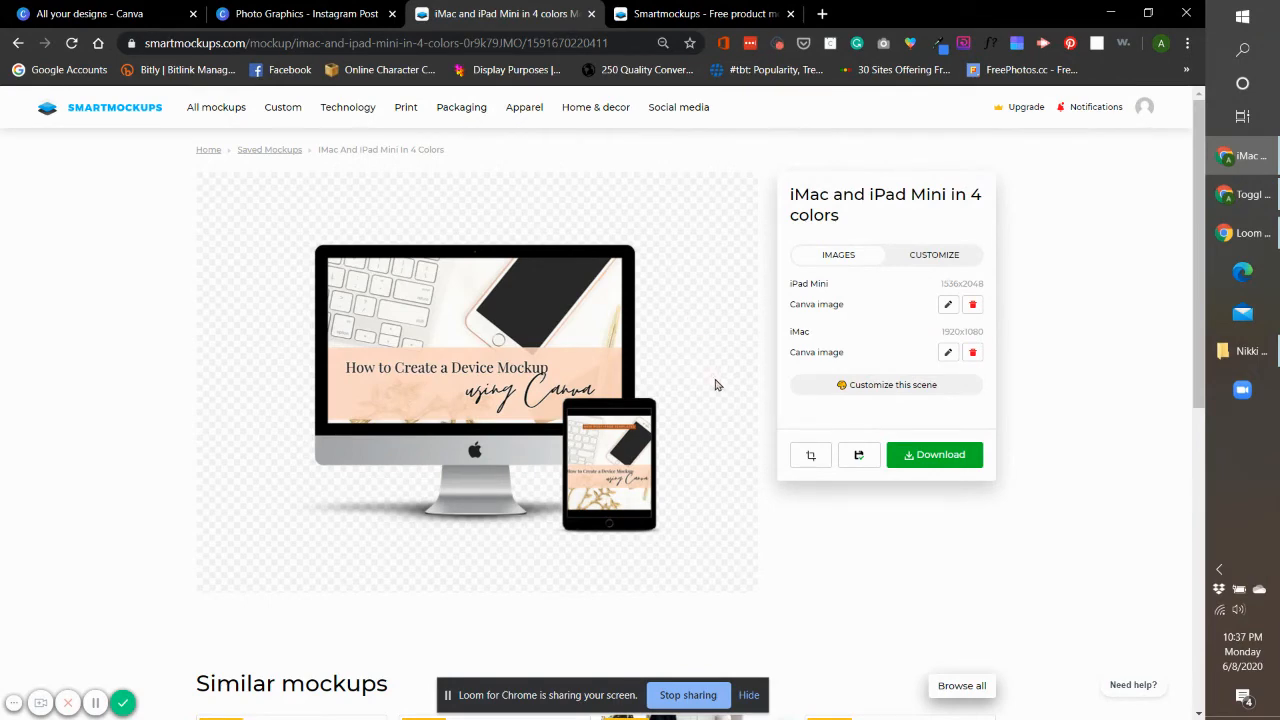
mouse_move(968, 408)
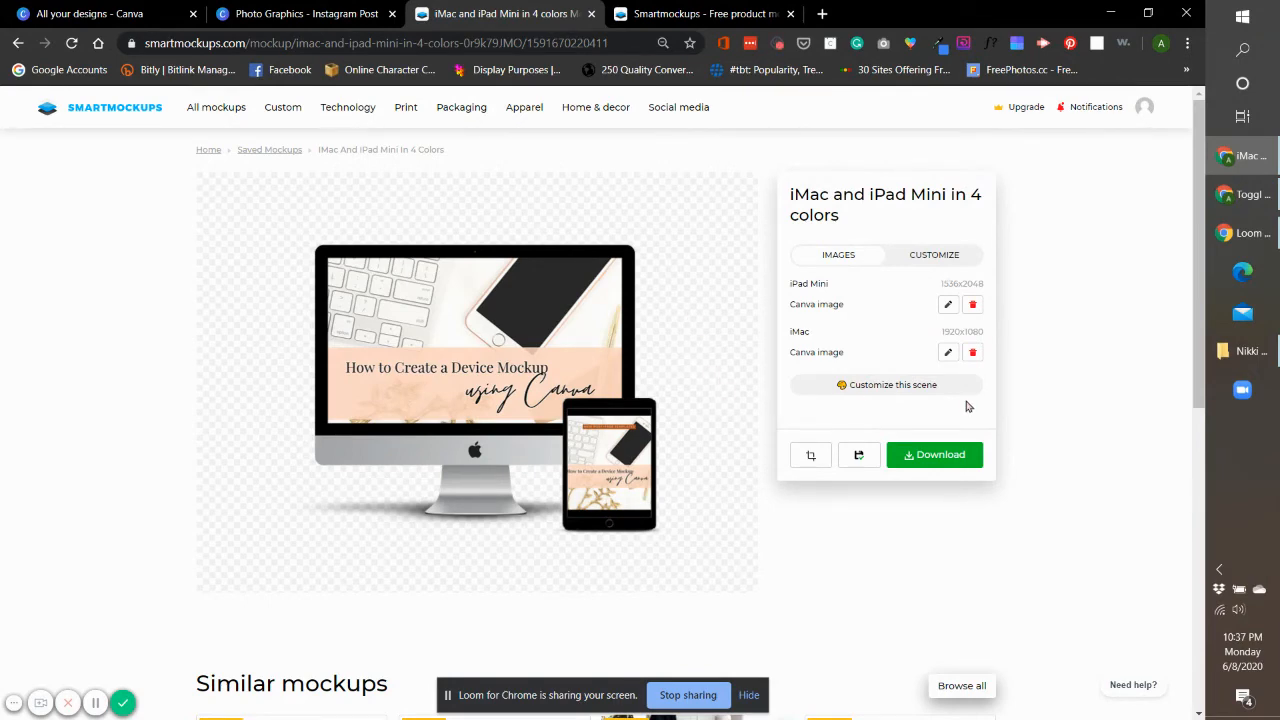
mouse_move(900, 390)
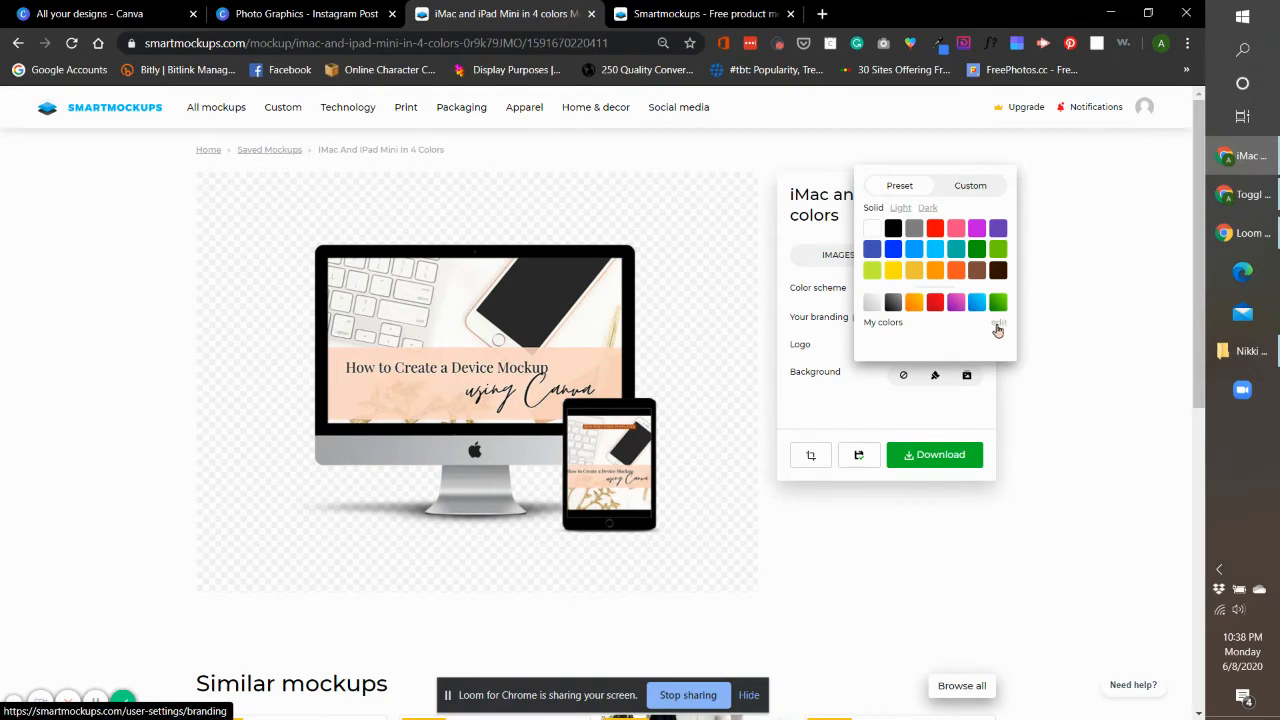
Enter a custom hex value for the scene's Color scheme, then close the picker.
click(968, 184)
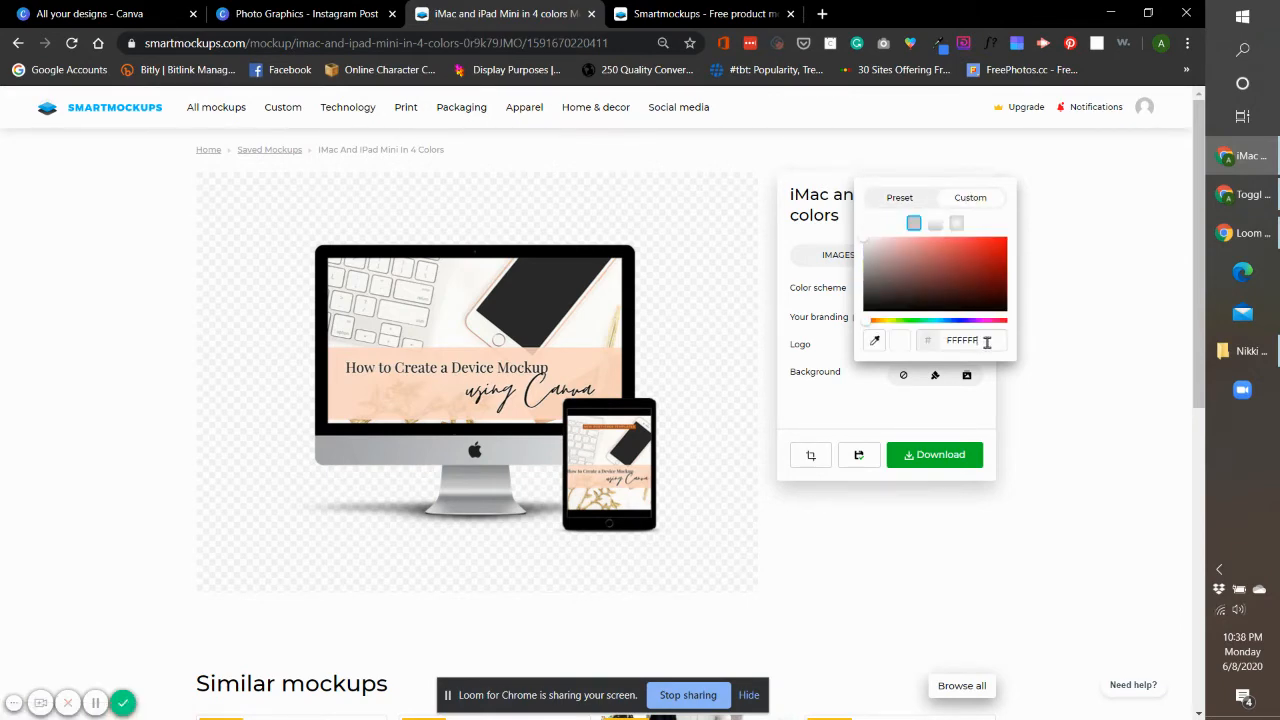
triple_click(962, 340)
text(f4f4f4)
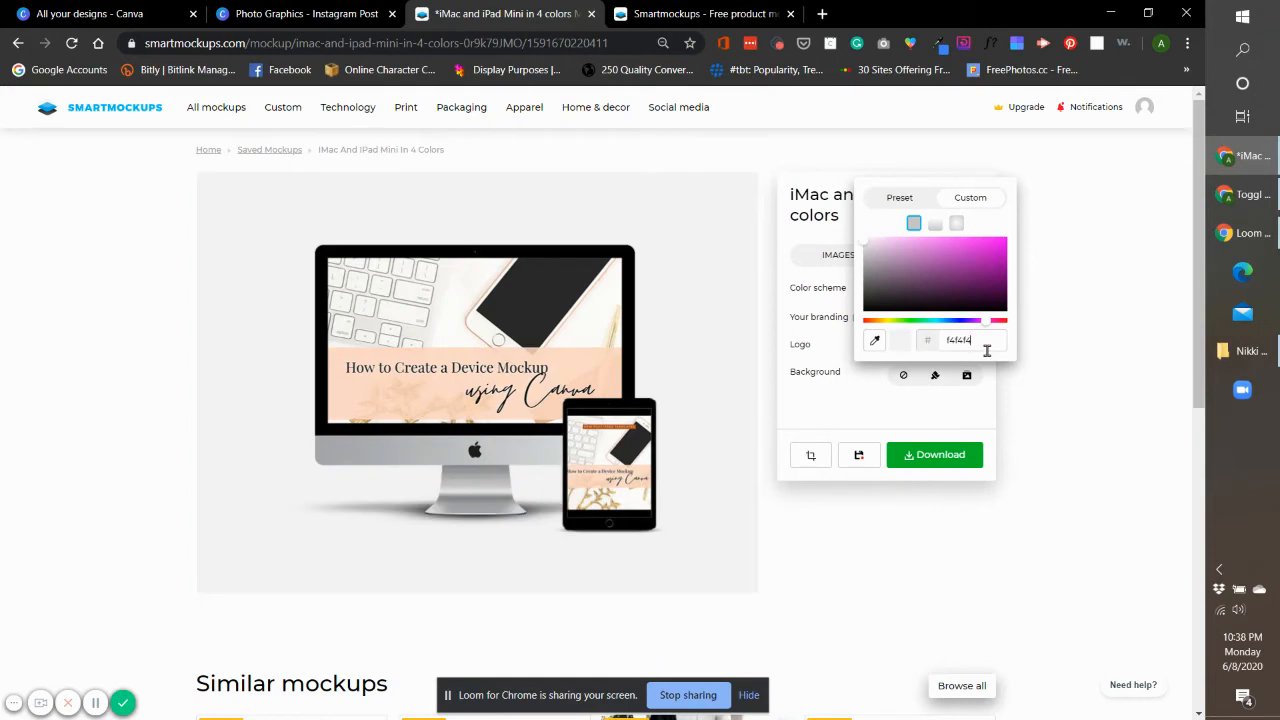
mouse_move(1160, 412)
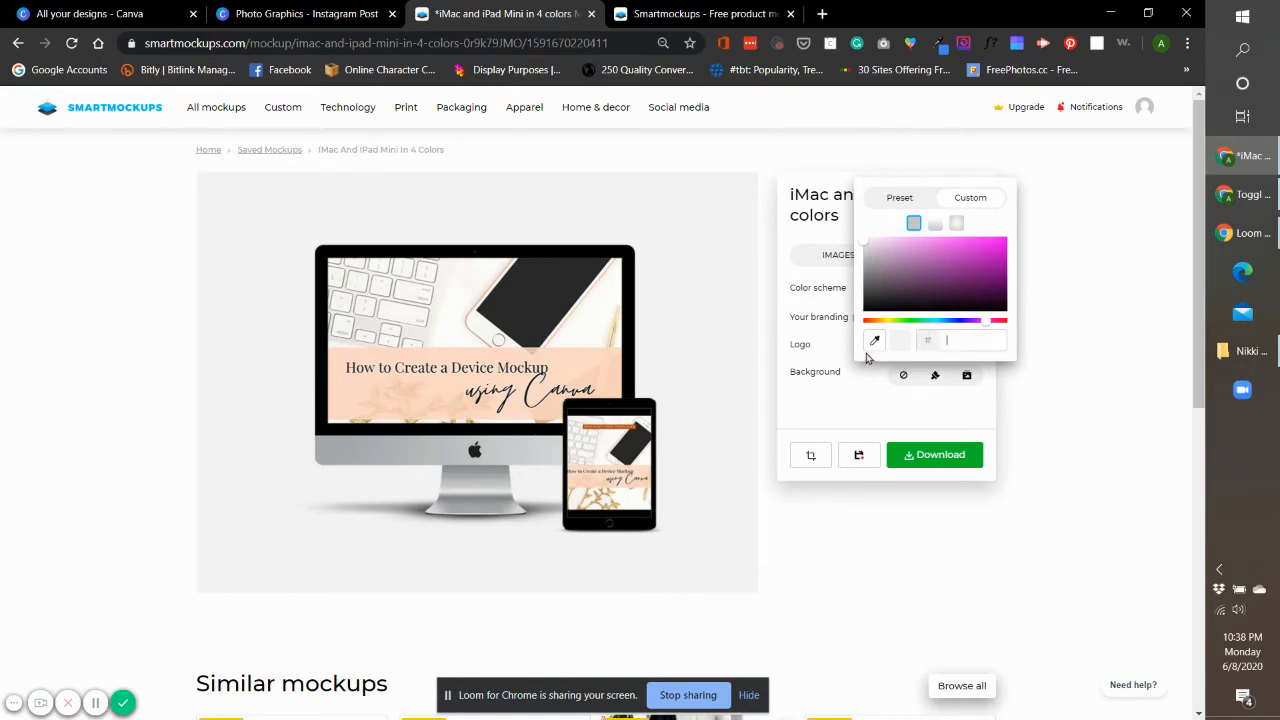
click(900, 184)
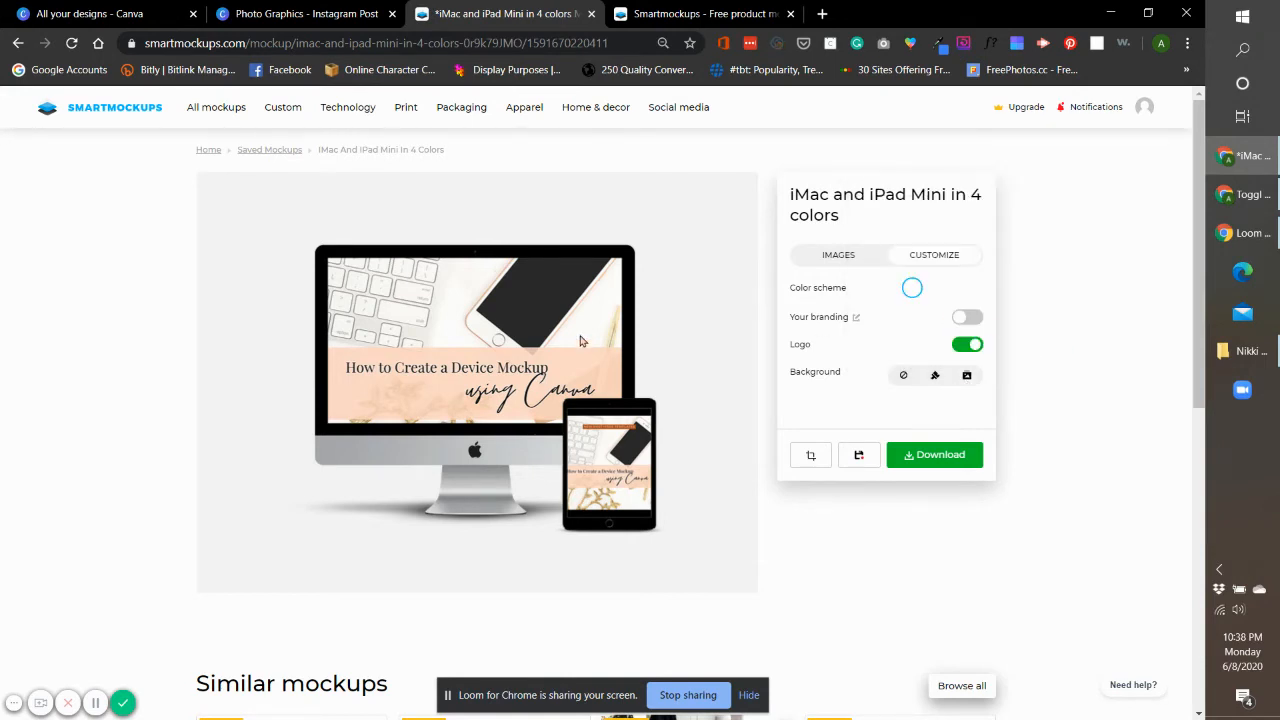
scroll(down, 3)
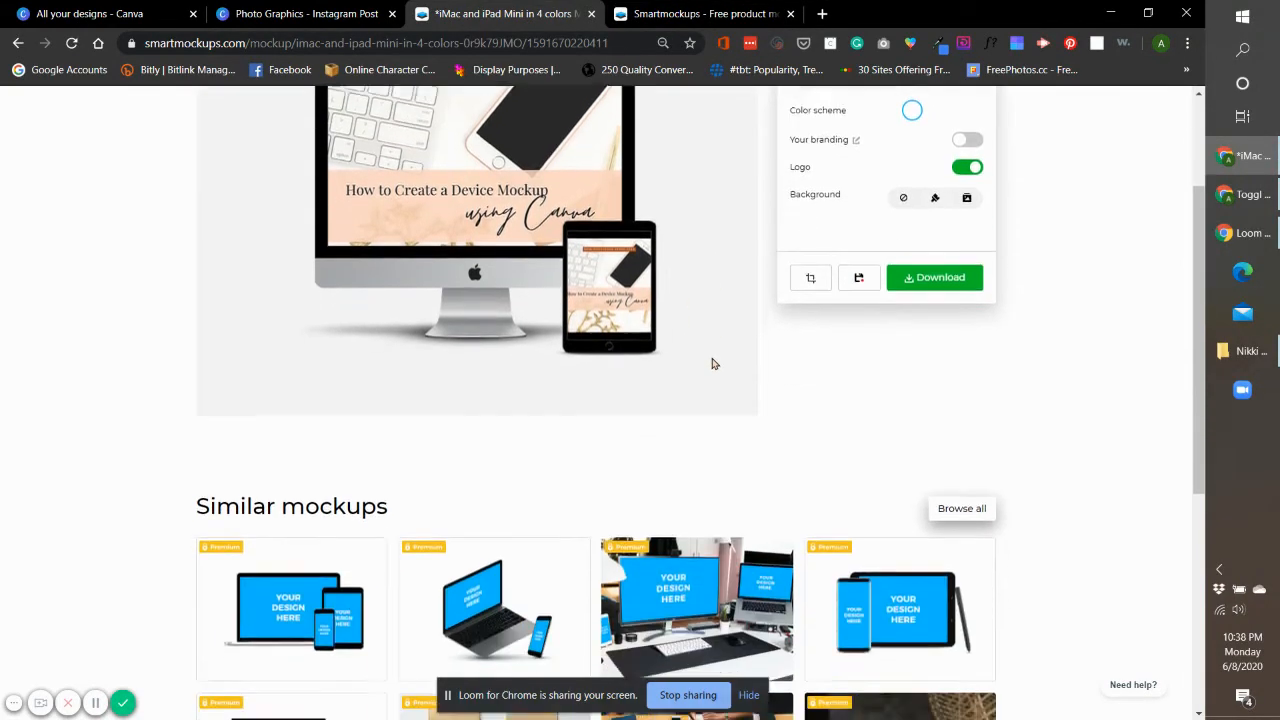
scroll(up, 3)
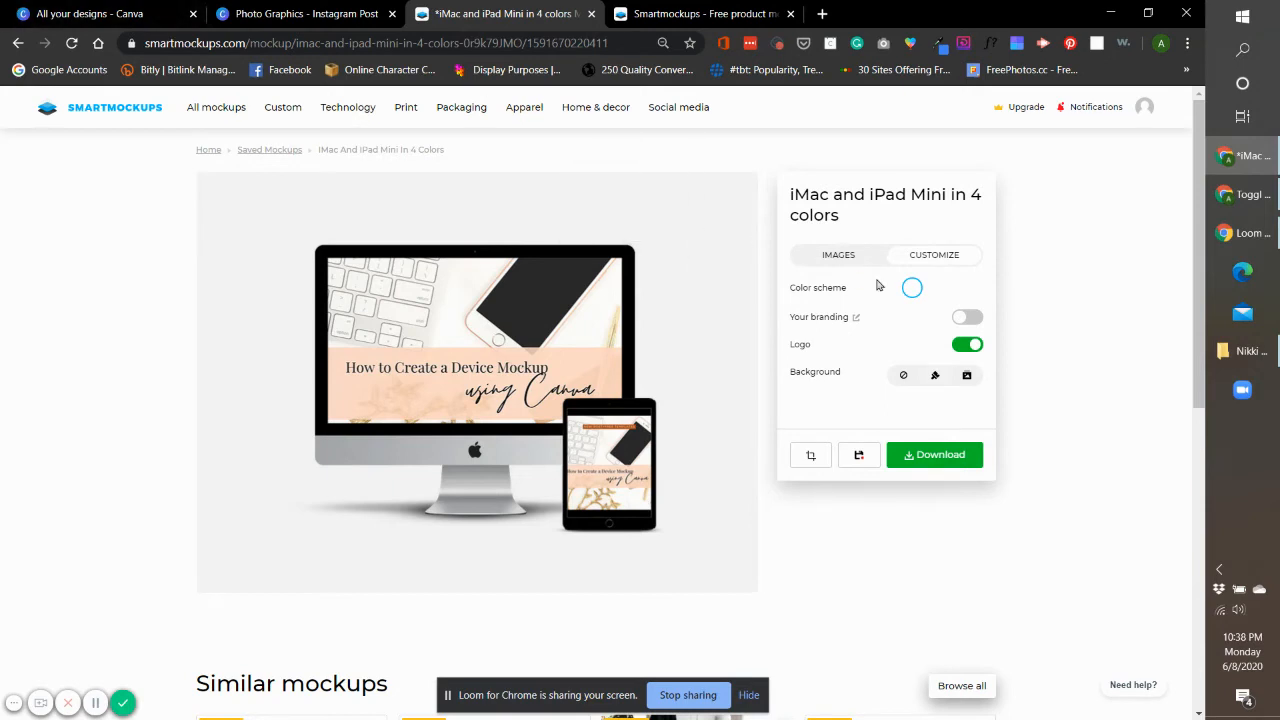
Browse the premium-only crop presets from the Images list, then close them.
click(838, 254)
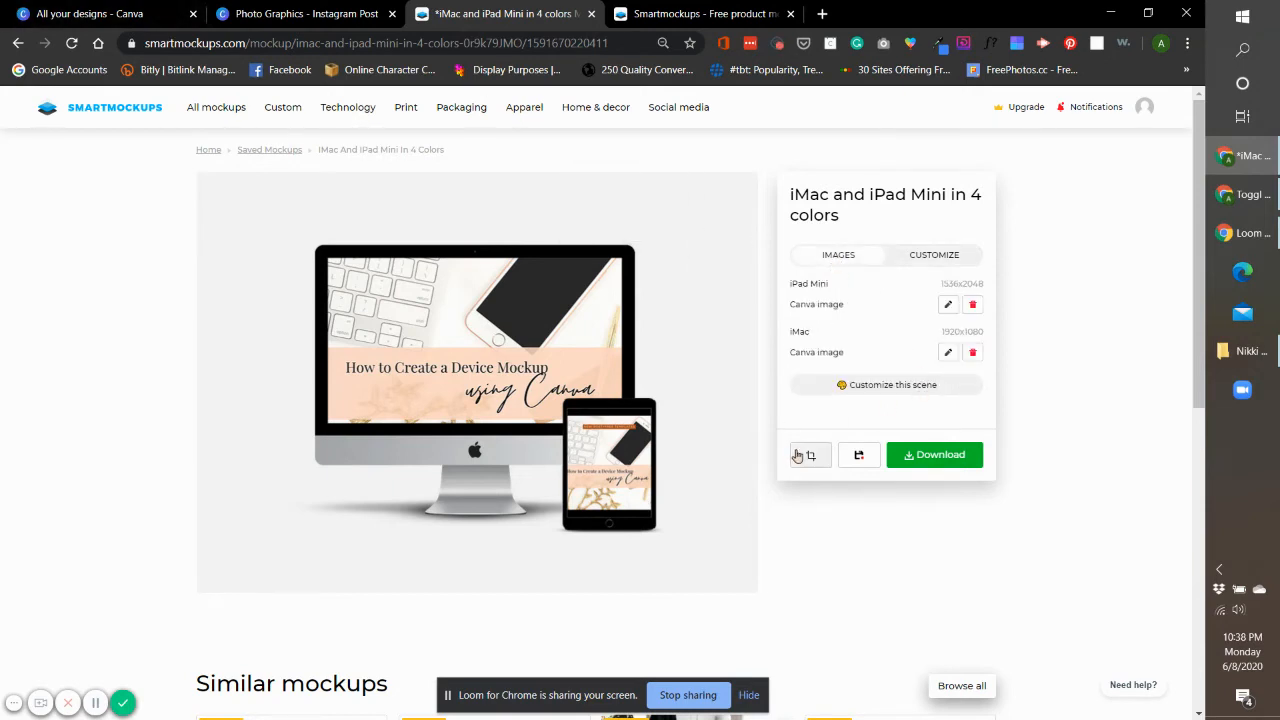
click(810, 456)
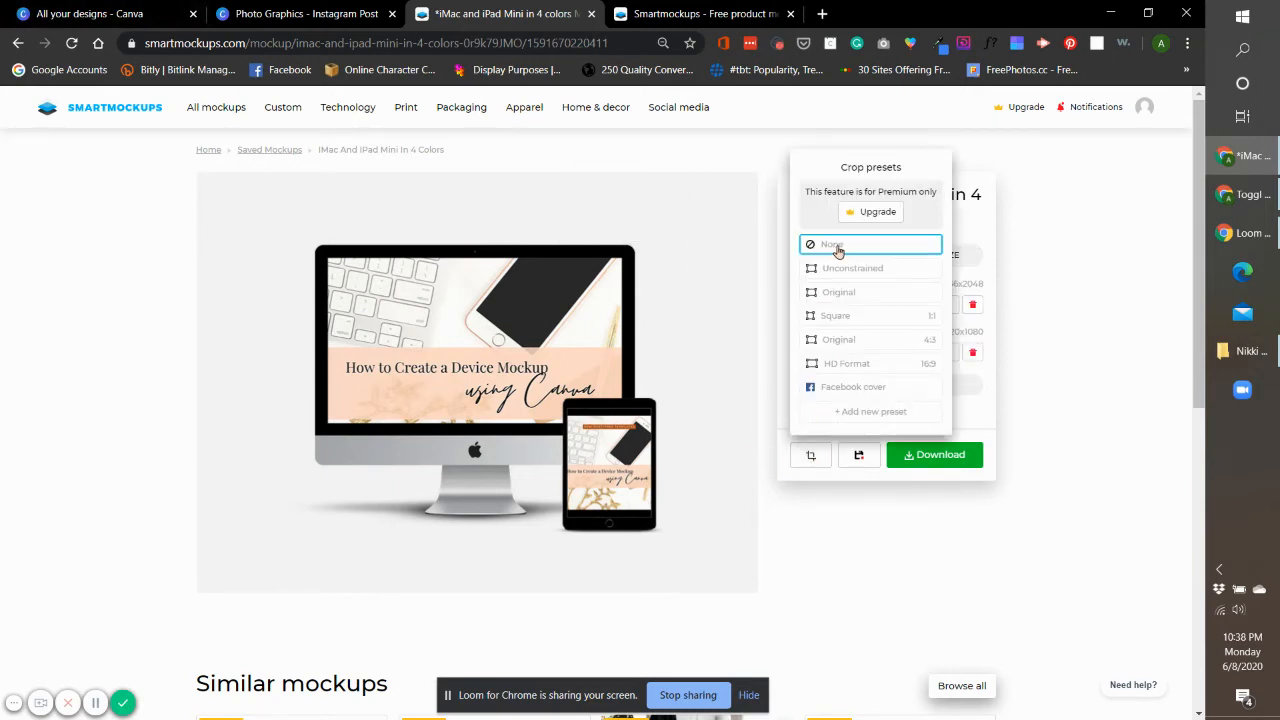
mouse_move(884, 176)
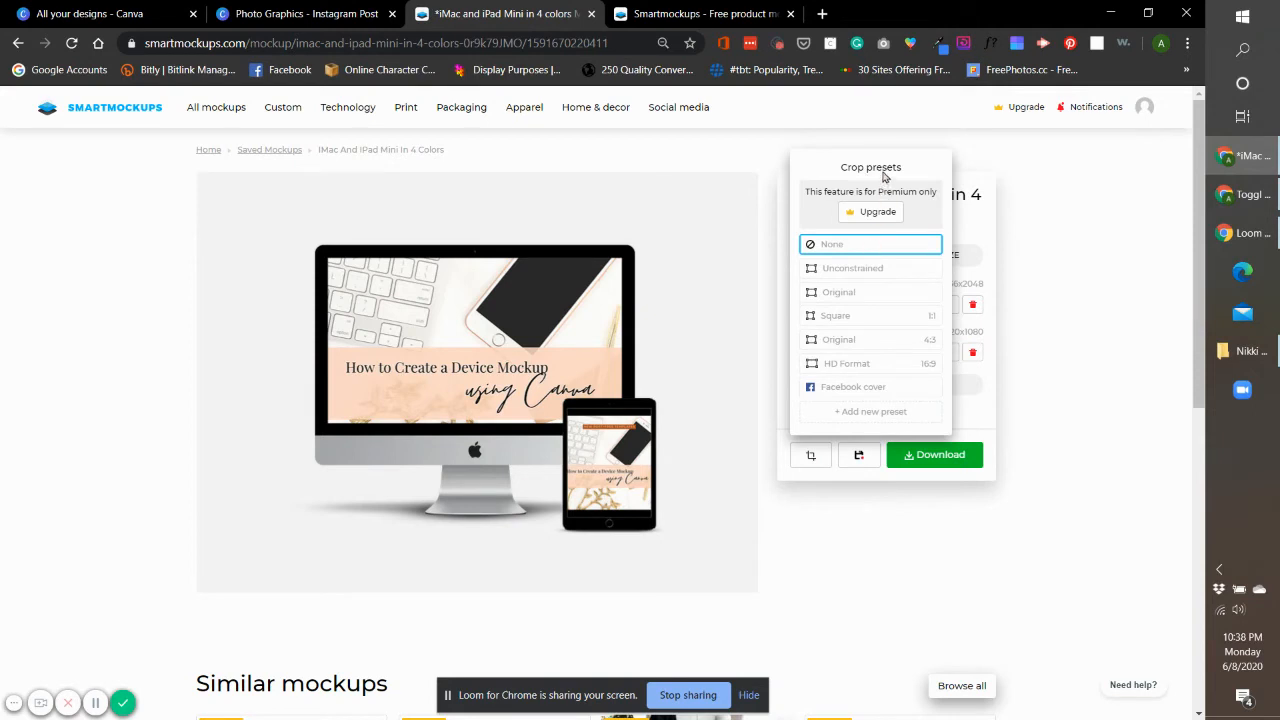
mouse_move(898, 320)
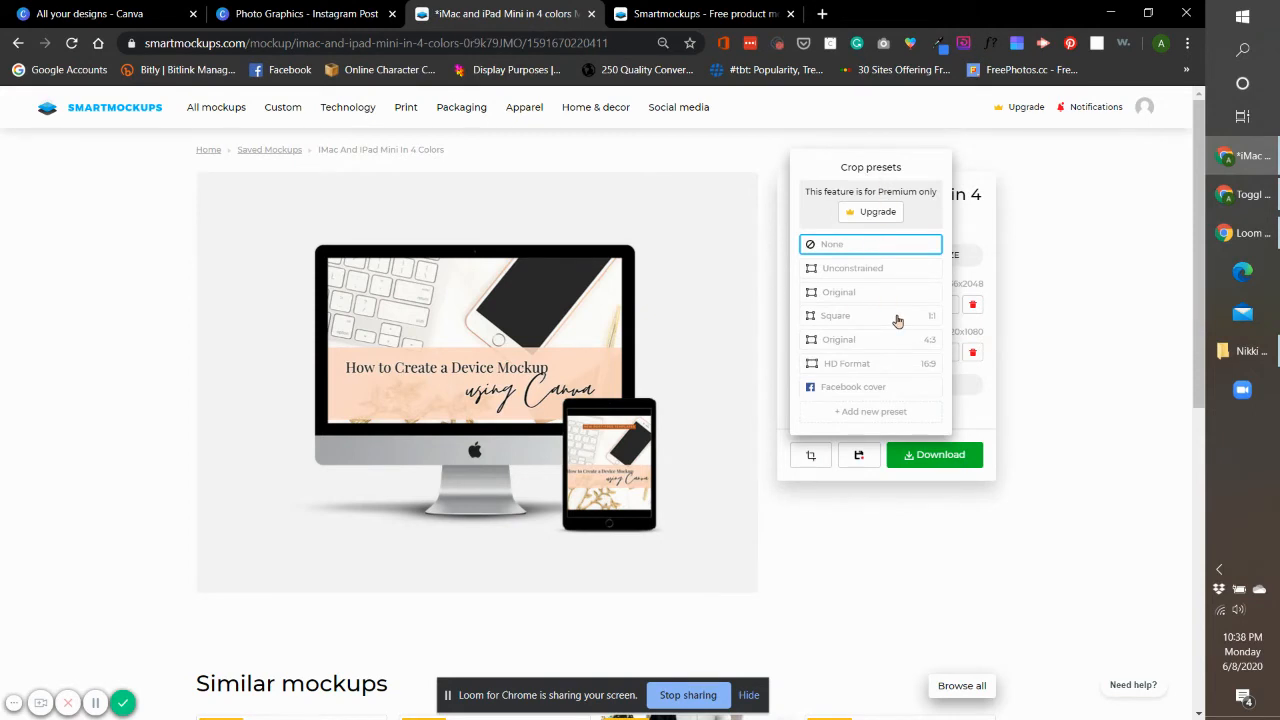
mouse_move(876, 310)
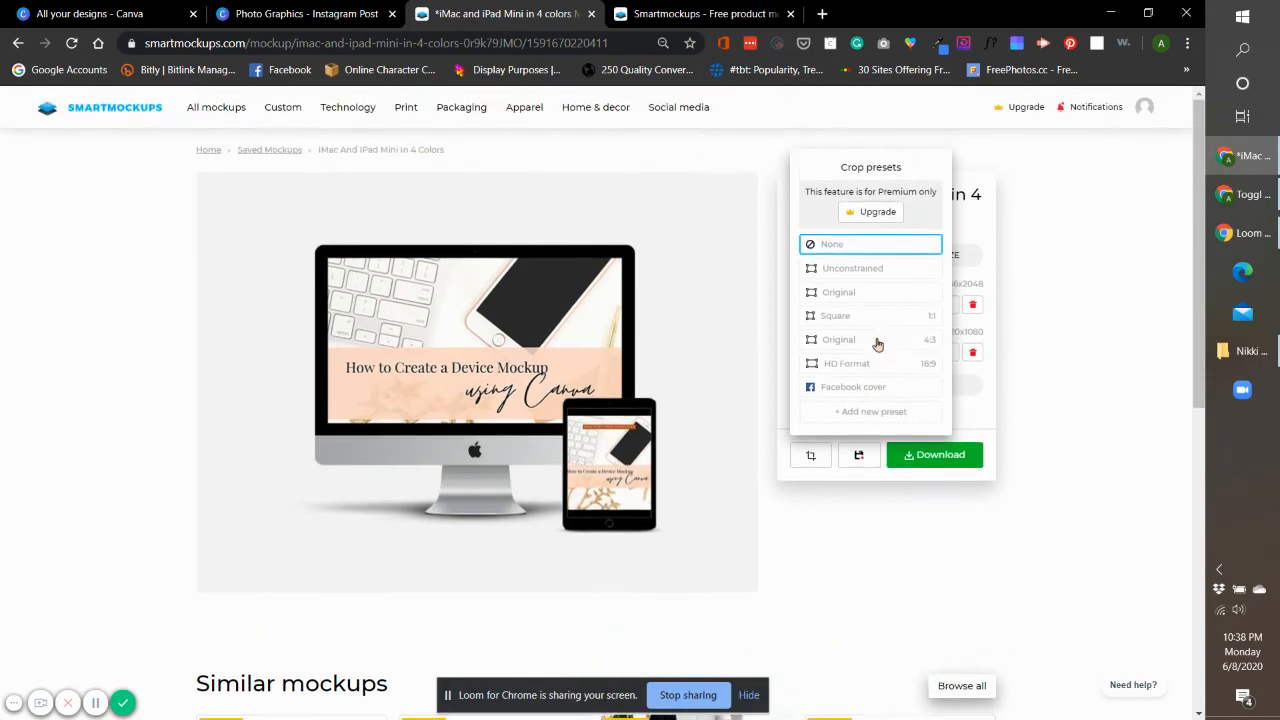
scroll(down, 3)
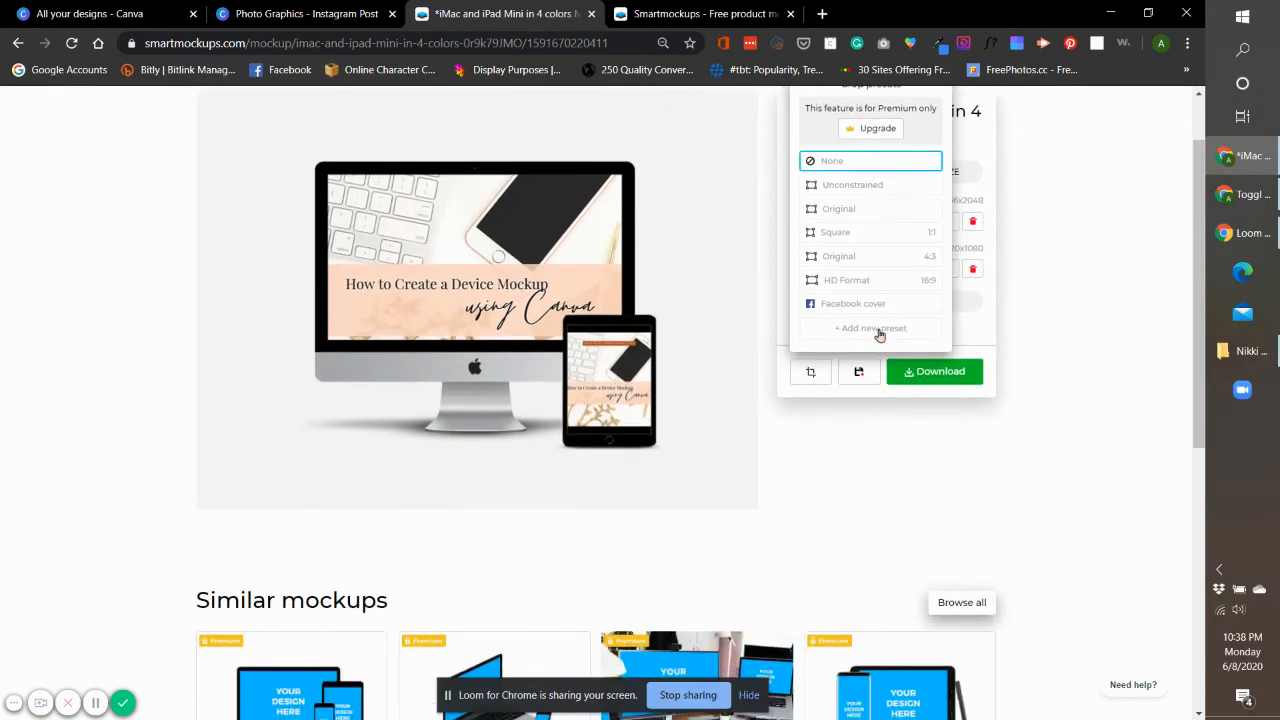
scroll(up, 3)
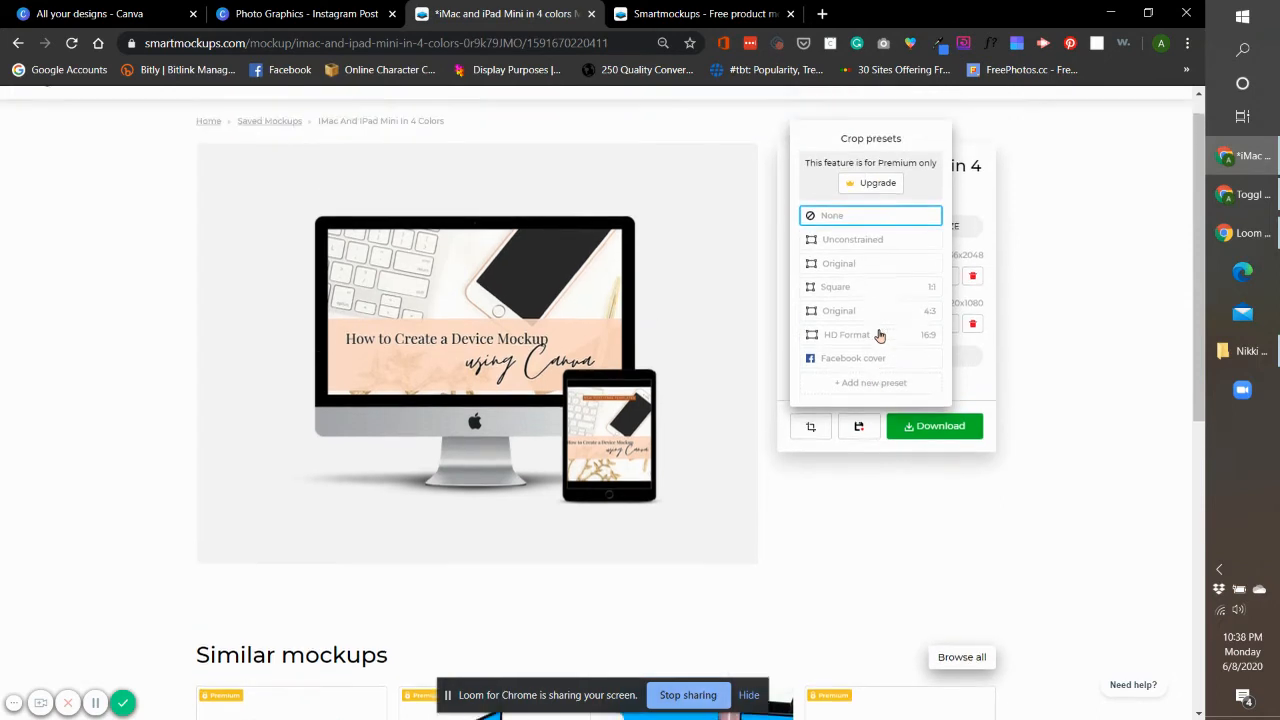
scroll(up, 3)
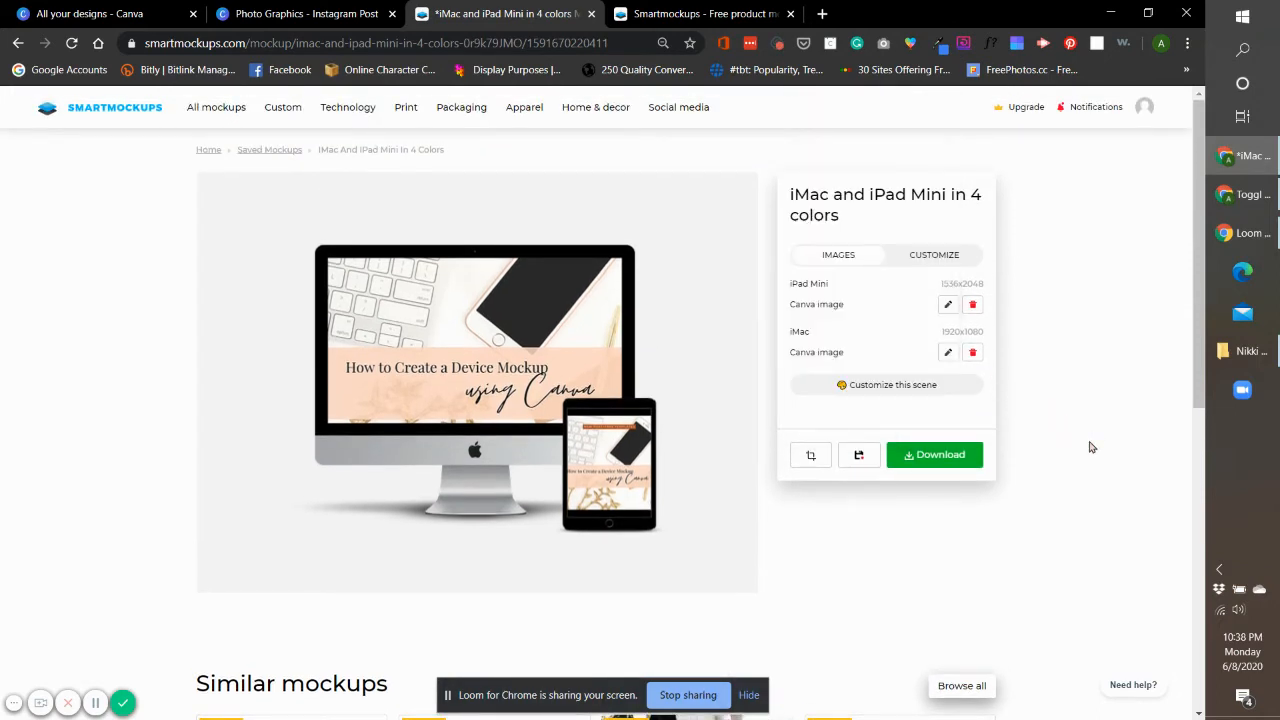
In the Customize settings, toggle the logo off and on and switch 'Your branding' on.
click(932, 254)
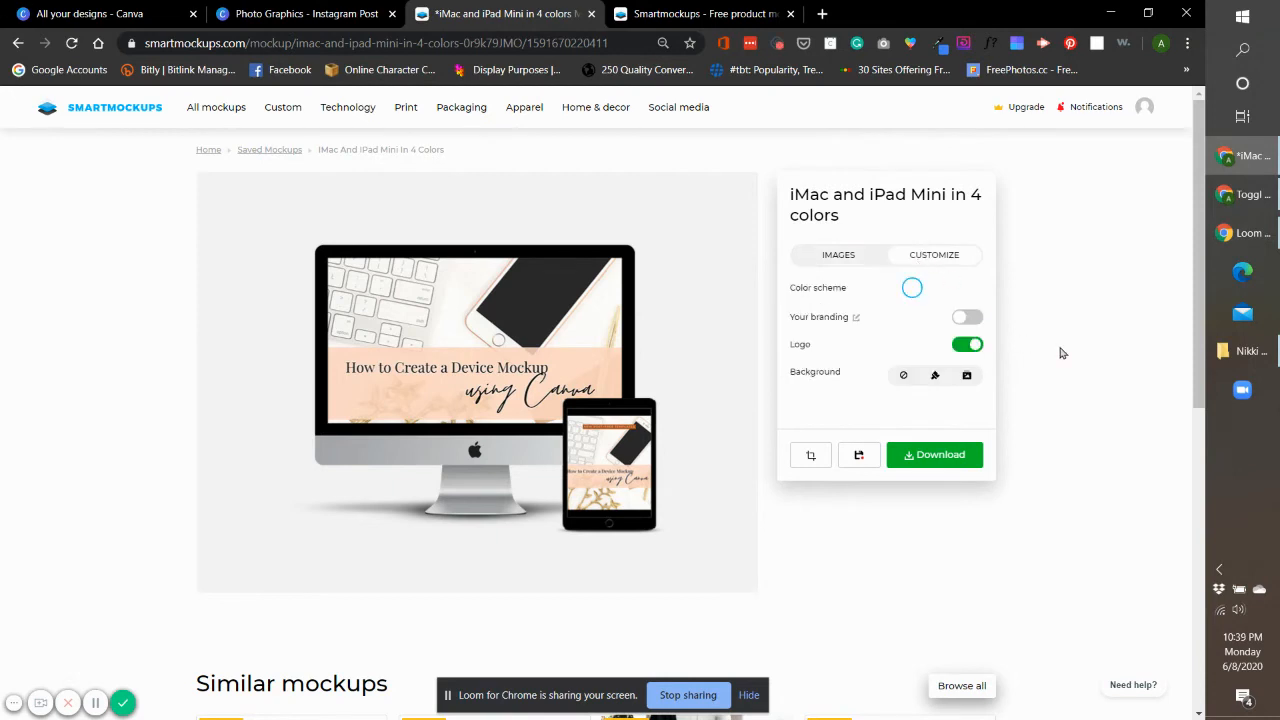
mouse_move(996, 340)
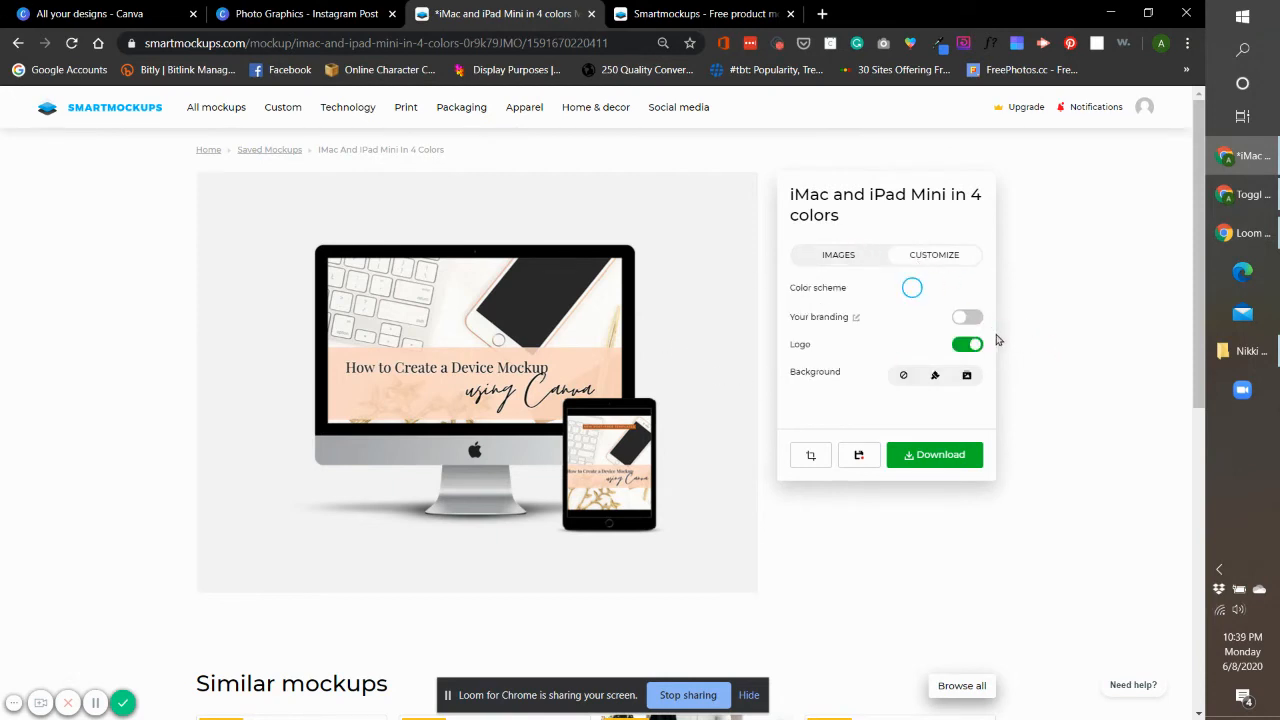
mouse_move(896, 366)
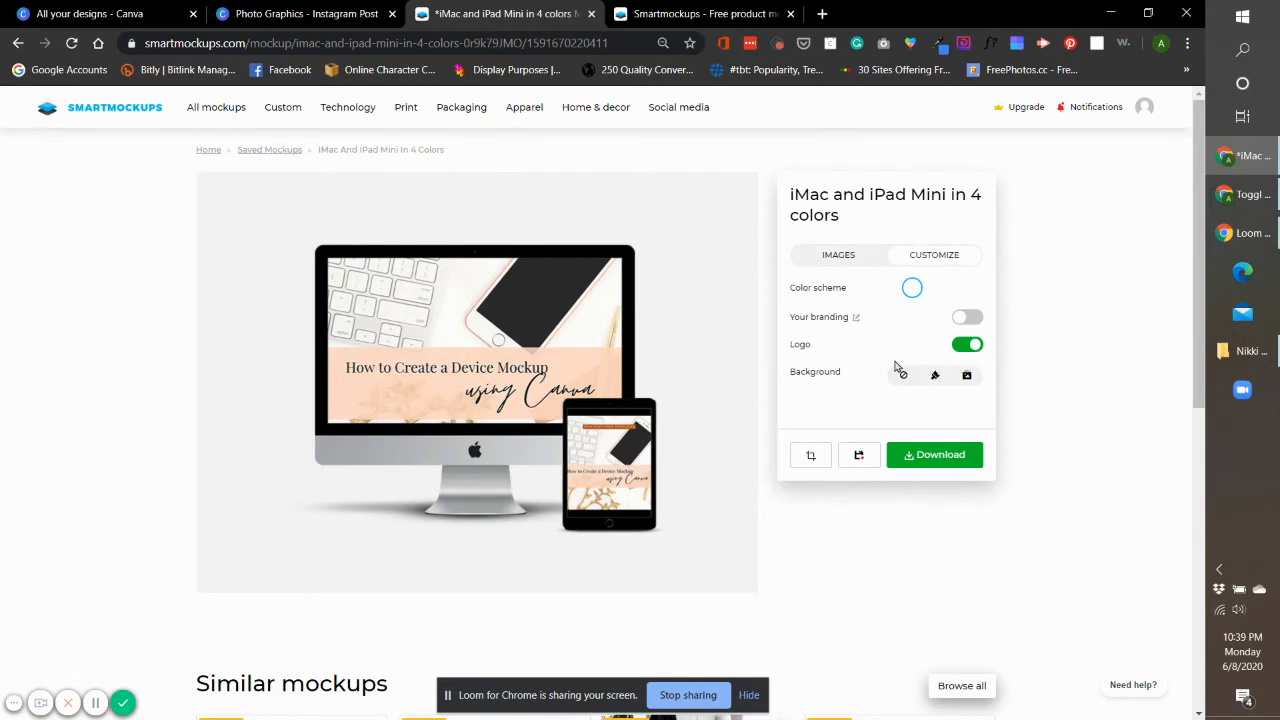
click(968, 344)
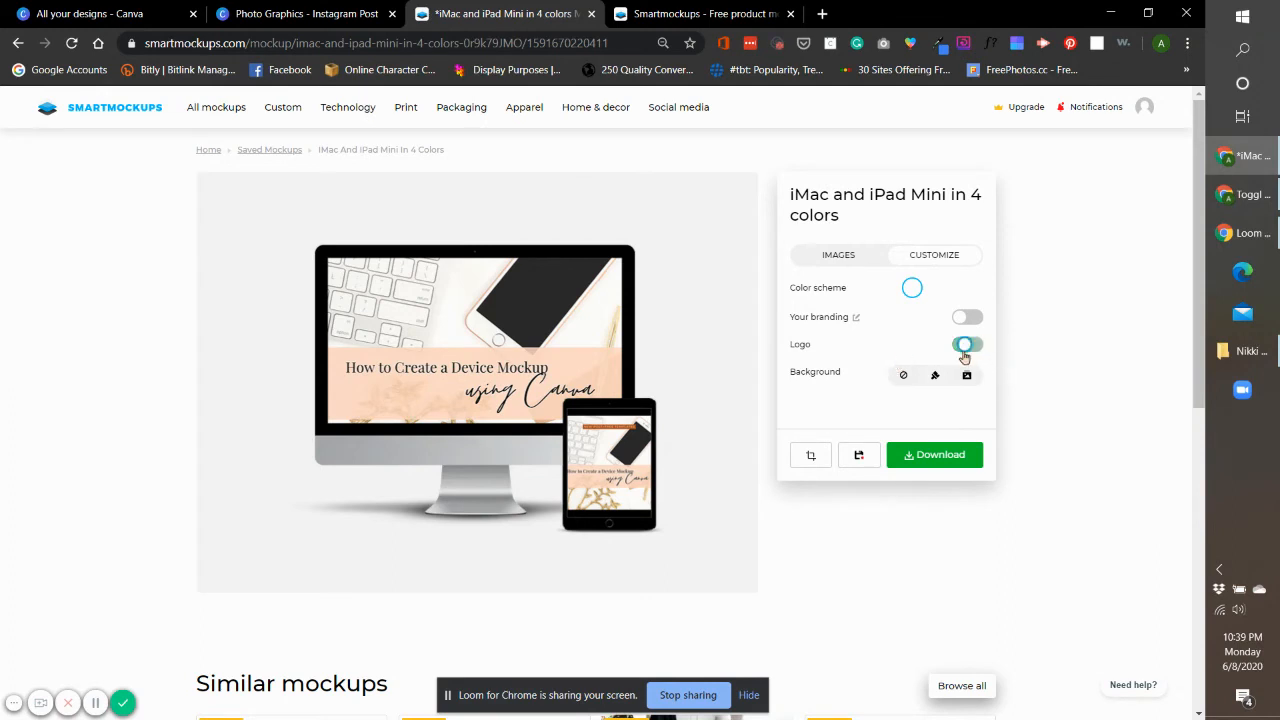
click(964, 344)
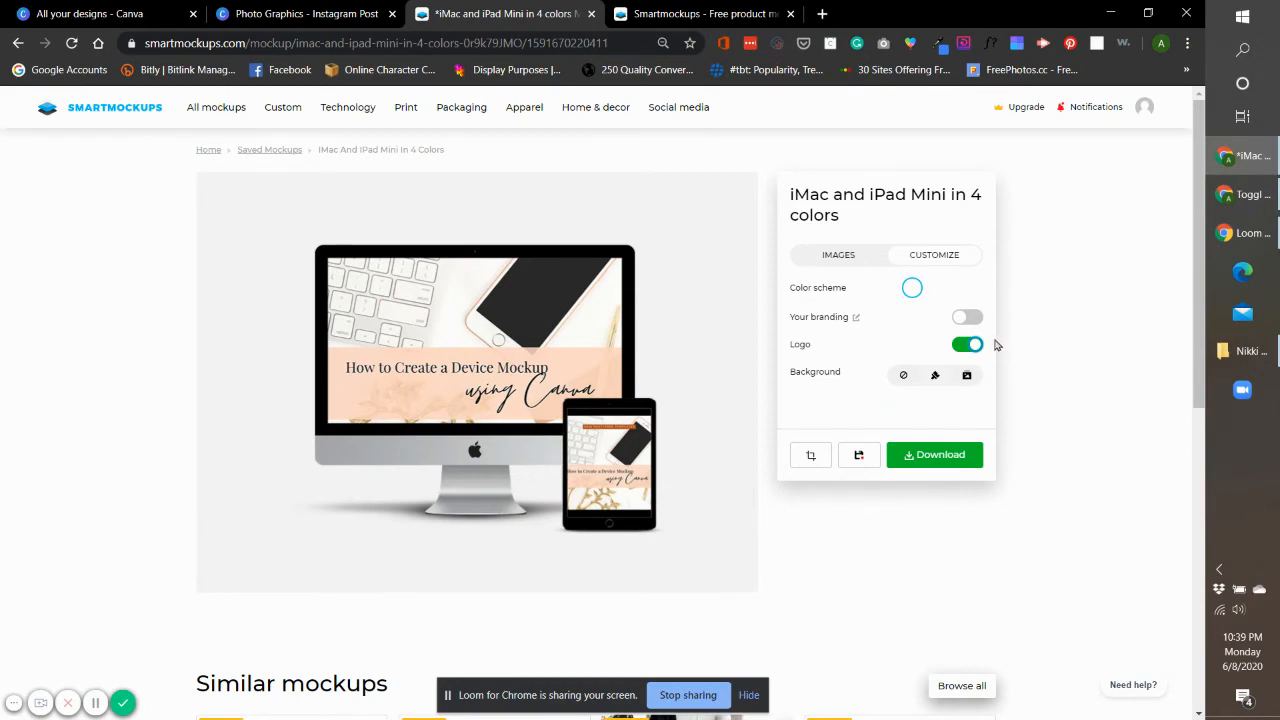
click(968, 316)
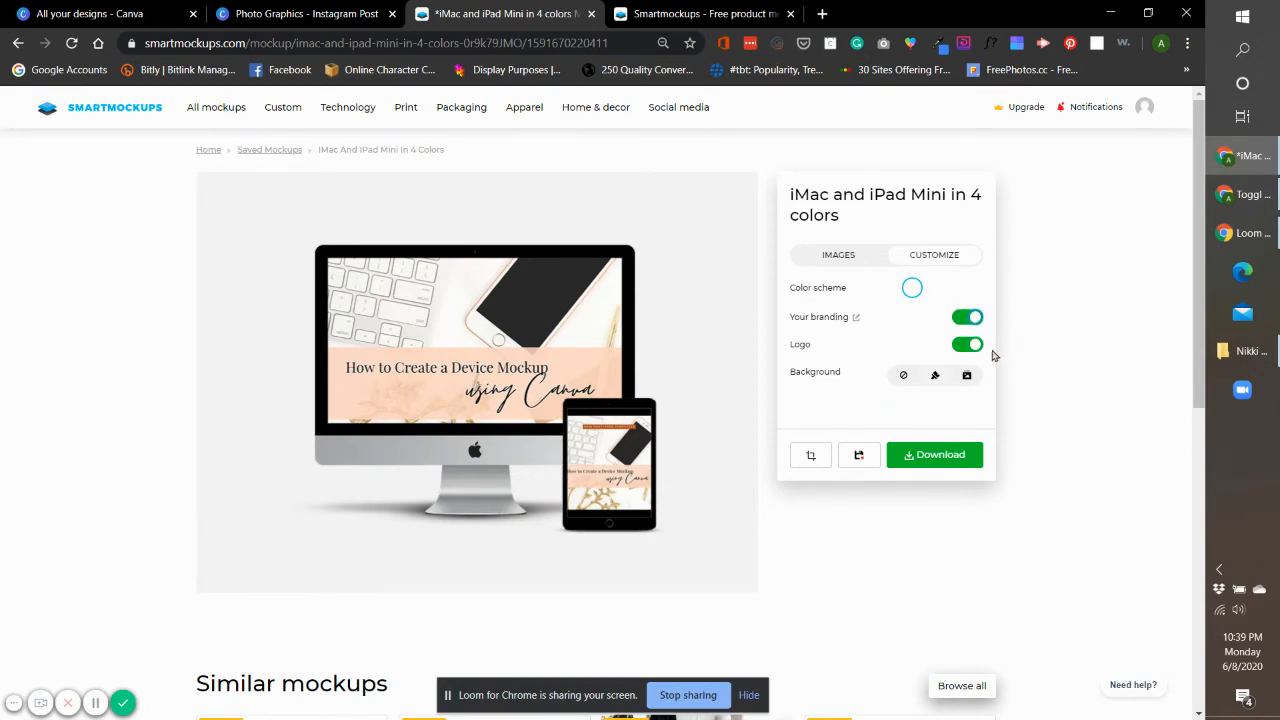
mouse_move(500, 418)
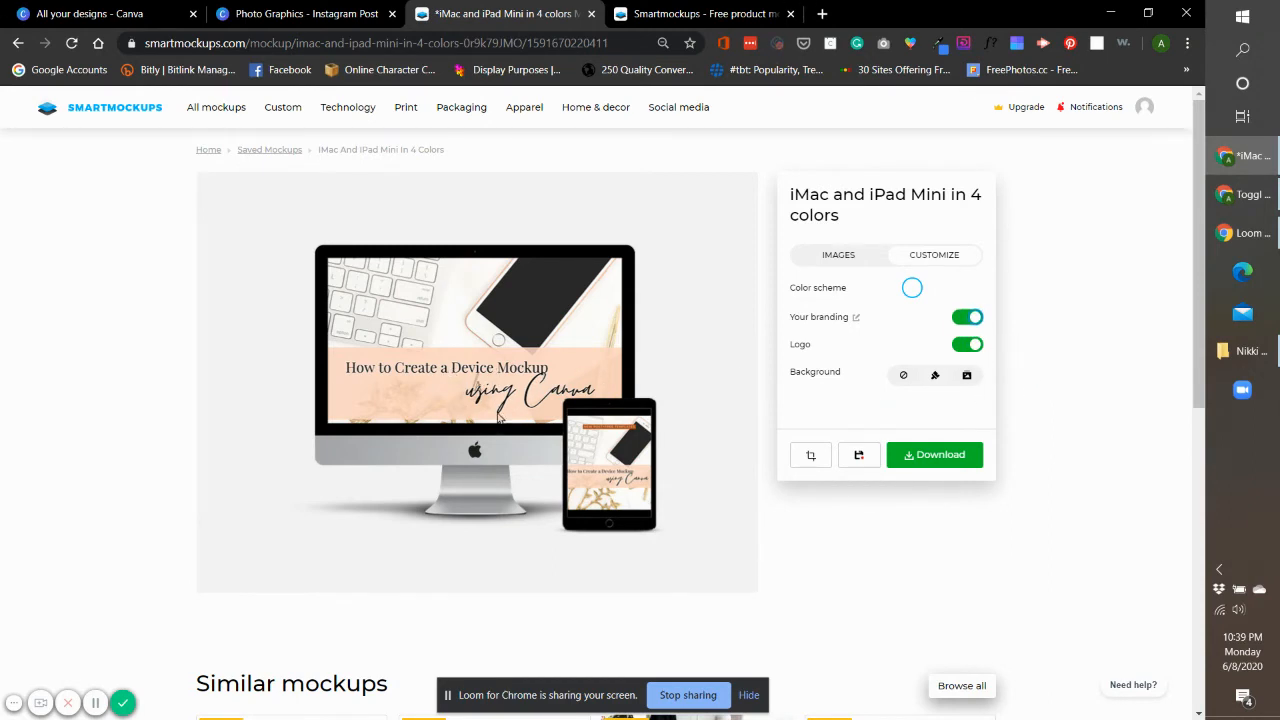
mouse_move(448, 394)
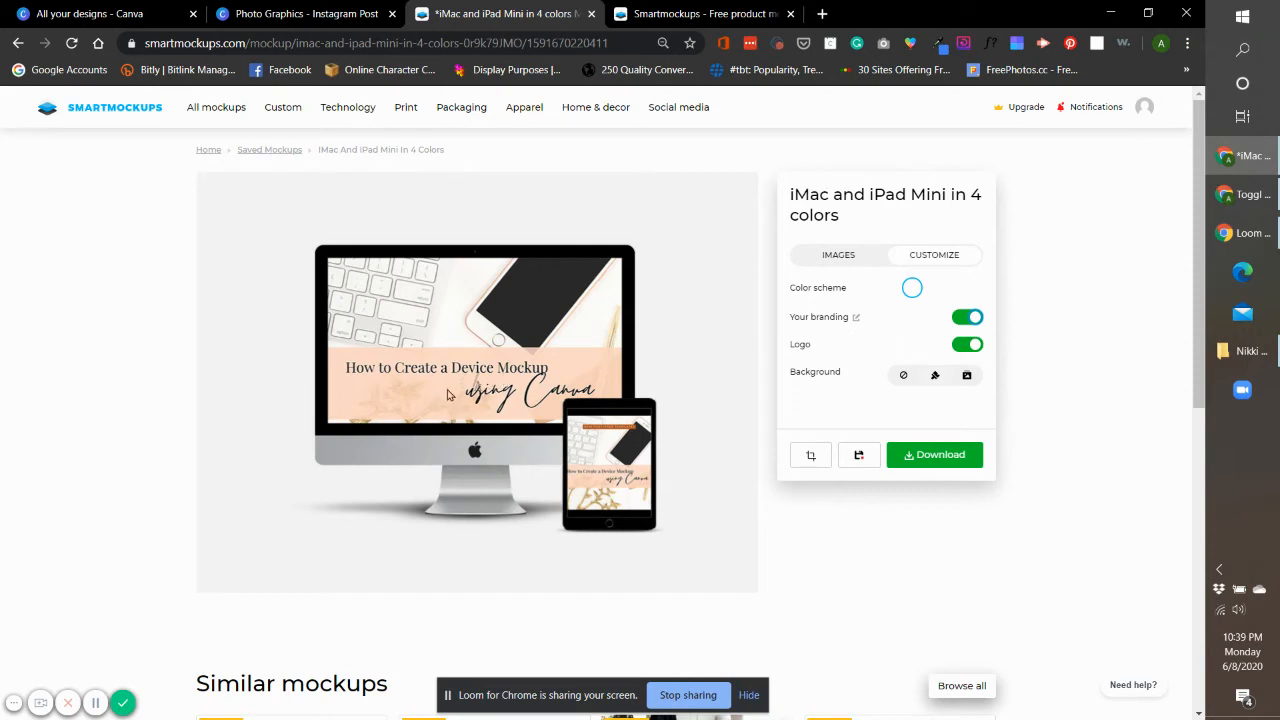
mouse_move(678, 510)
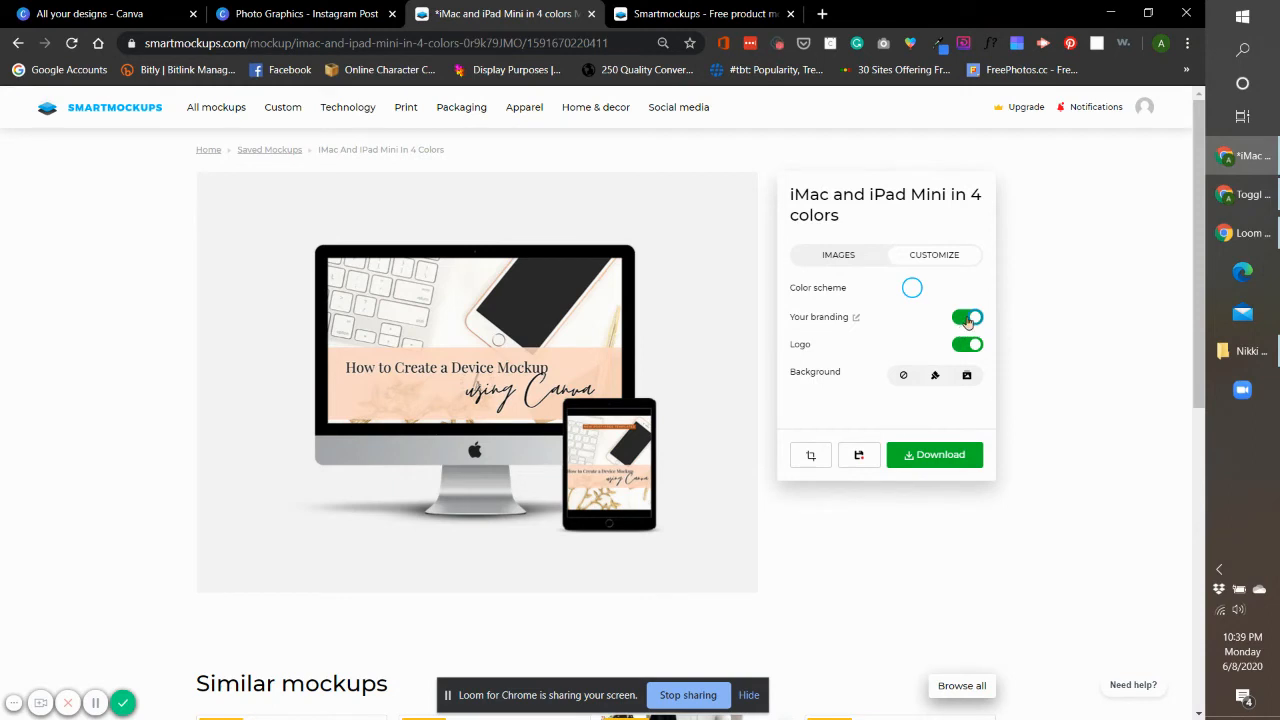
Turn 'Your branding' back off and leave the Logo toggle switched on.
click(966, 316)
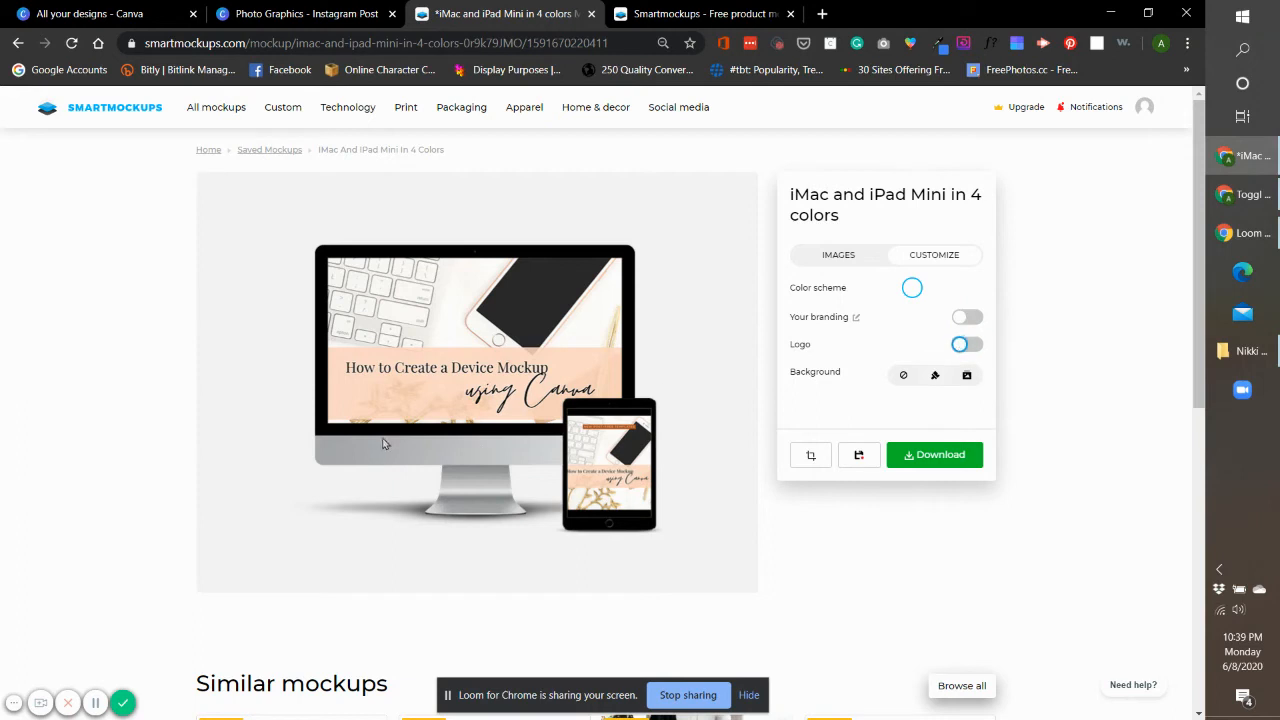
mouse_move(464, 460)
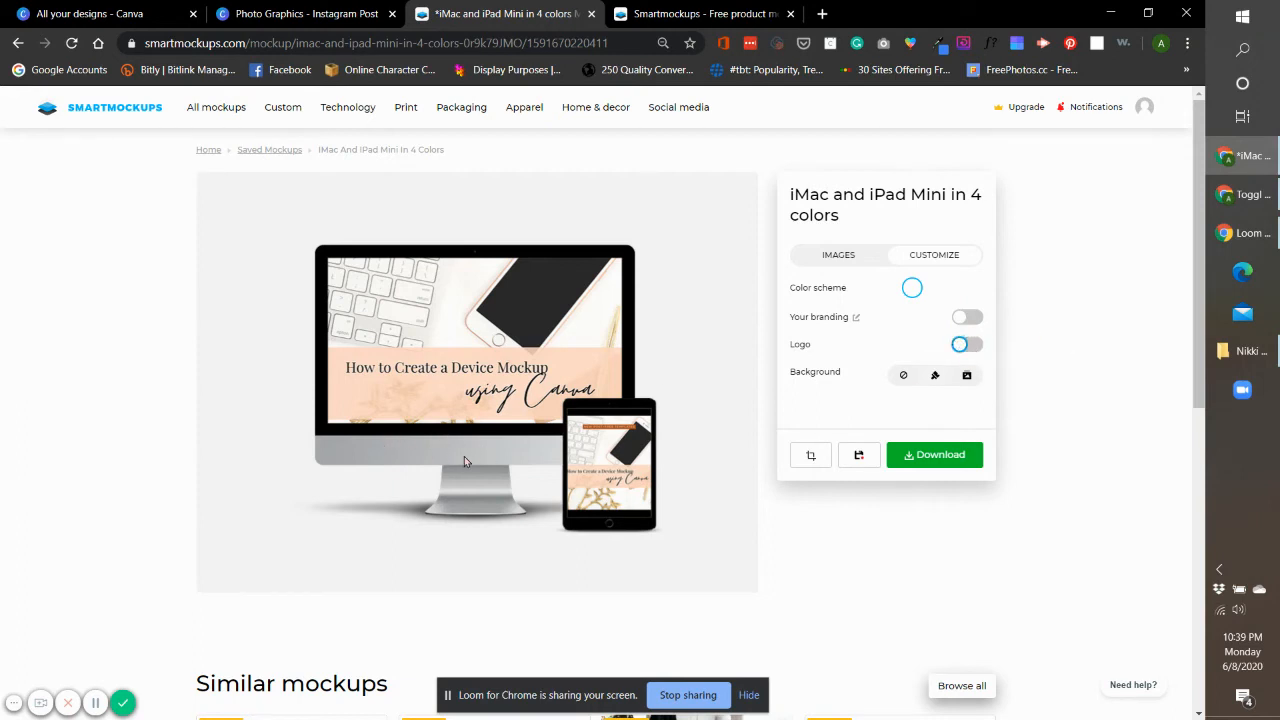
click(968, 344)
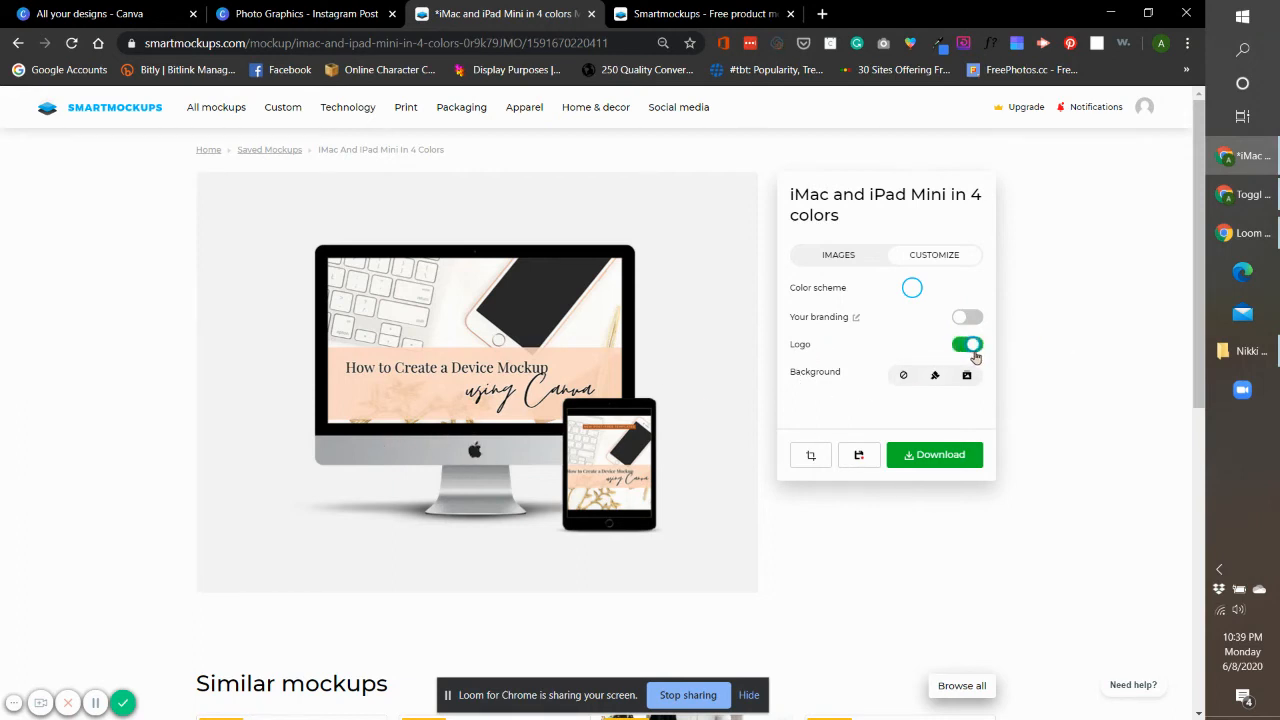
click(966, 376)
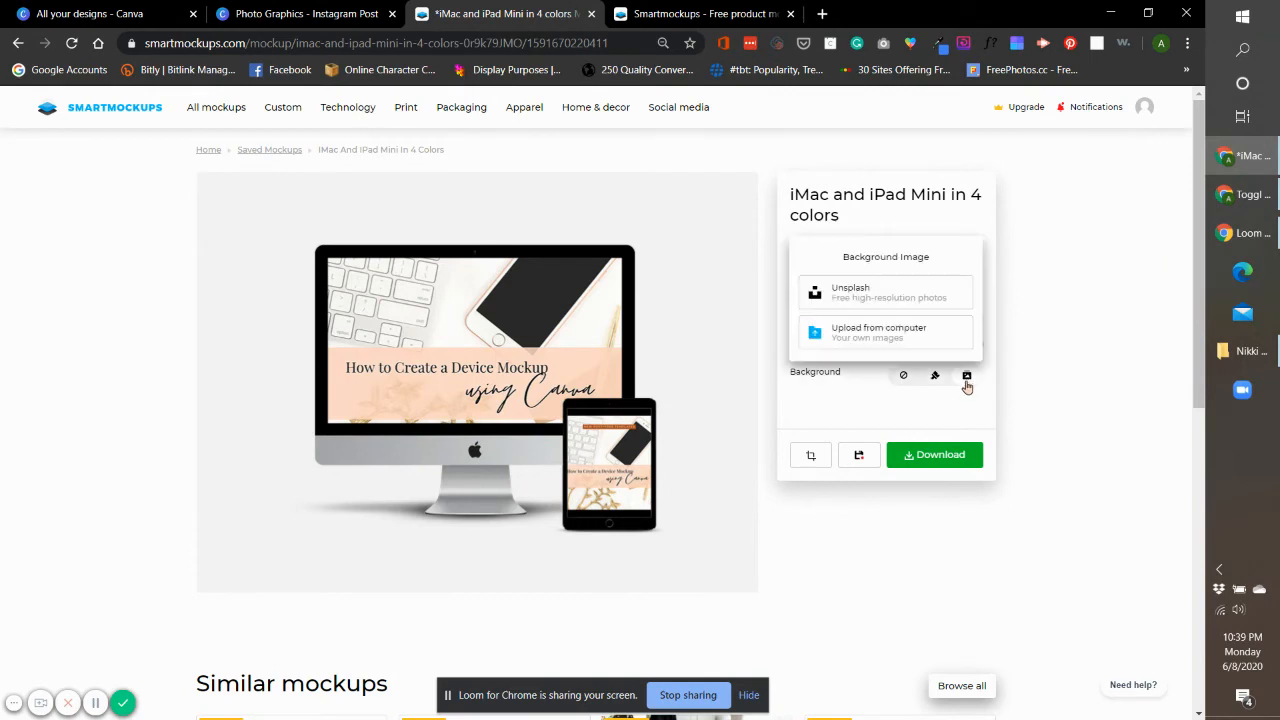
mouse_move(872, 304)
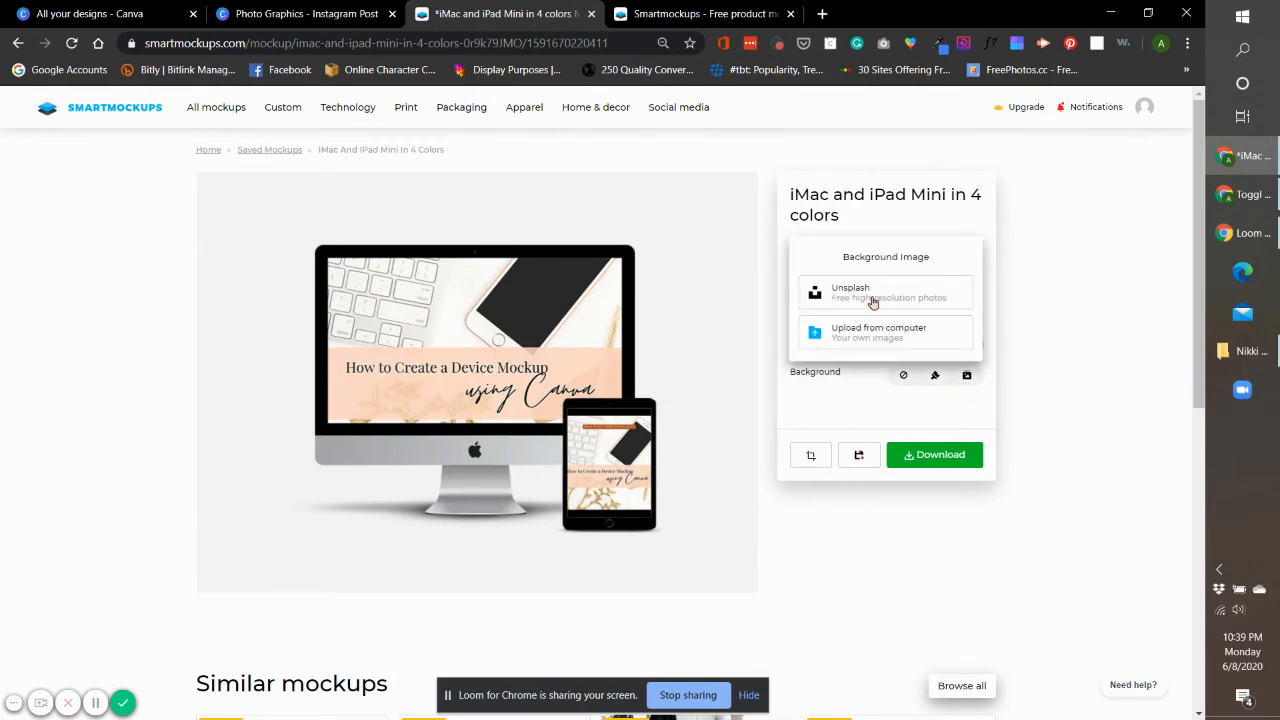
mouse_move(876, 332)
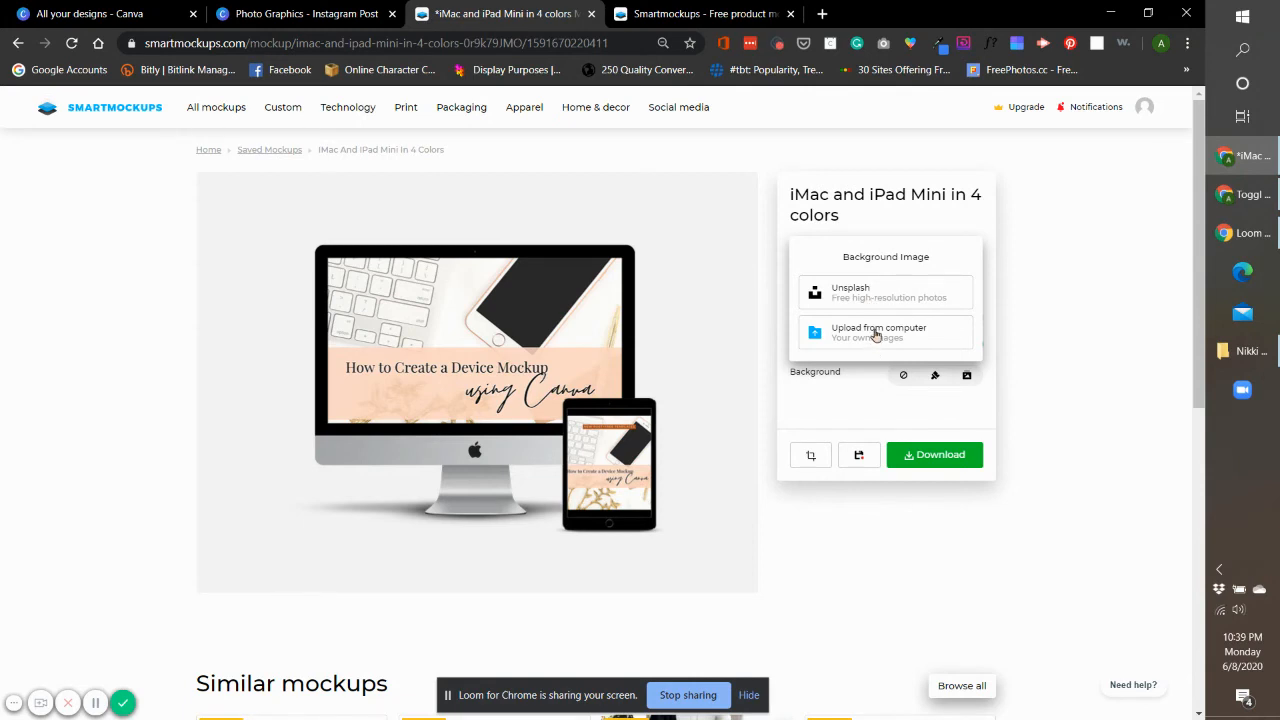
click(932, 254)
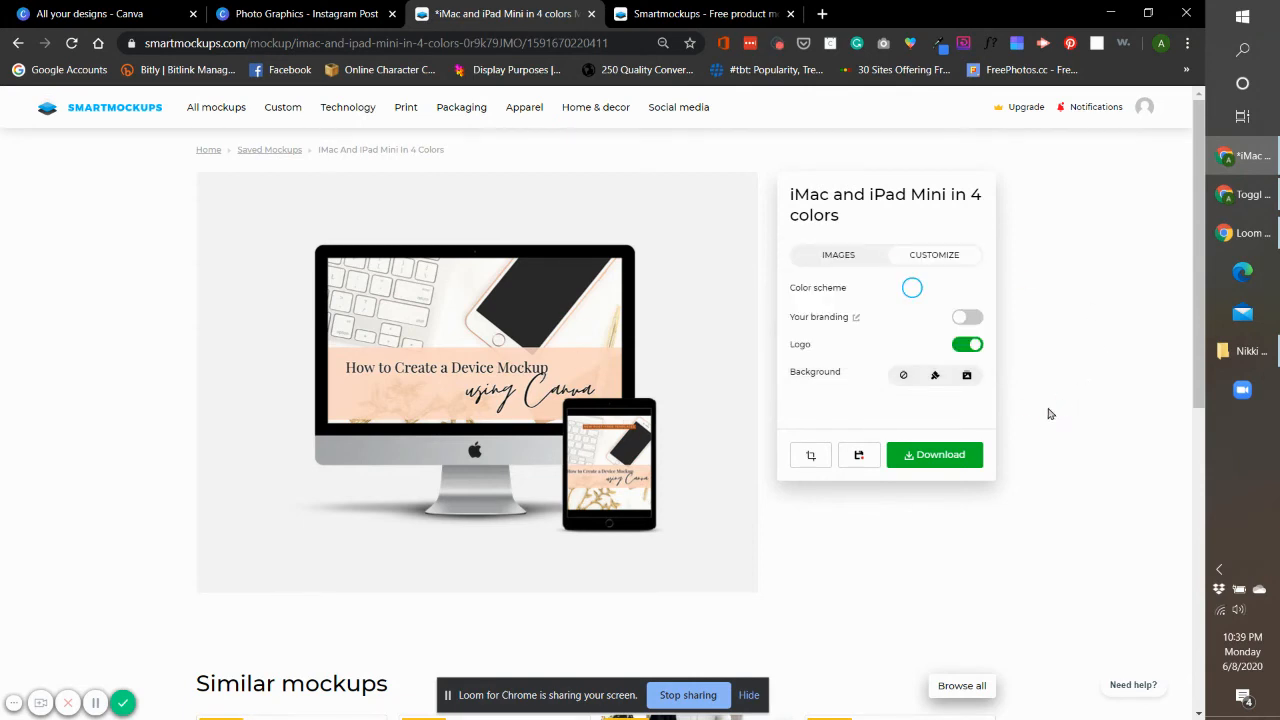
mouse_move(936, 468)
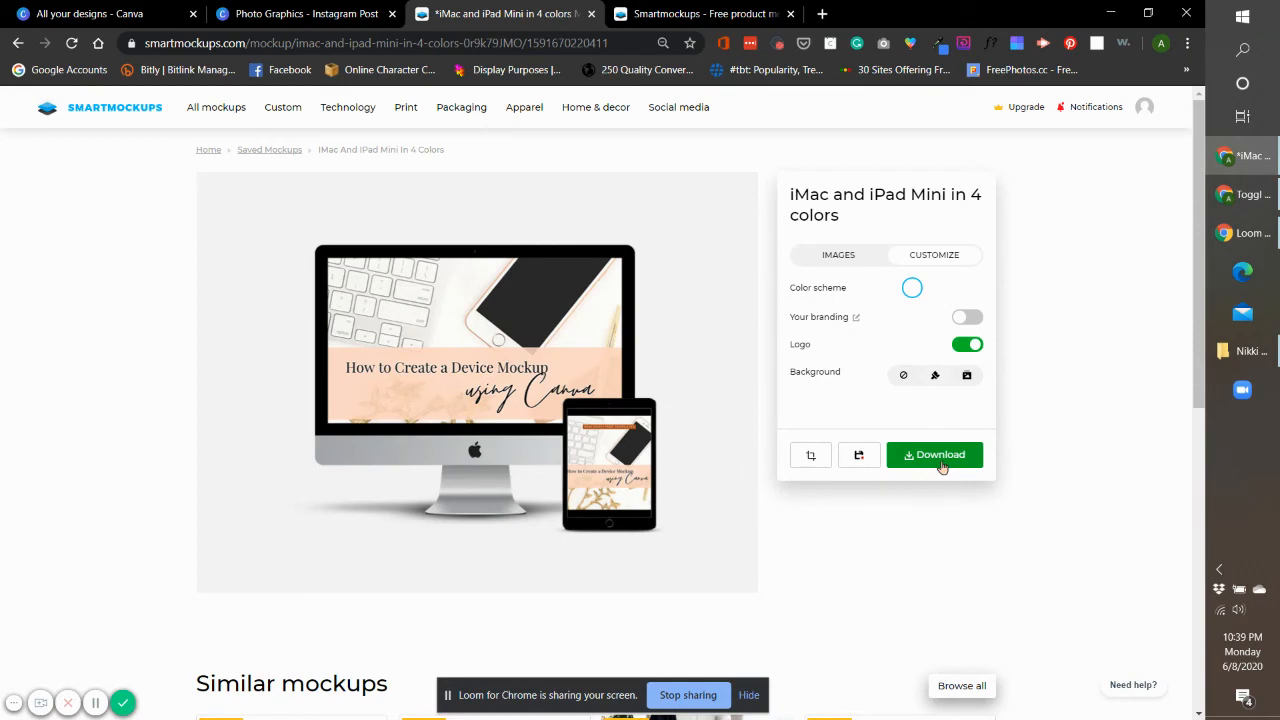
mouse_move(194, 30)
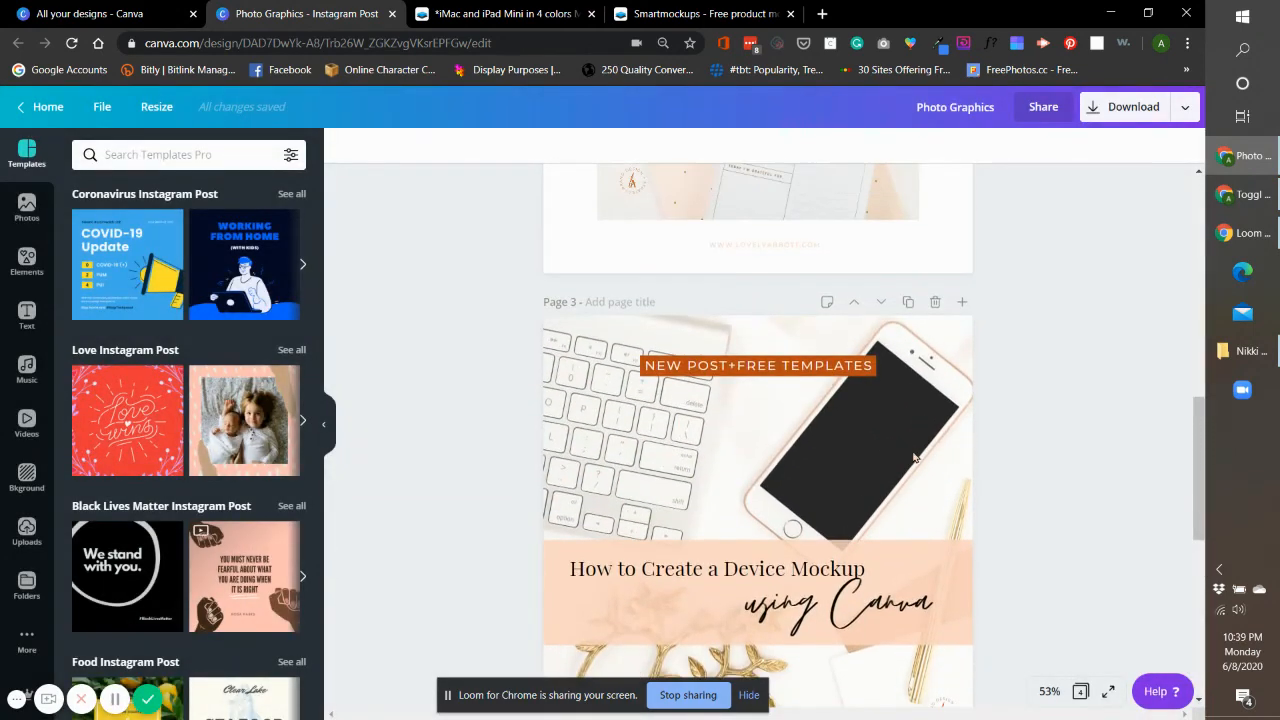
Scroll Canva's design to the device mockup page, then return to the Smartmockups tab.
scroll(down, 3)
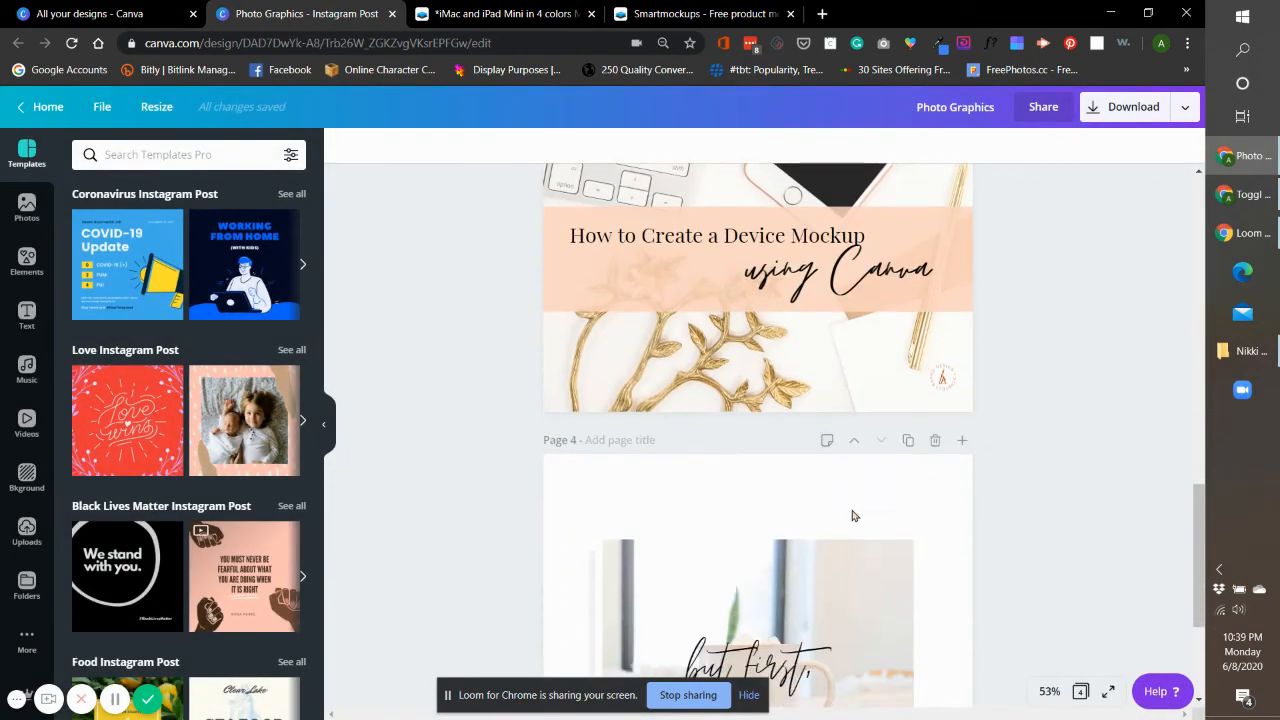
mouse_move(864, 414)
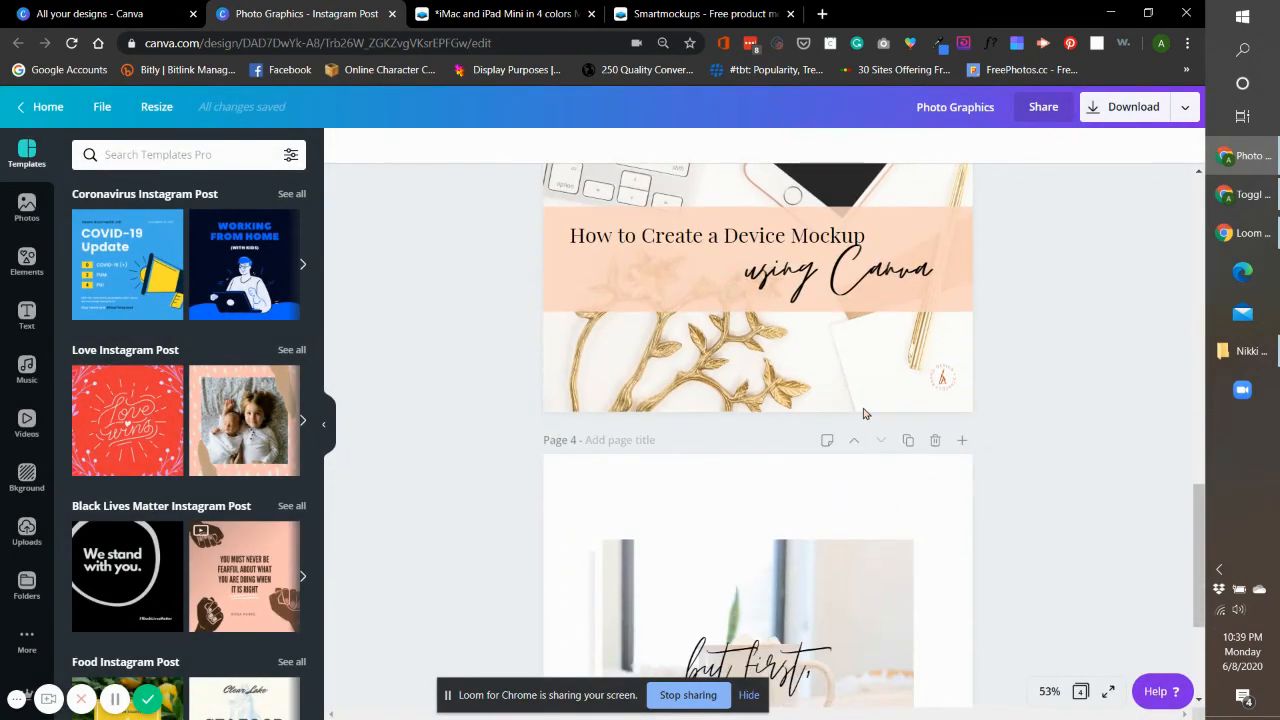
mouse_move(854, 440)
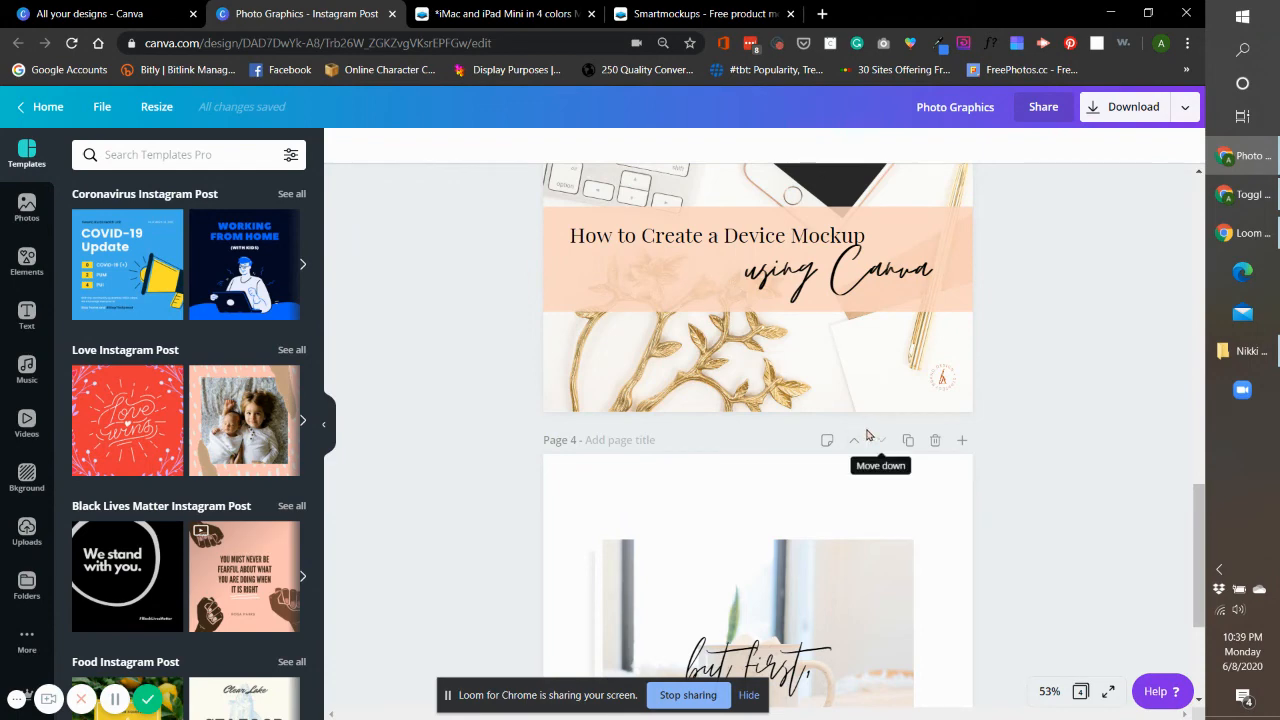
mouse_move(848, 410)
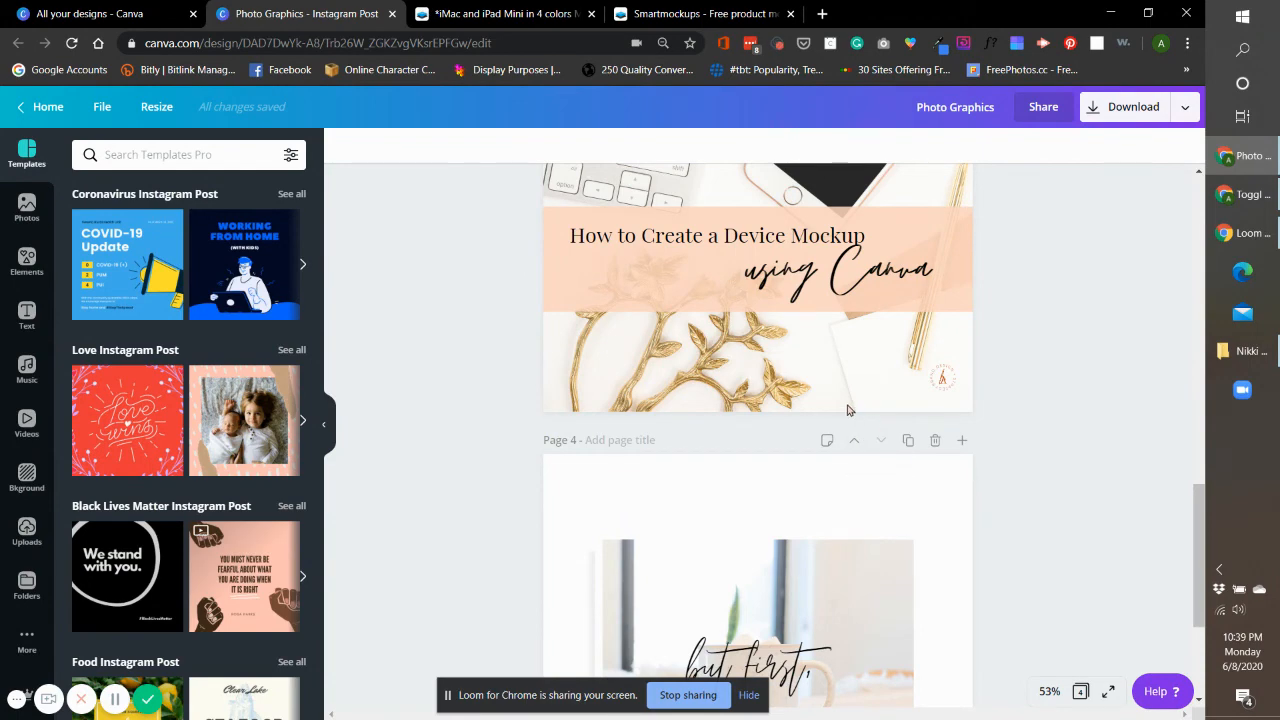
mouse_move(908, 400)
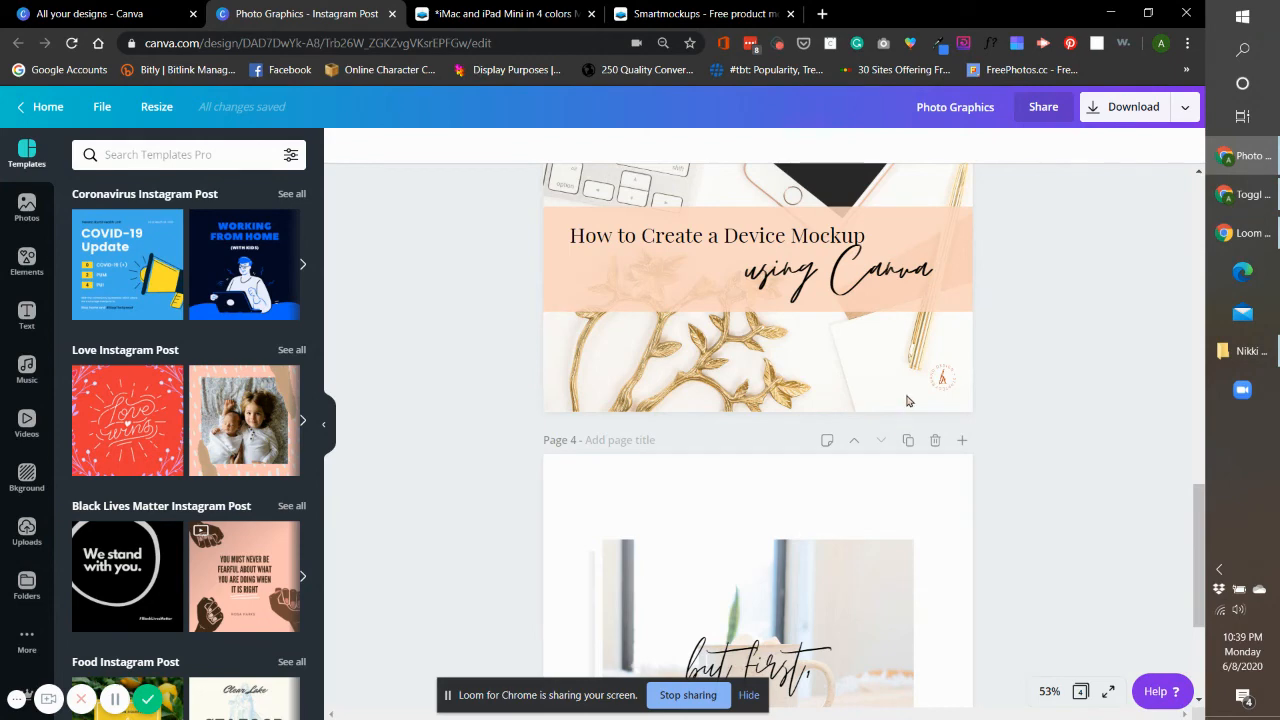
mouse_move(900, 366)
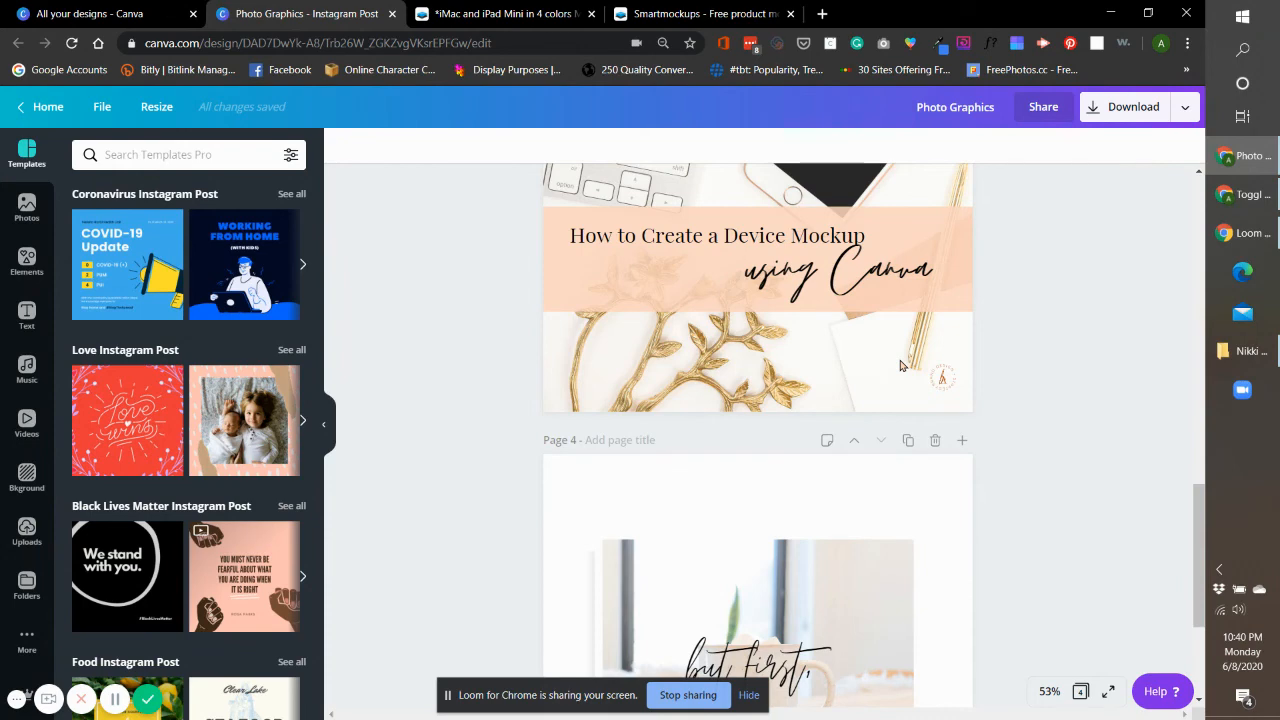
click(700, 14)
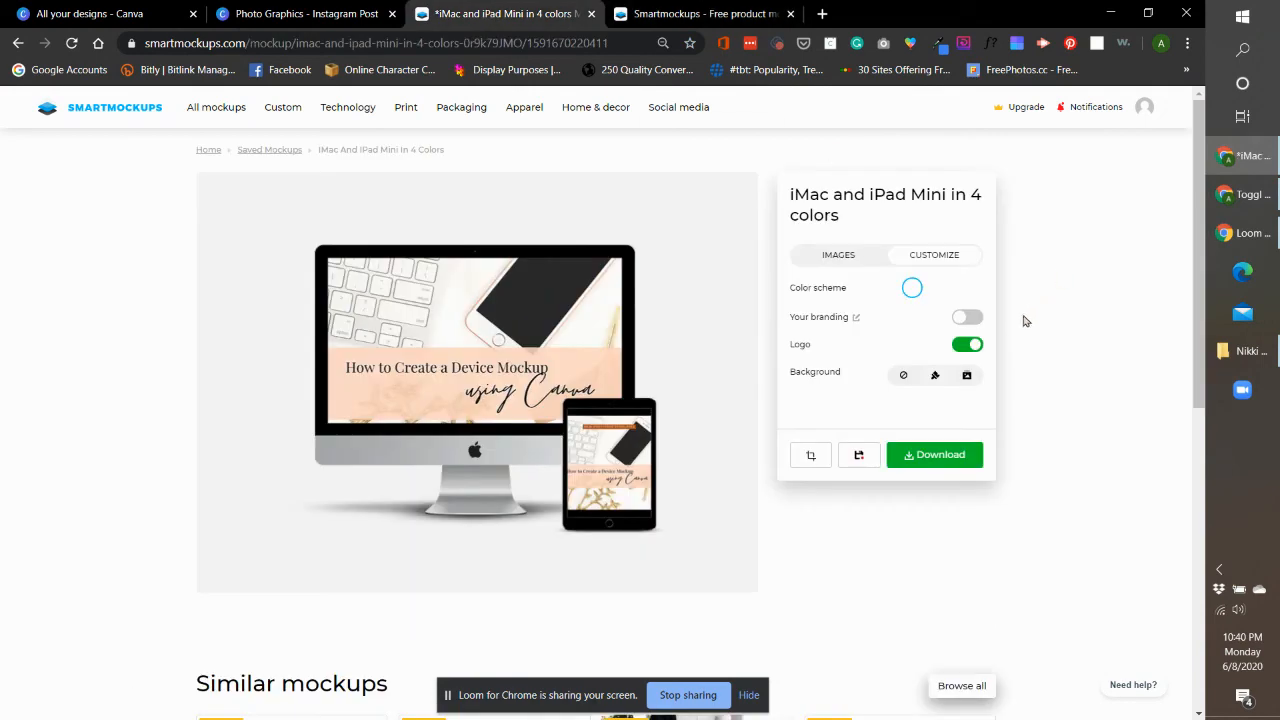
View the Images list, cancel the iPad Mini crop editor, and switch back to the Canva tab.
click(838, 254)
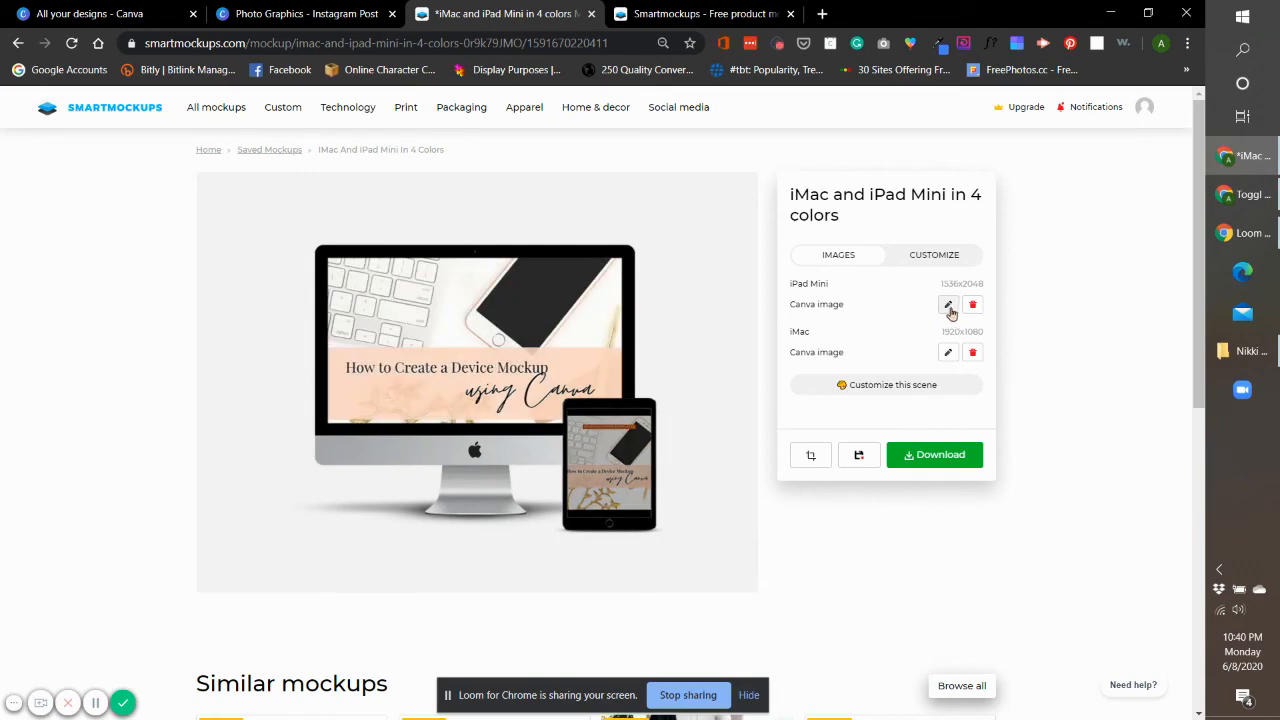
click(948, 304)
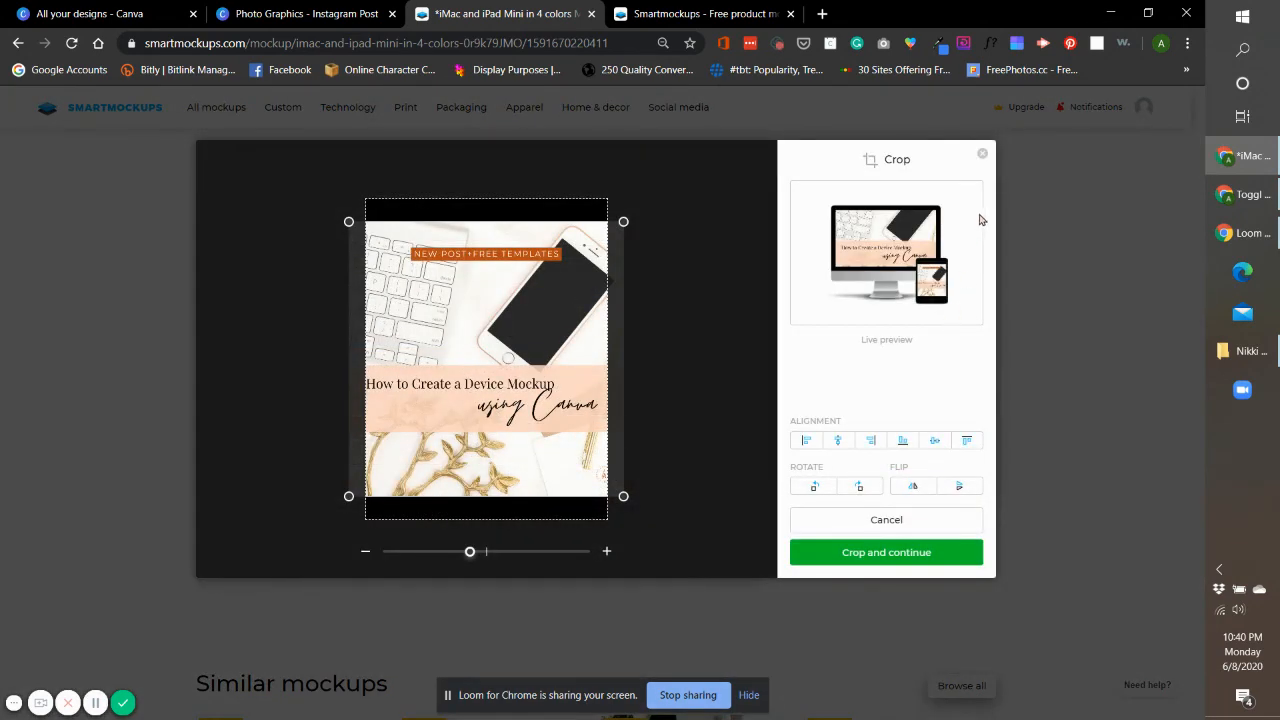
click(884, 552)
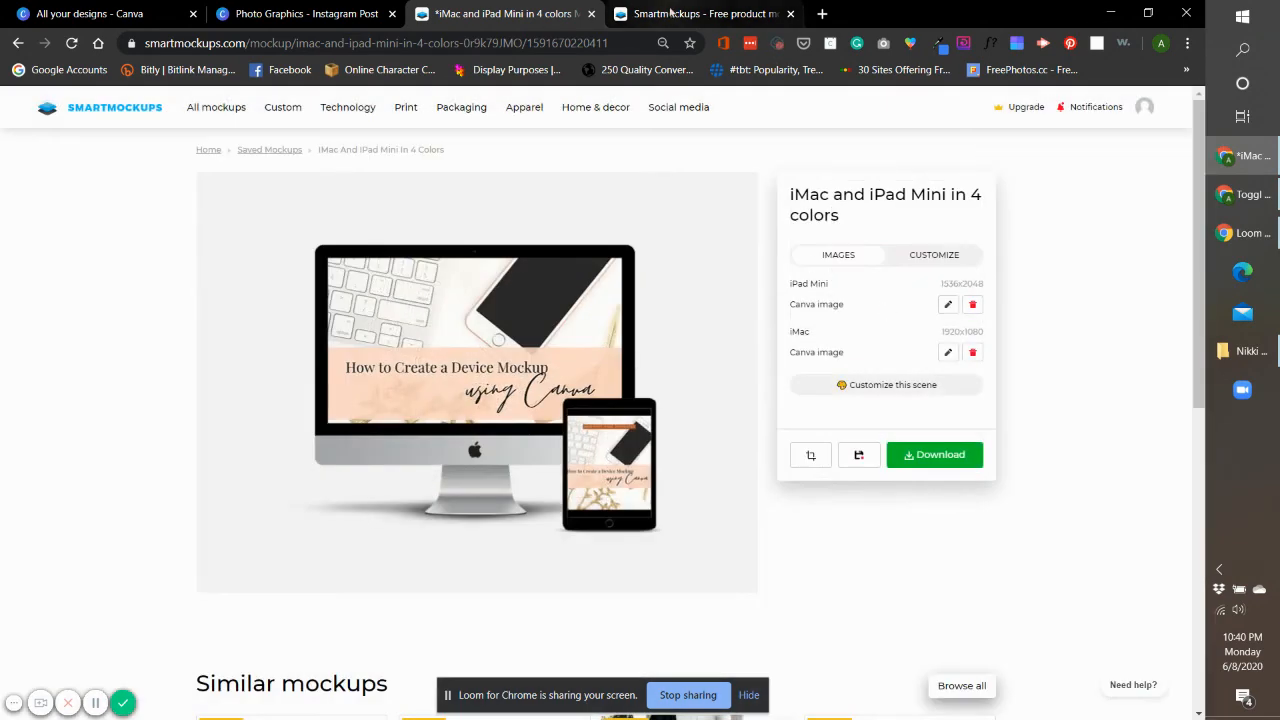
mouse_move(700, 12)
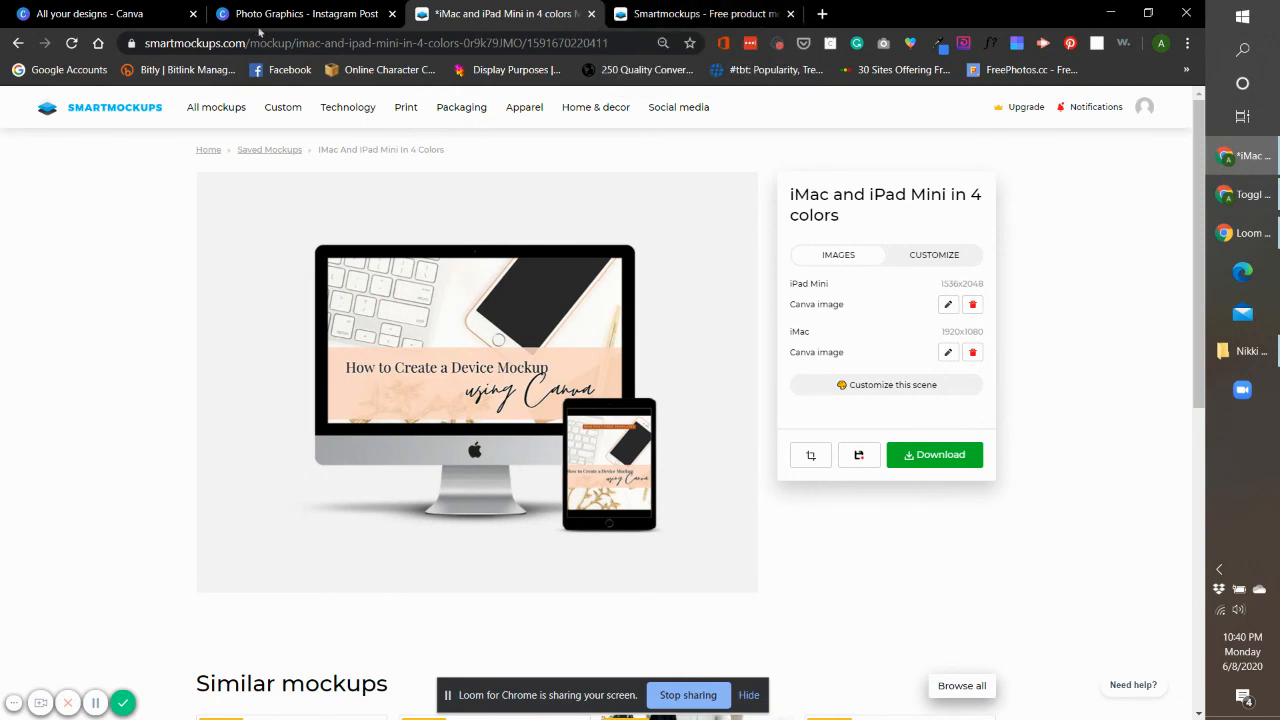
click(304, 12)
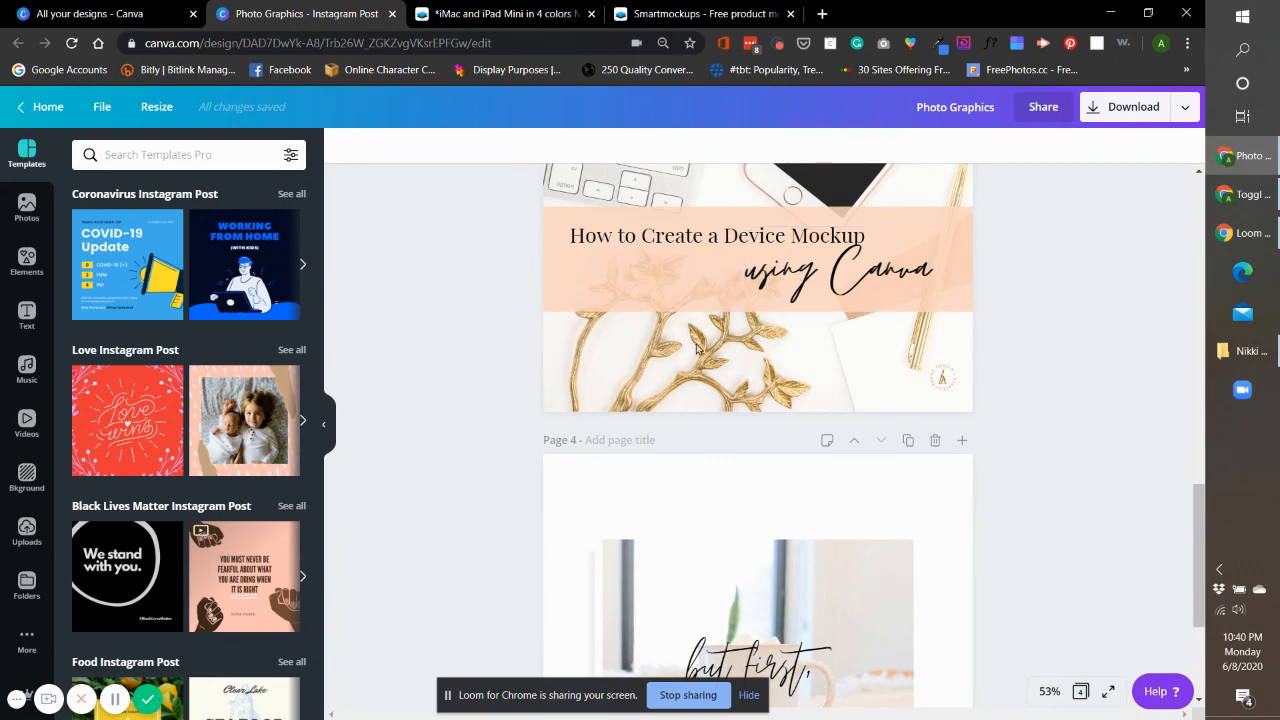
mouse_move(444, 584)
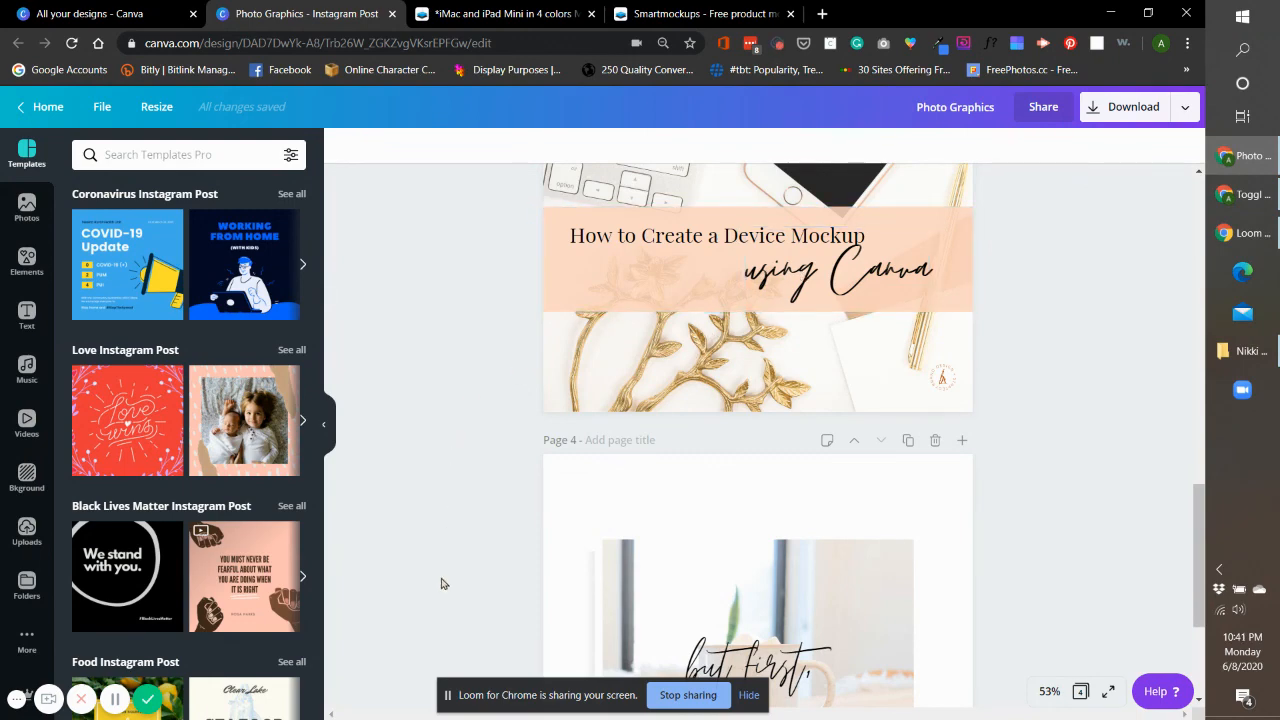